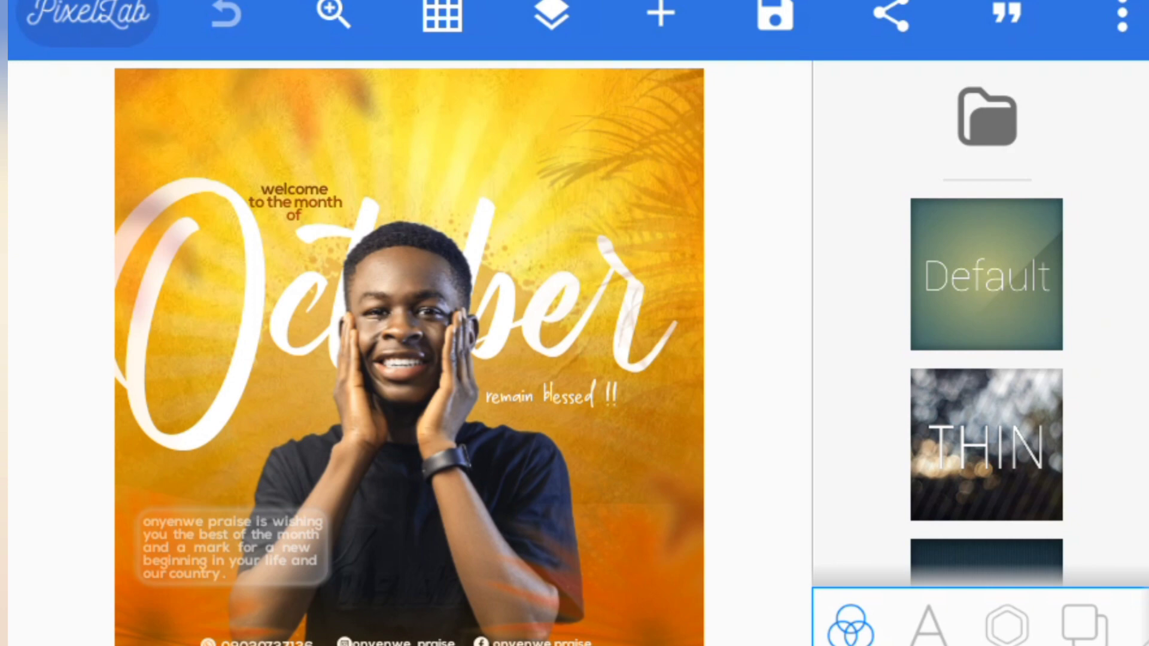
Step: Create a 1280 × 1280 canvas with a white-to-orange gradient background
scroll("down", 3)
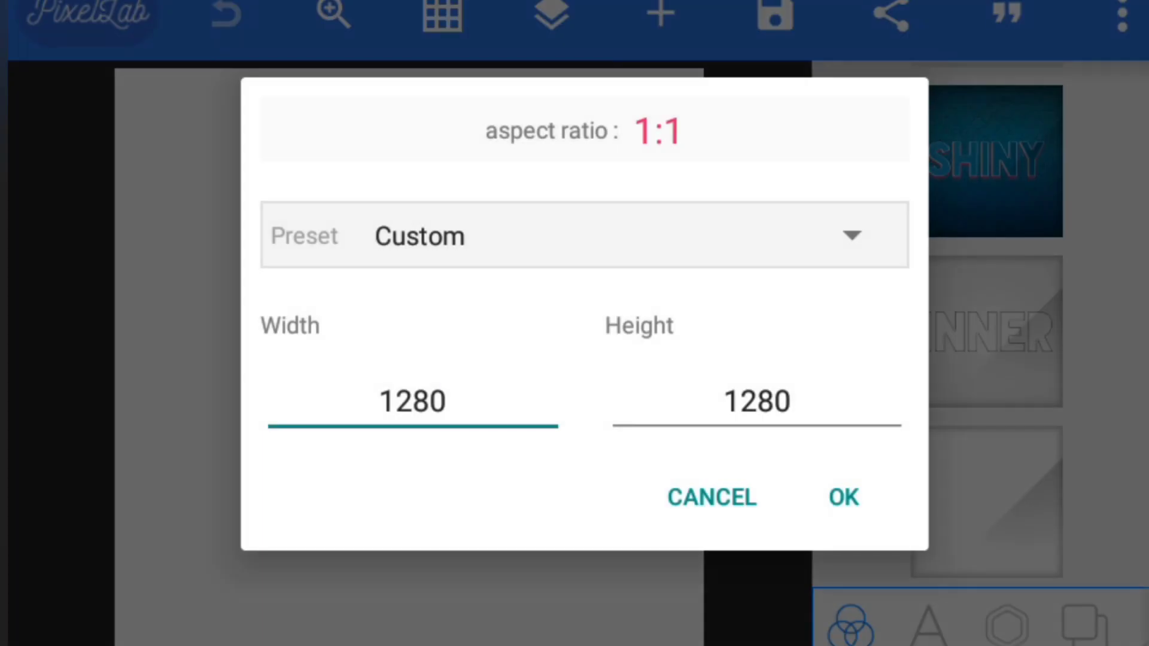
left_click(413, 401)
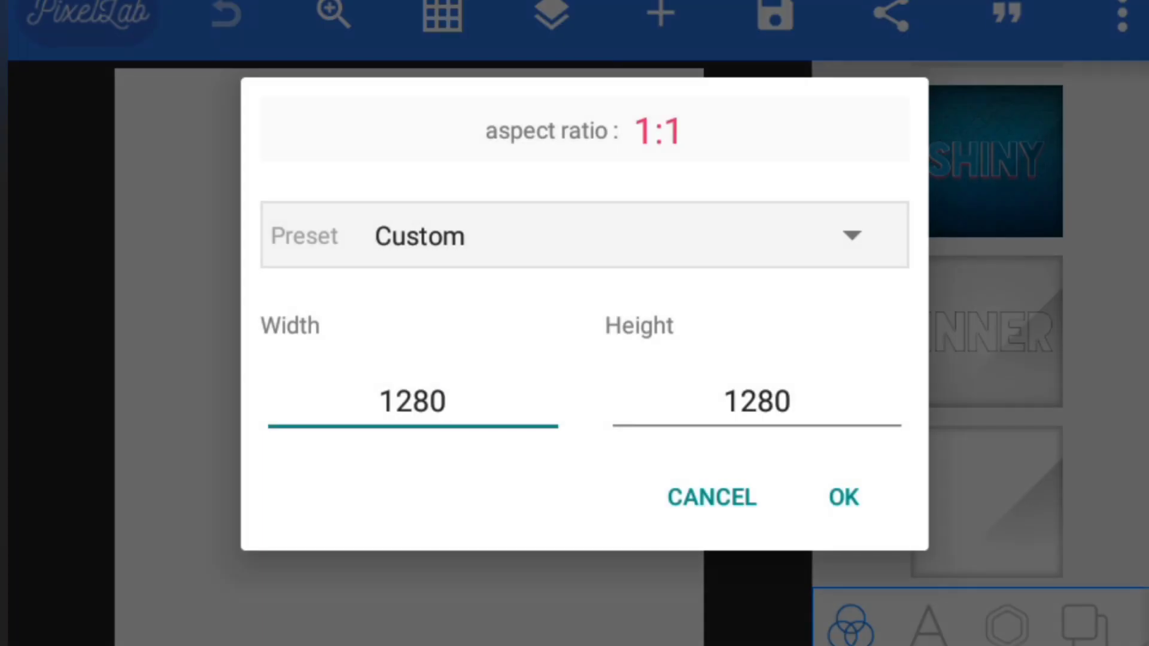
left_click(842, 497)
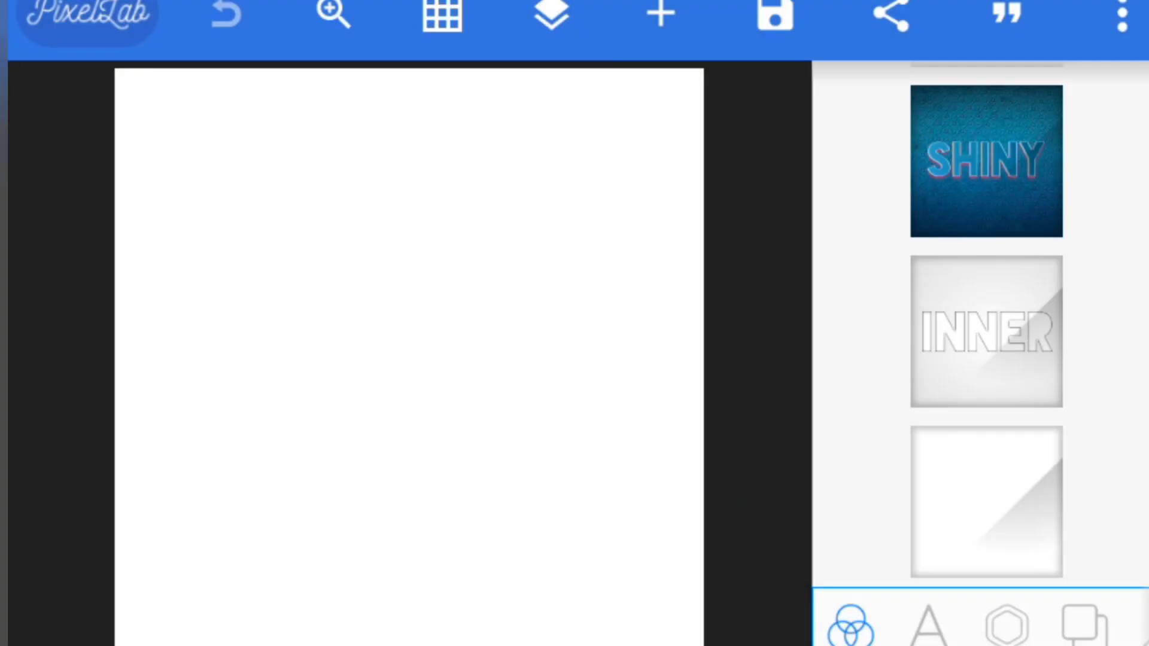
left_click(1002, 624)
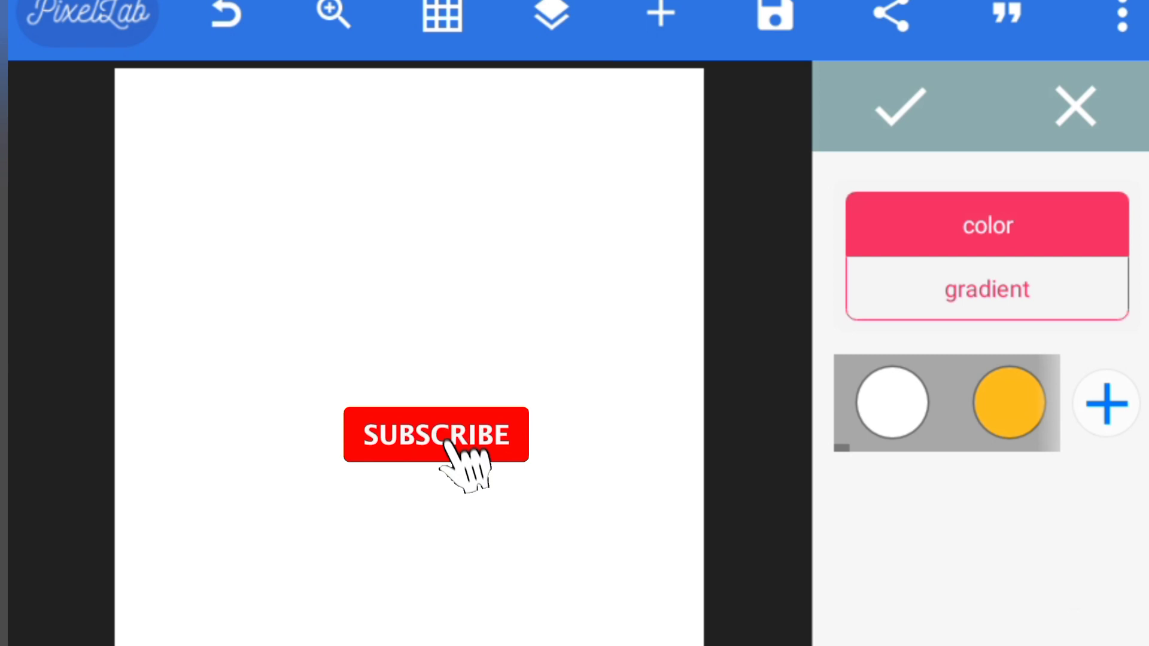
left_click(985, 288)
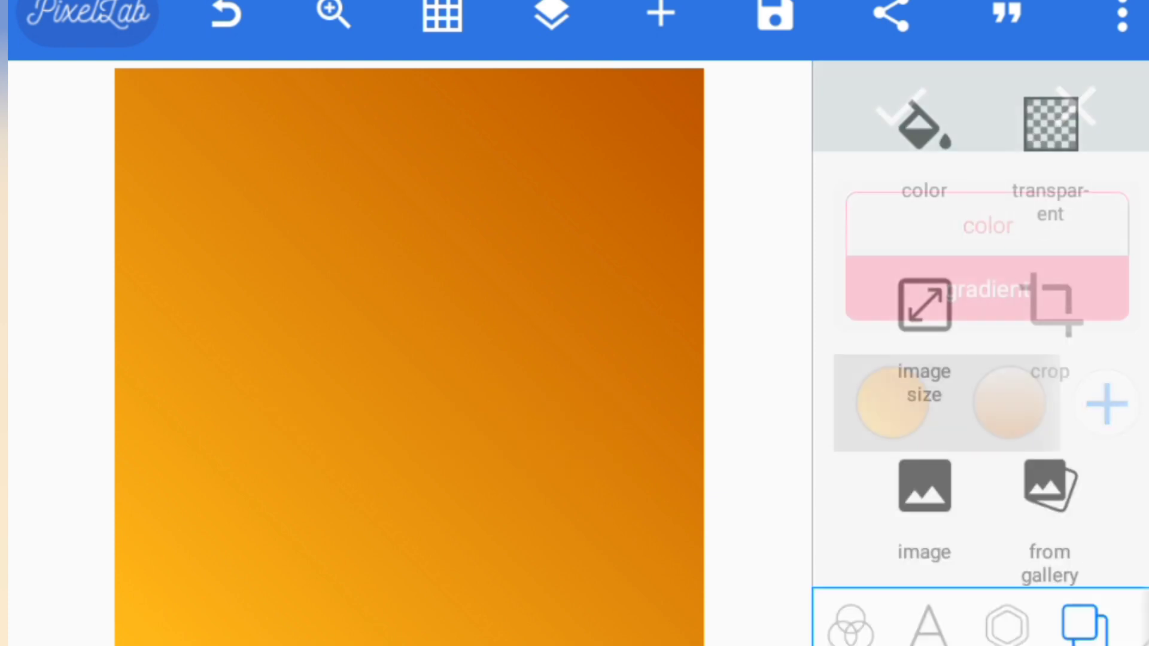
Step: Import the yellow sunburst picture from the gallery onto the canvas
left_click(656, 16)
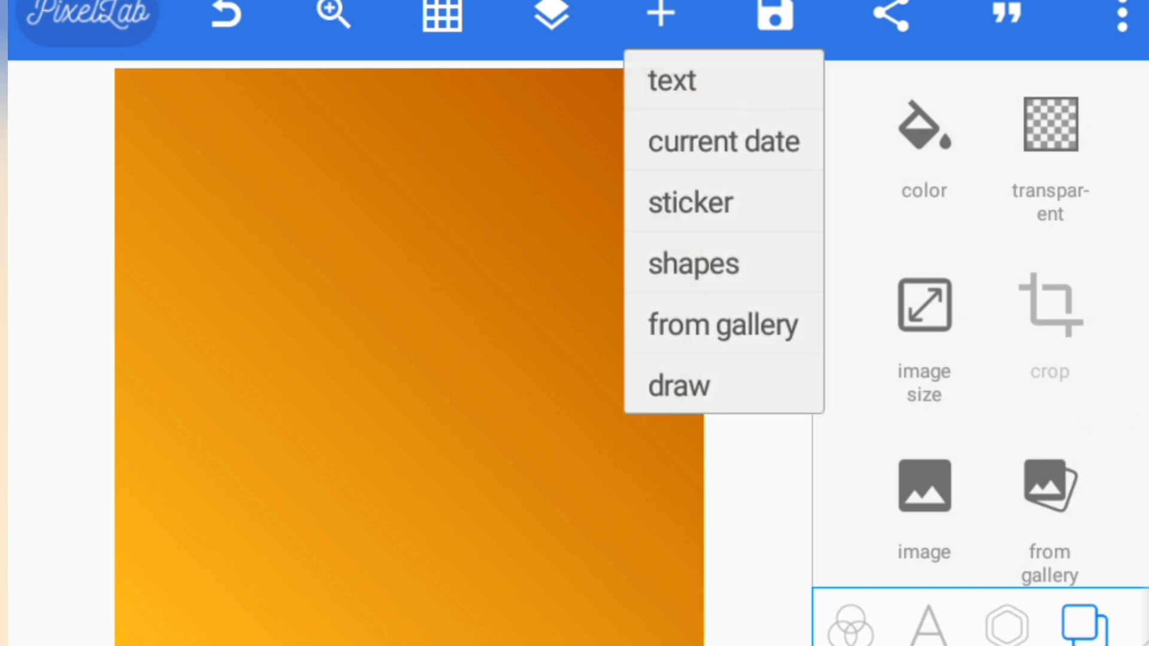
left_click(721, 324)
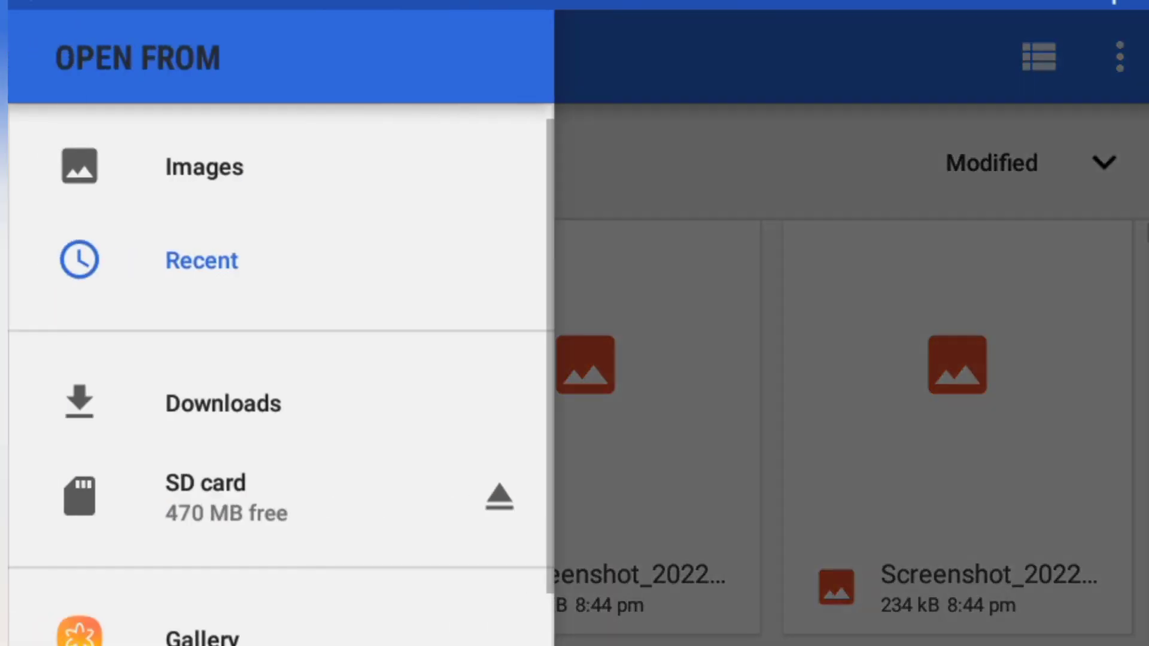
left_click(205, 633)
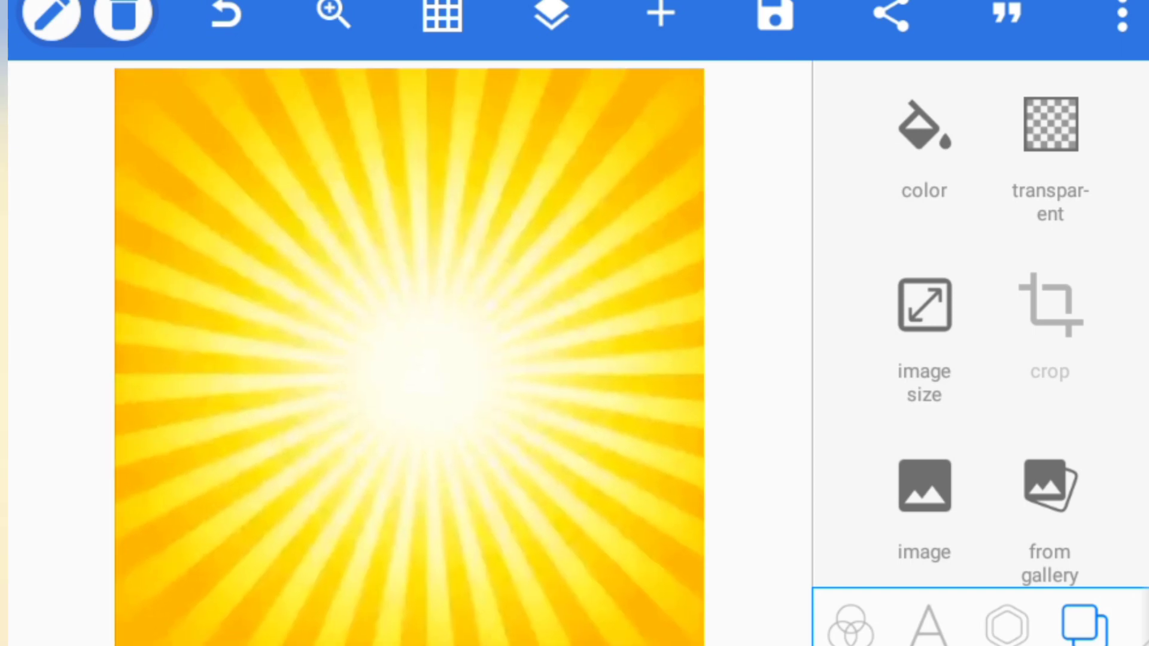
left_click(927, 627)
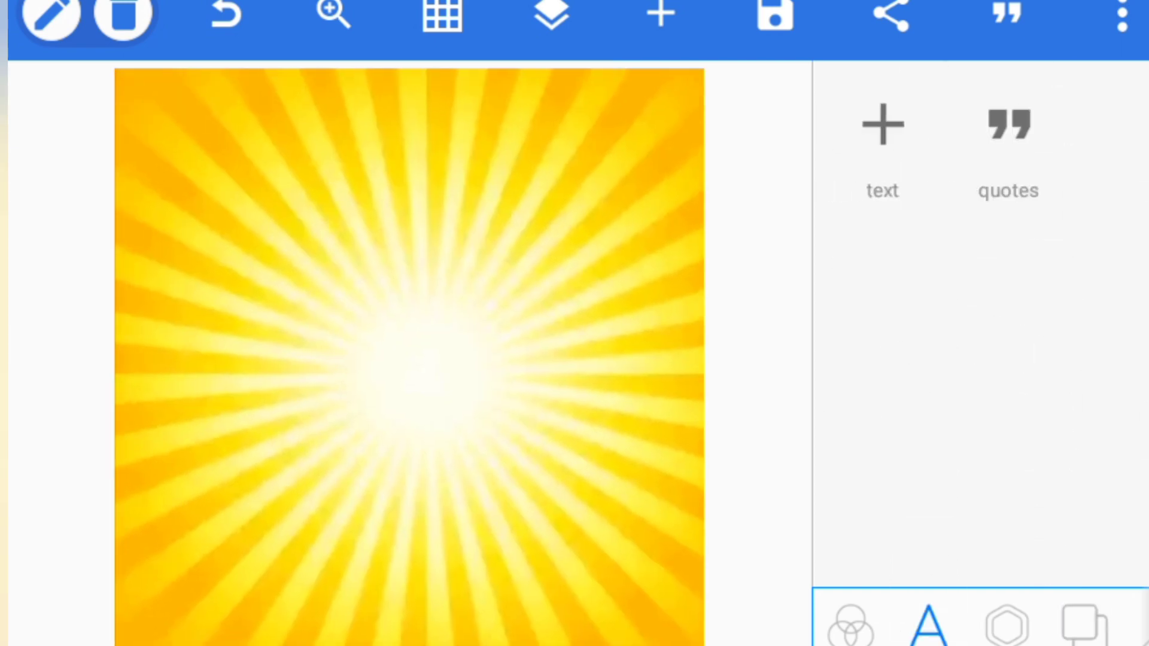
Step: Fade the sunburst to about 34% opacity with affect shadow enabled
left_click(1005, 624)
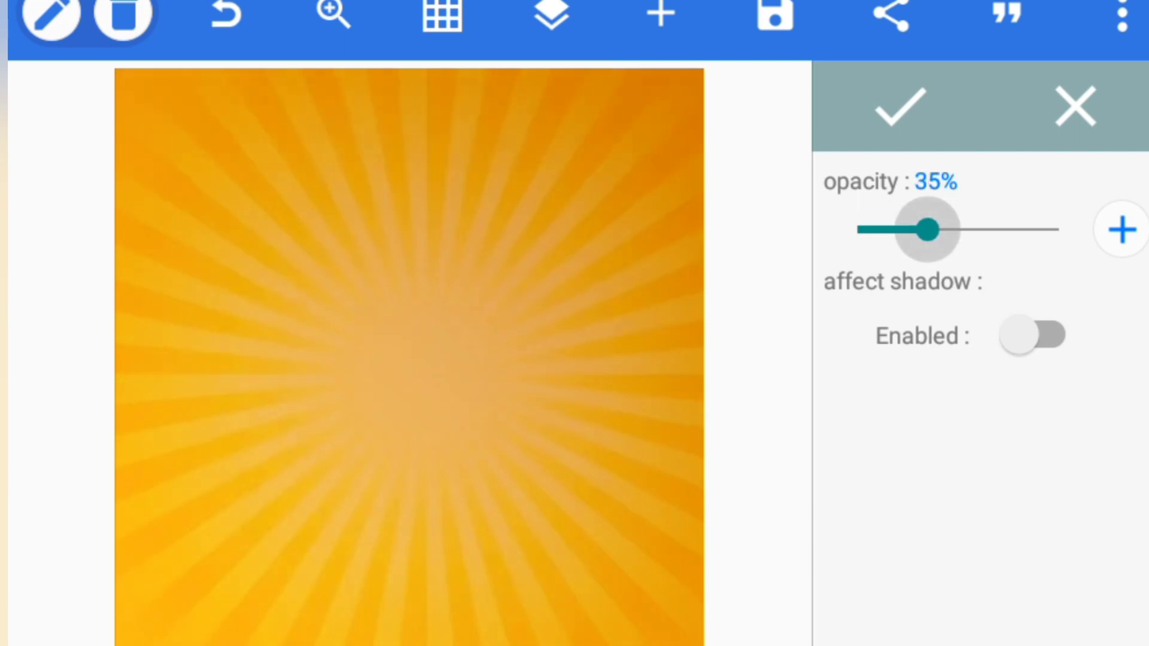
left_click(1035, 335)
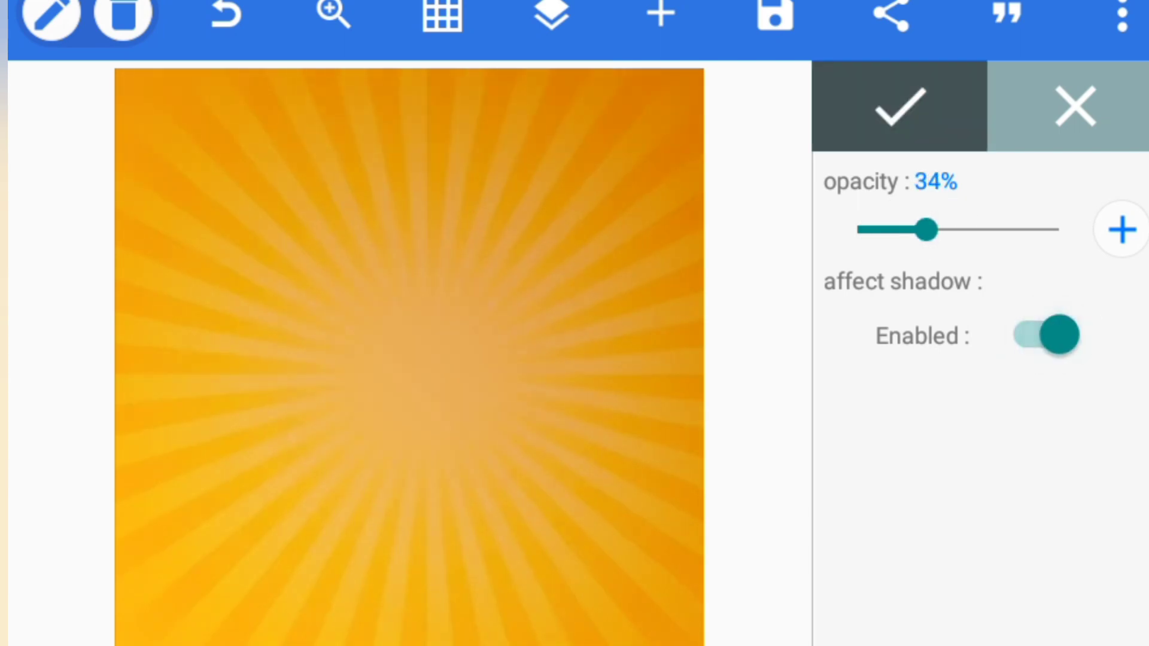
left_click(549, 16)
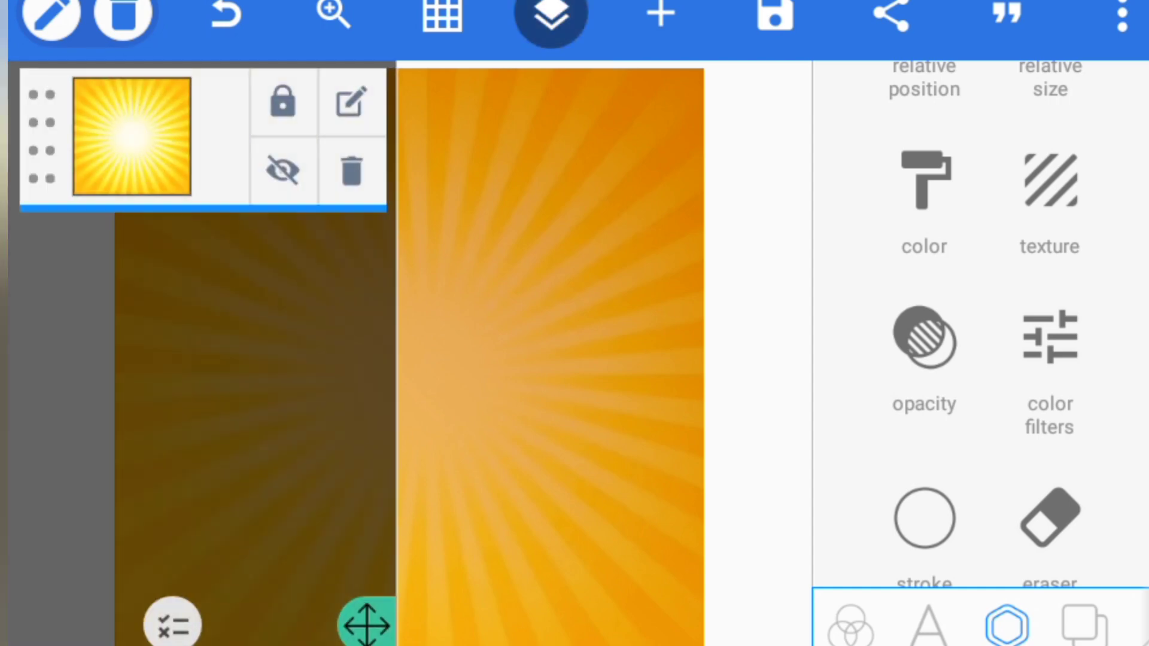
left_click(658, 16)
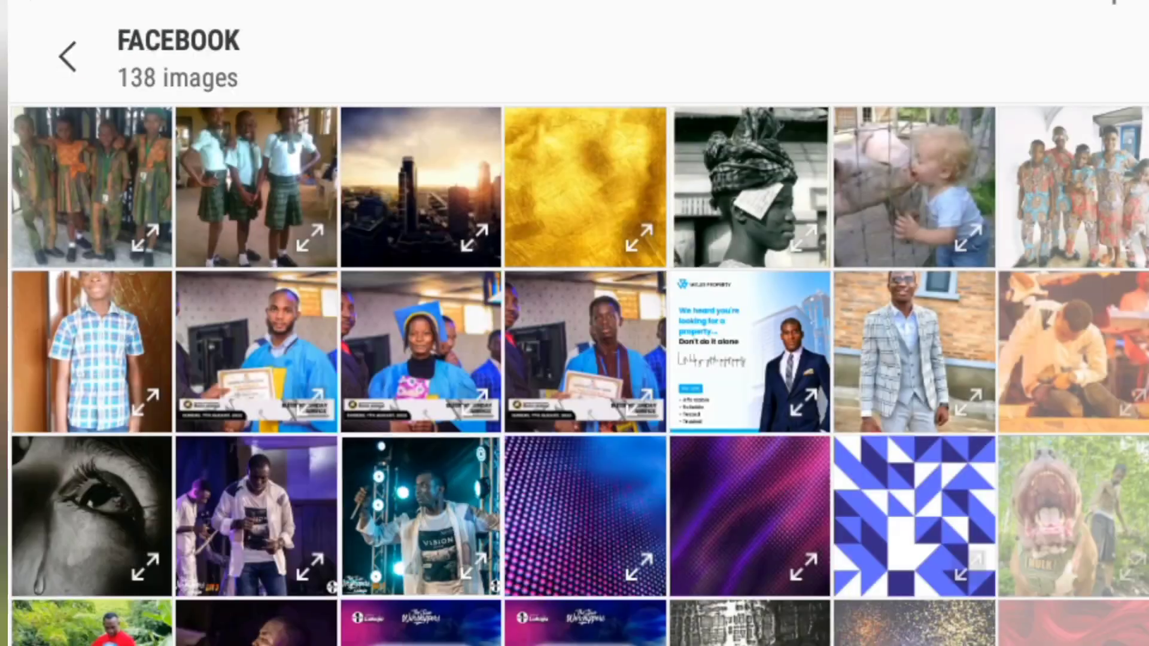
Step: Import the gold foil texture with a 1:1 crop and send it behind the sunburst
scroll("down", 3)
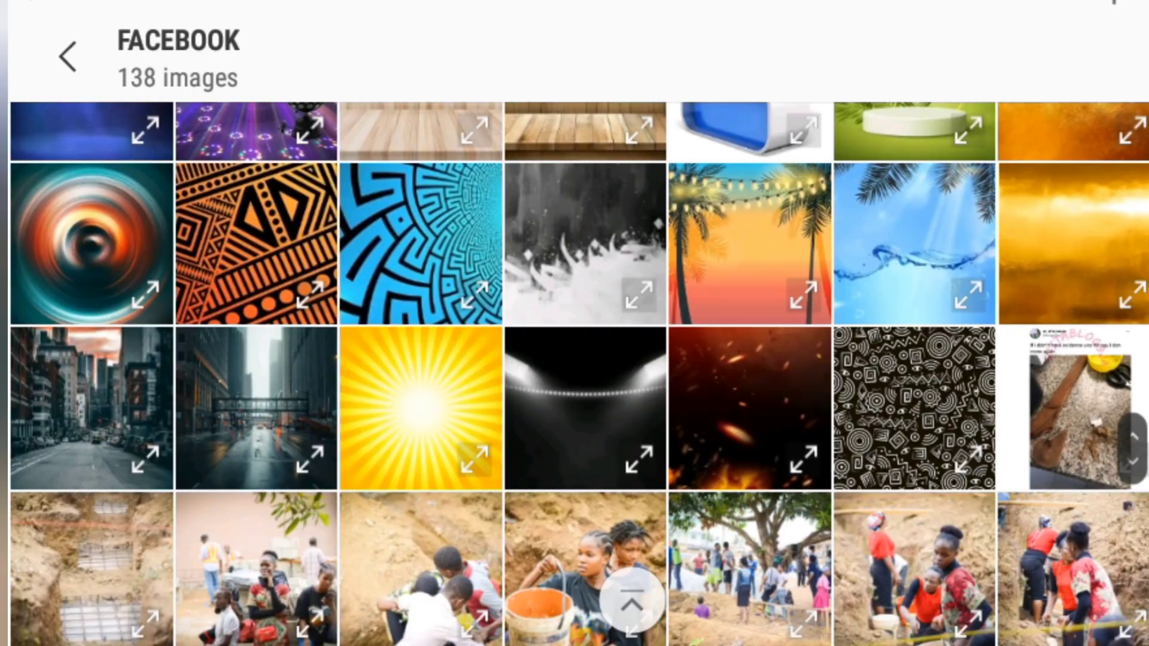
left_click(1071, 244)
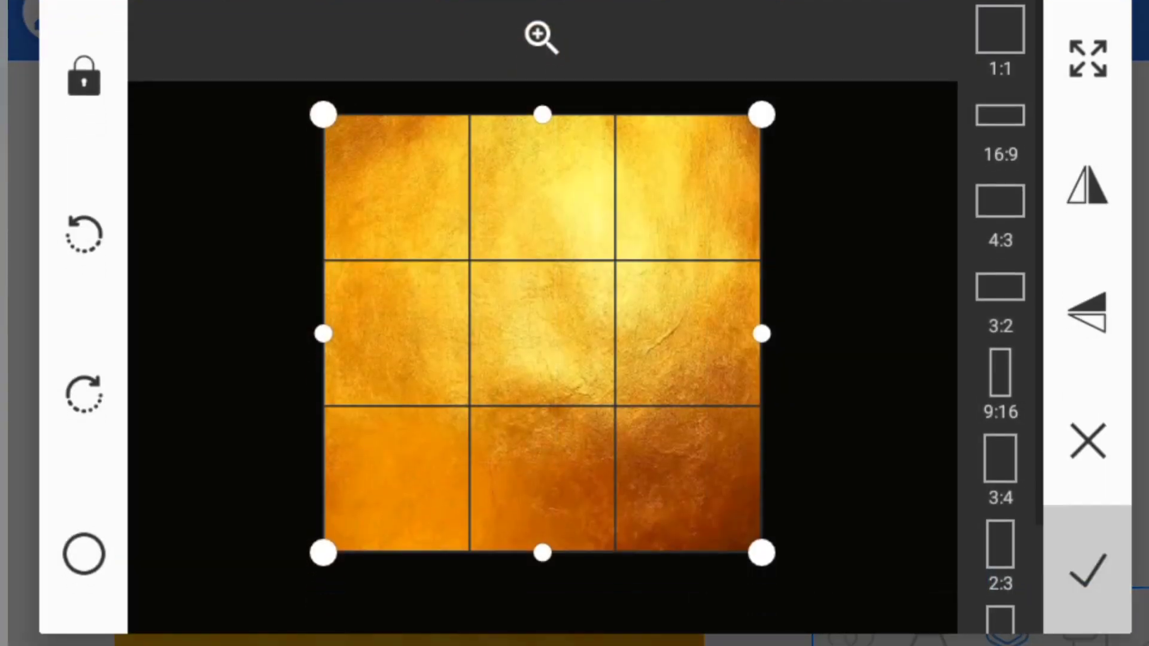
left_click(1084, 567)
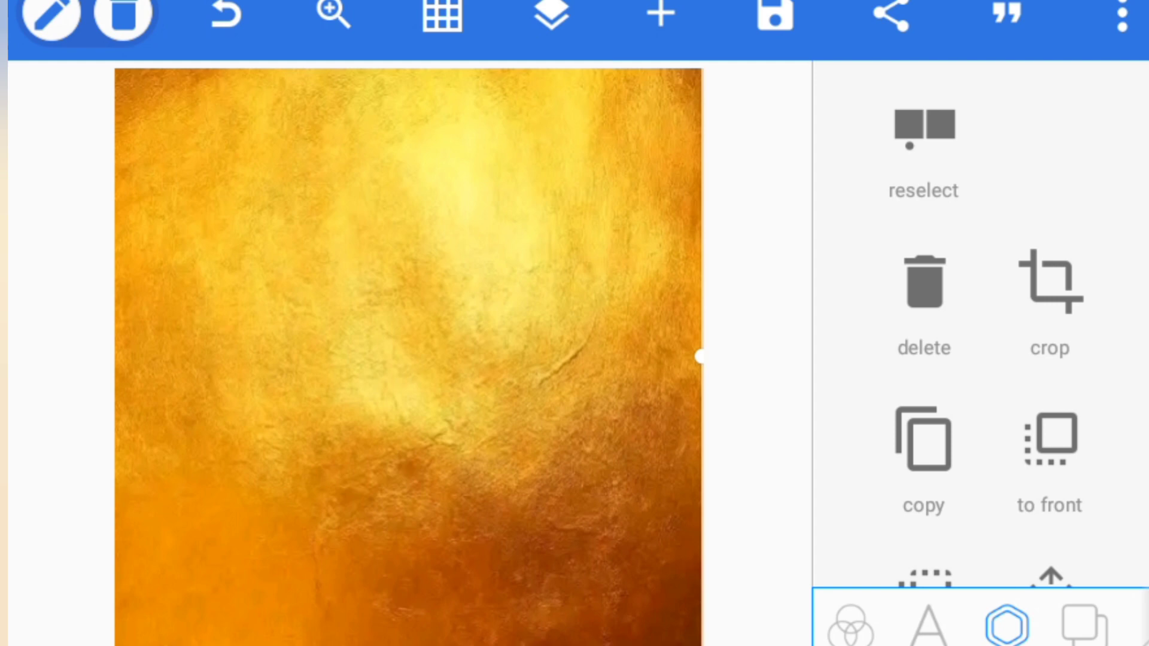
left_click(548, 16)
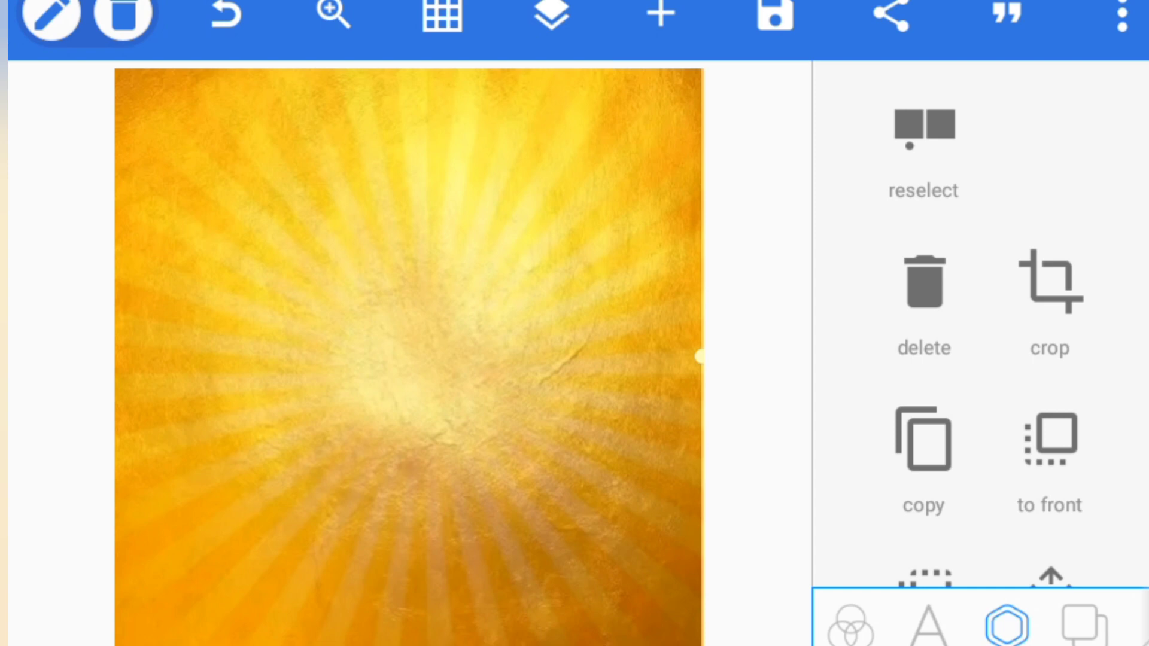
left_click(548, 16)
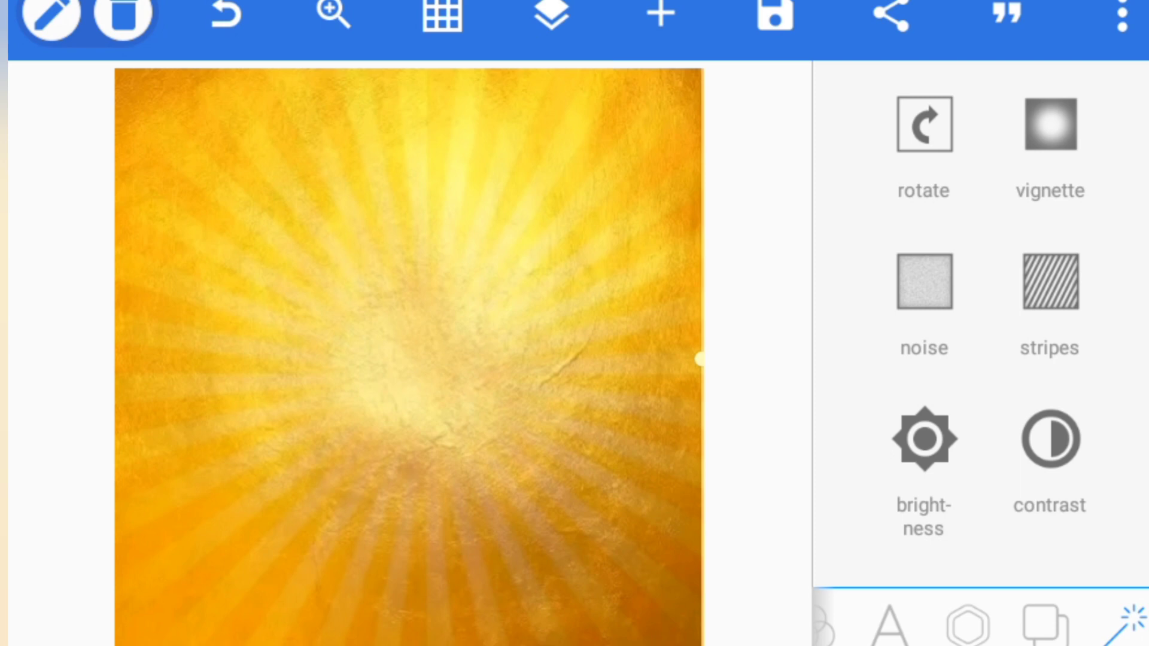
left_click(1048, 123)
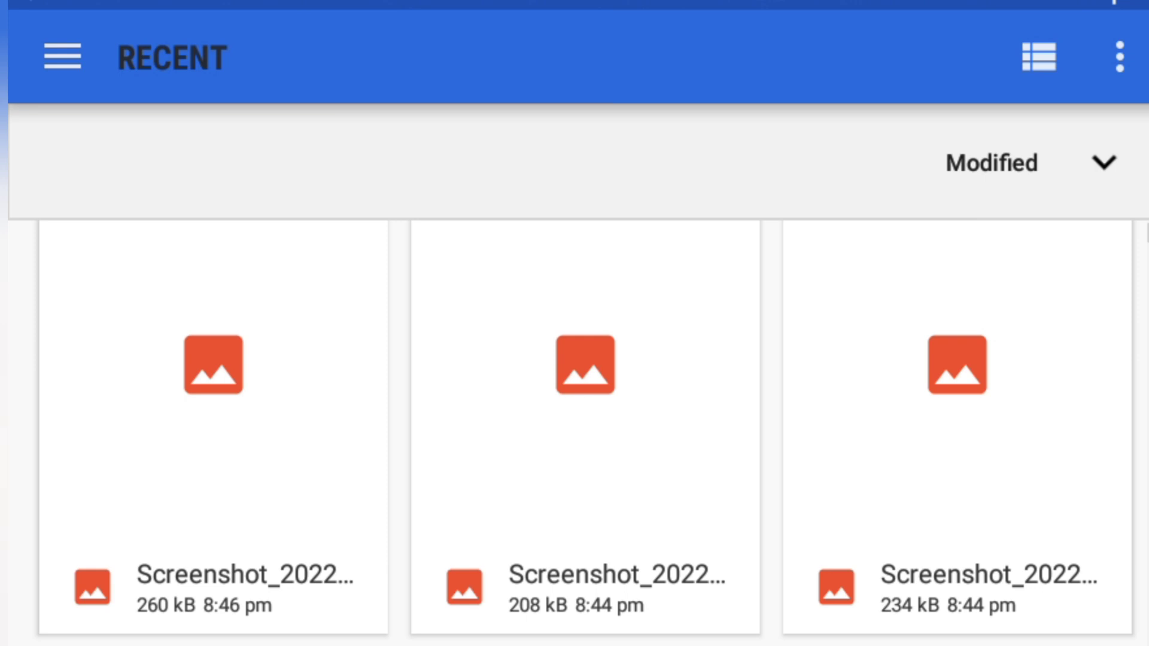
Step: Import the splattered circle image from the gallery's pixelLab album
left_click(62, 58)
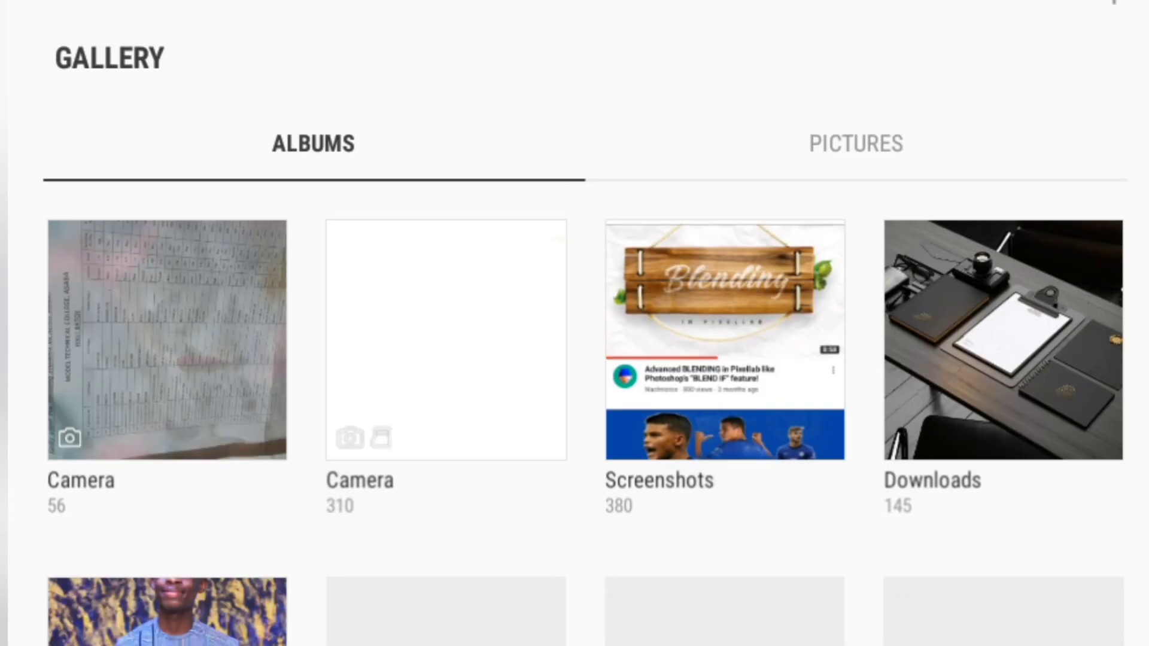
scroll("down", 3)
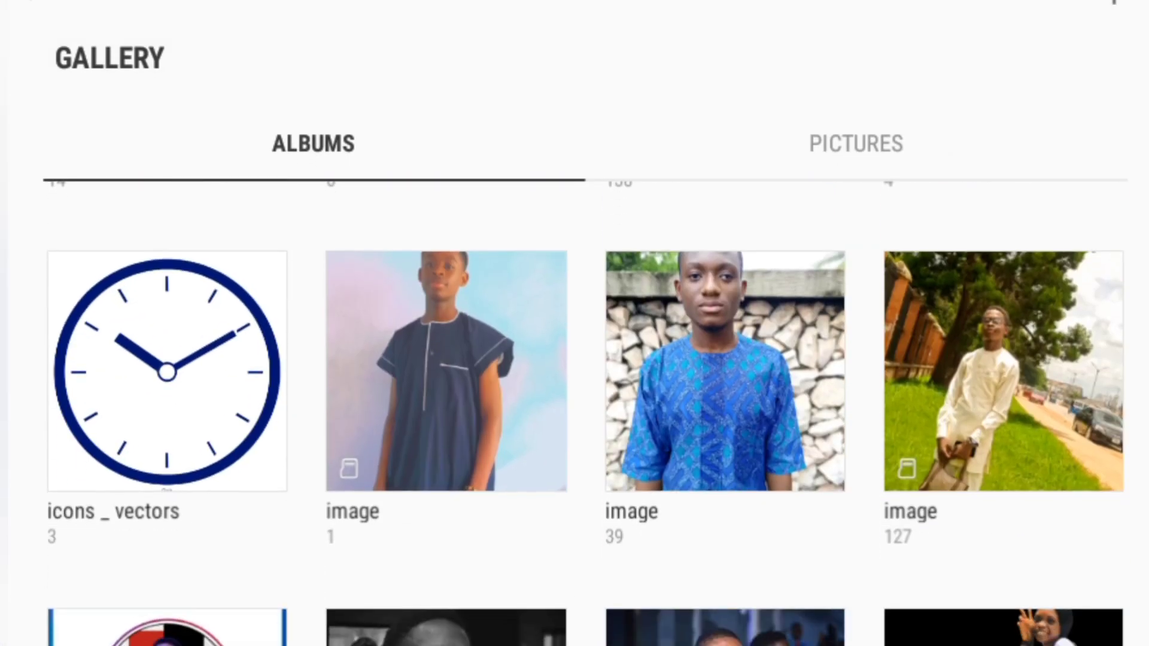
scroll("down", 3)
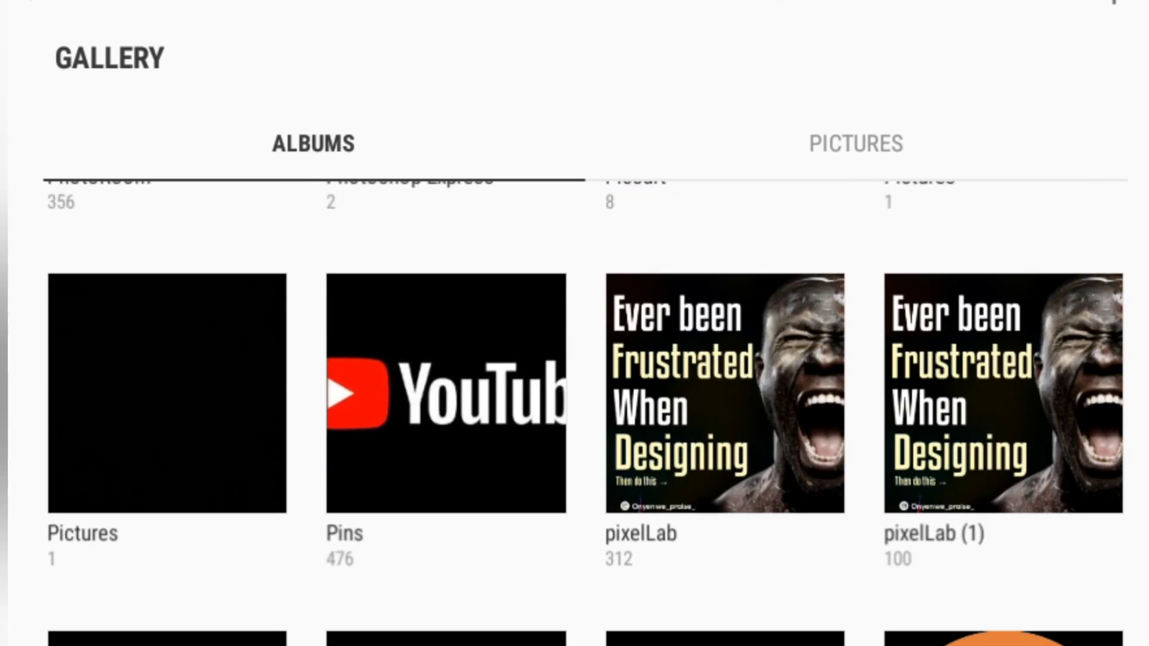
left_click(445, 391)
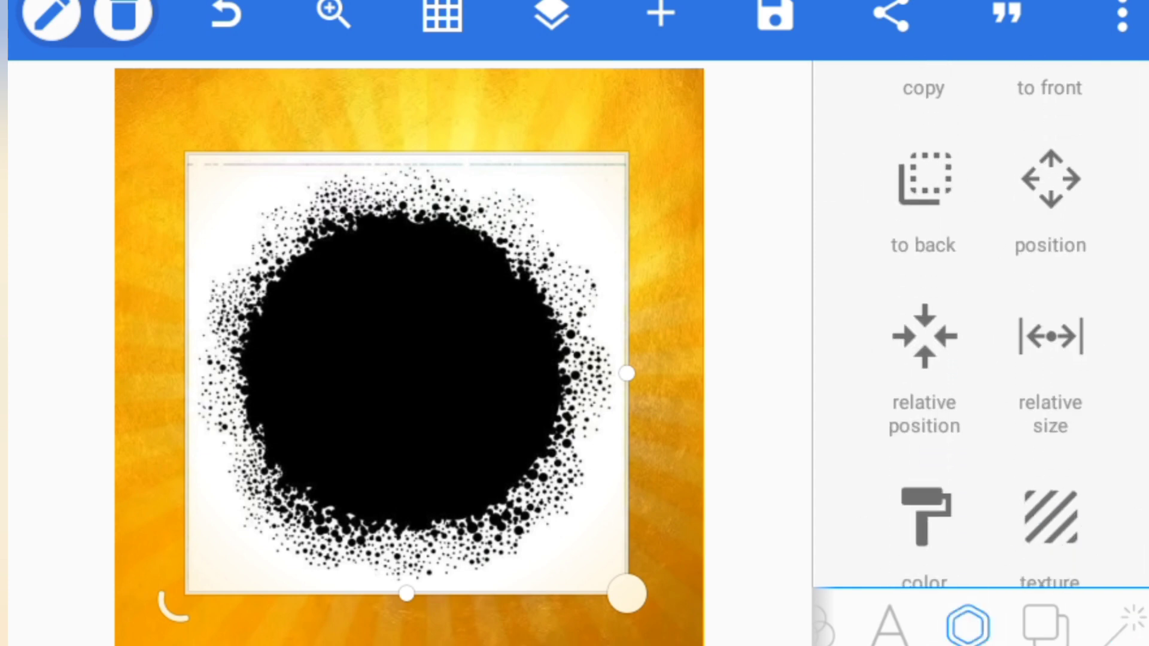
scroll("down", 3)
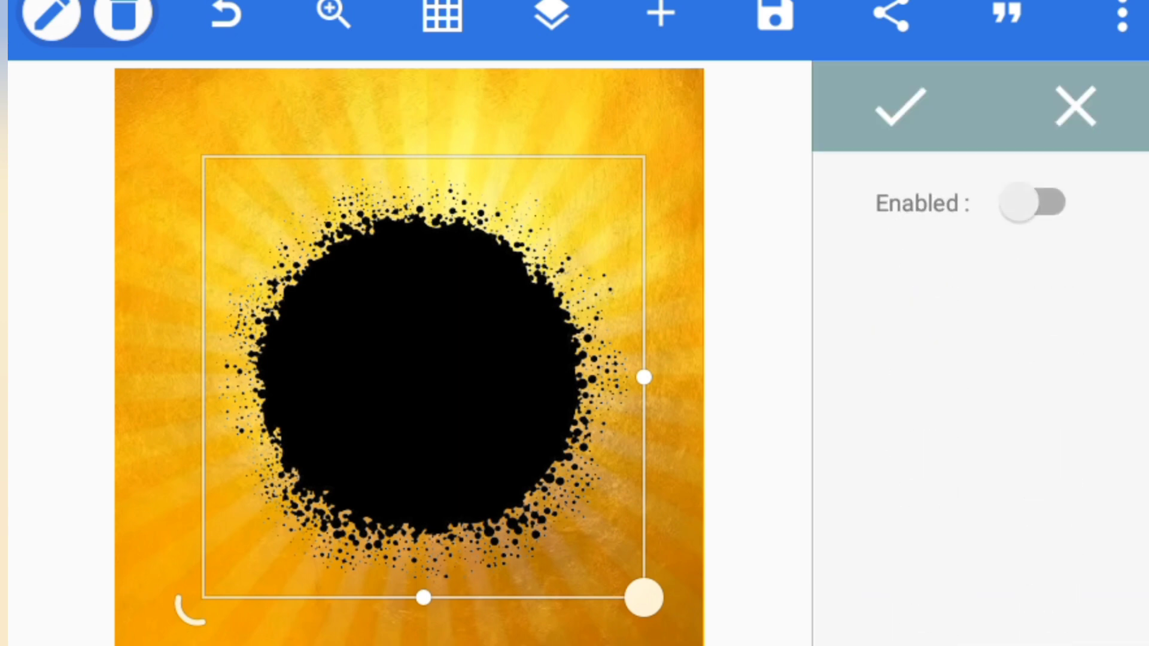
Step: Tint the splatter circle golden orange #E5AD1F
left_click(1034, 203)
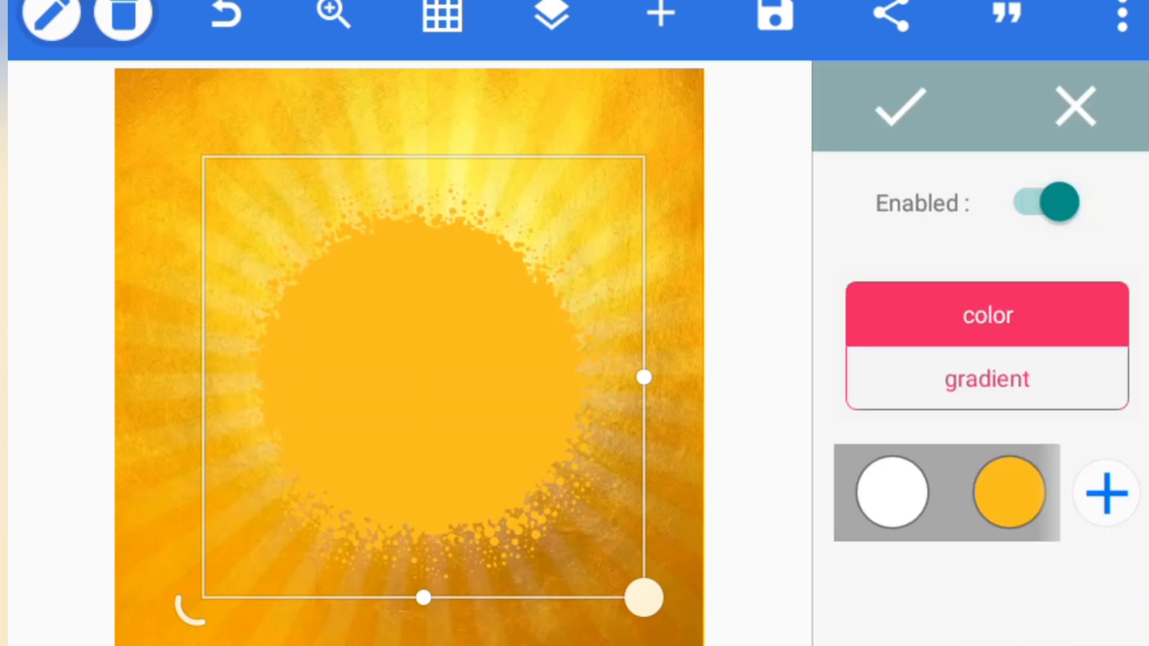
left_click(1006, 492)
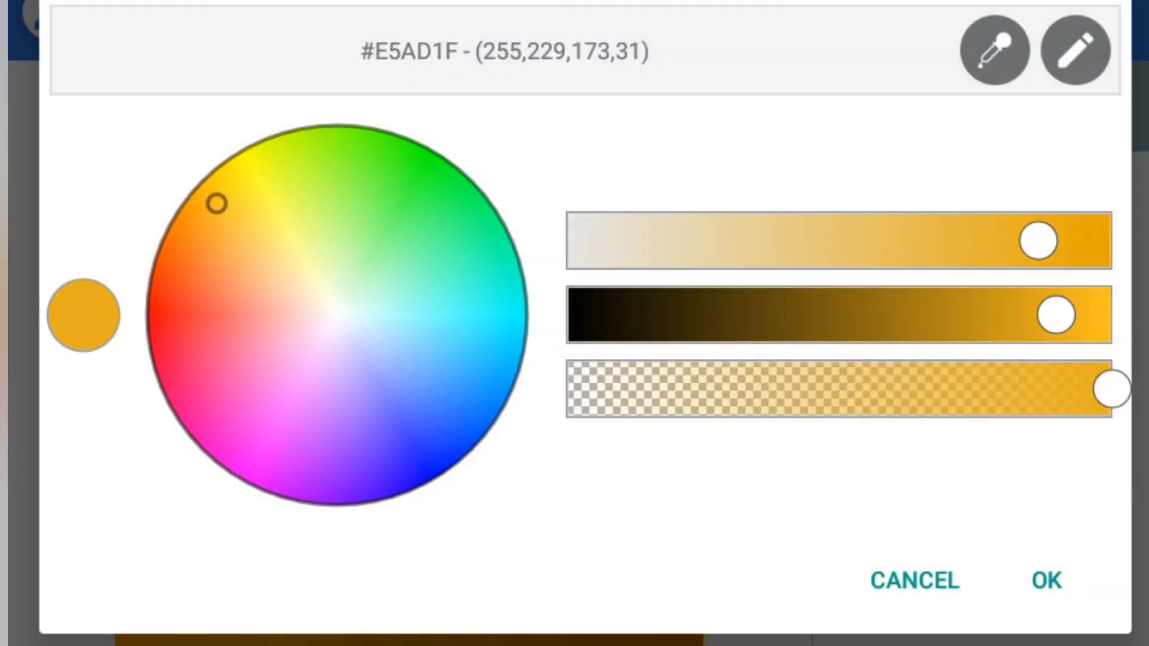
left_click(1044, 580)
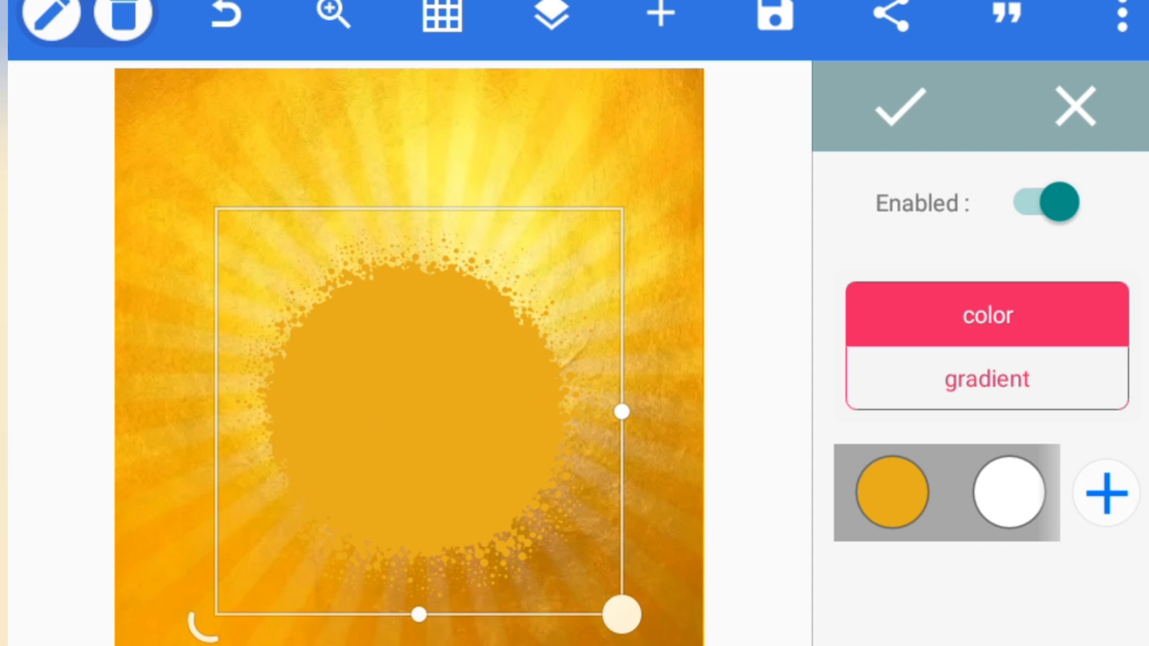
left_click(548, 16)
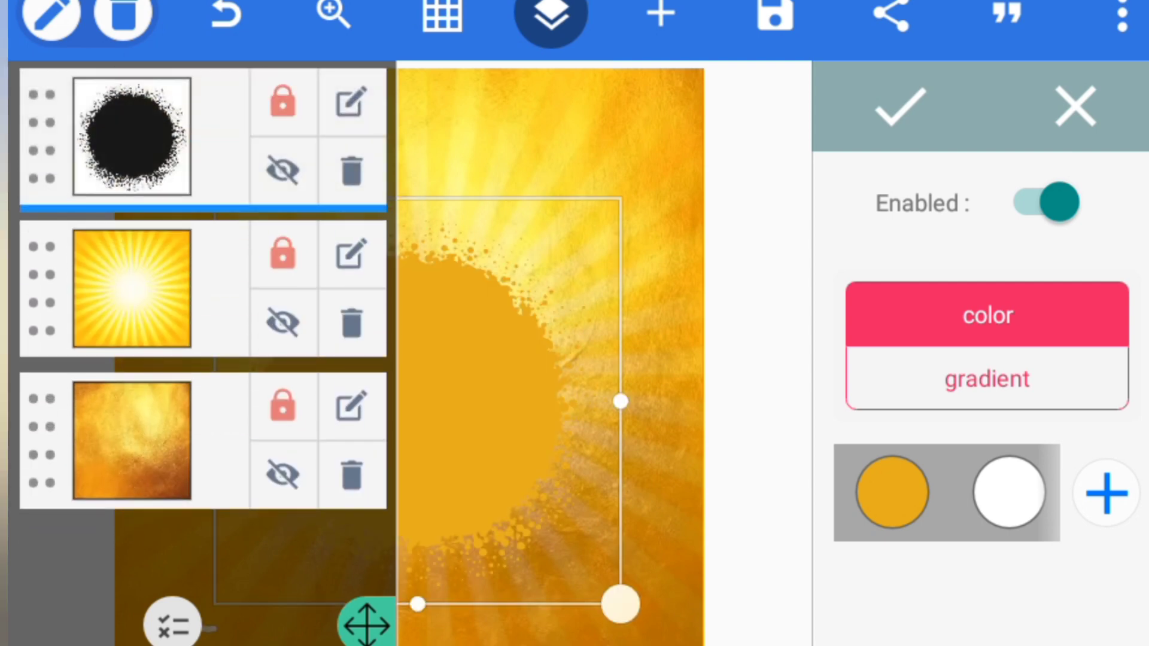
Step: Import the smiling man photo from the PhotoRoom album and confirm its crop
left_click(656, 17)
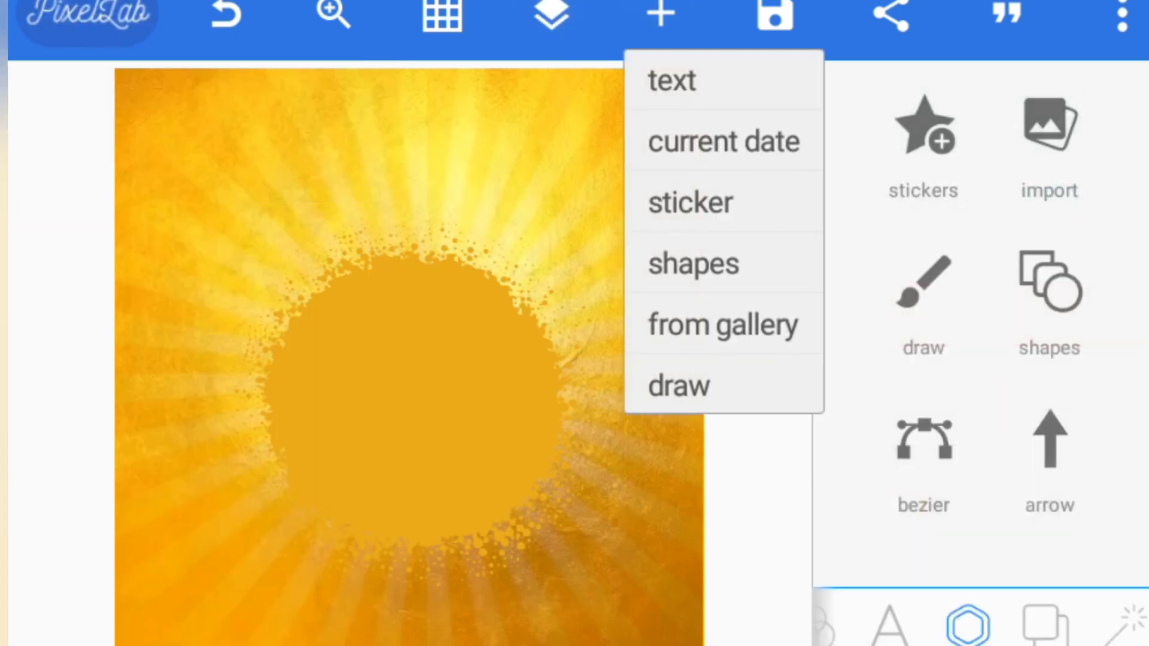
left_click(722, 324)
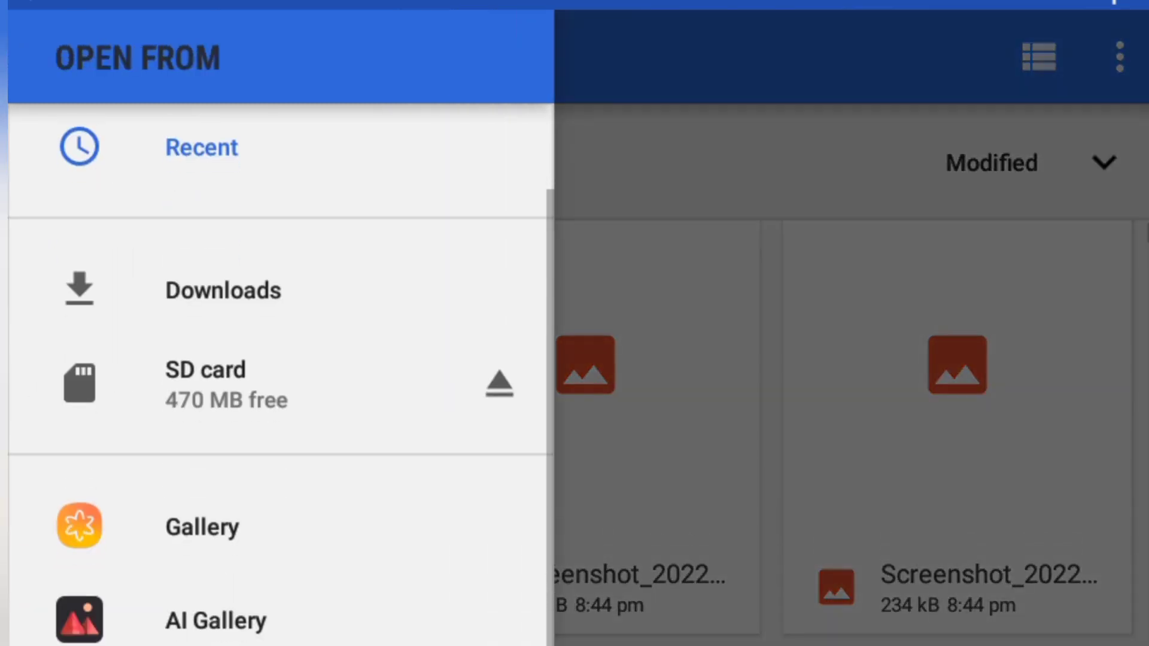
left_click(202, 526)
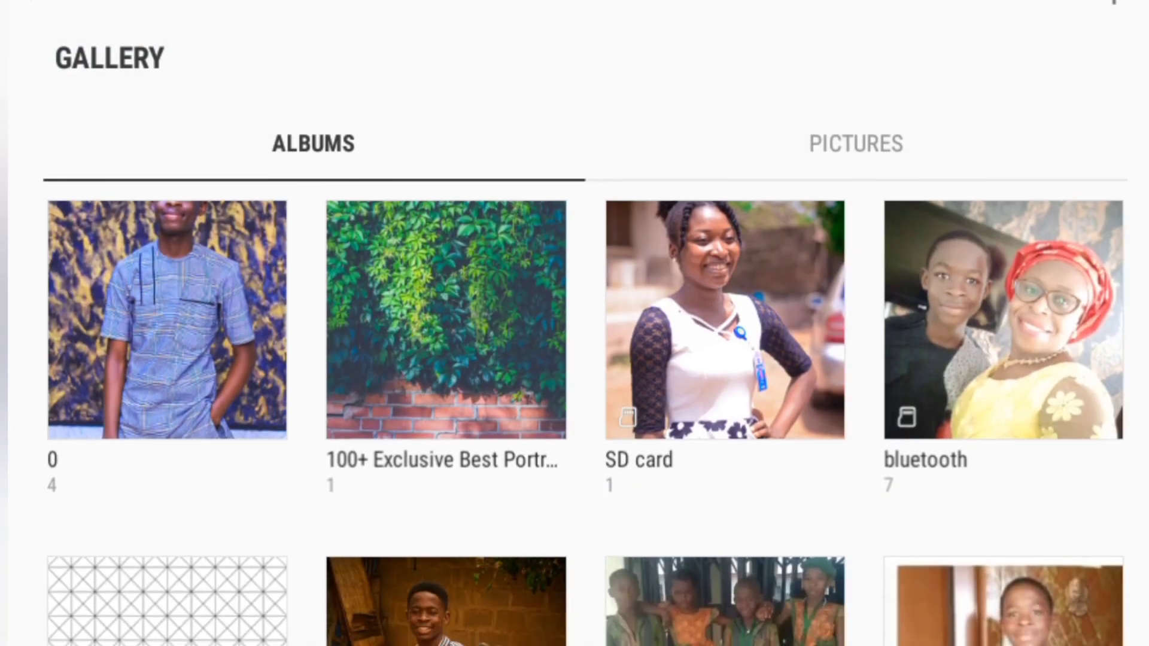
scroll("down", 3)
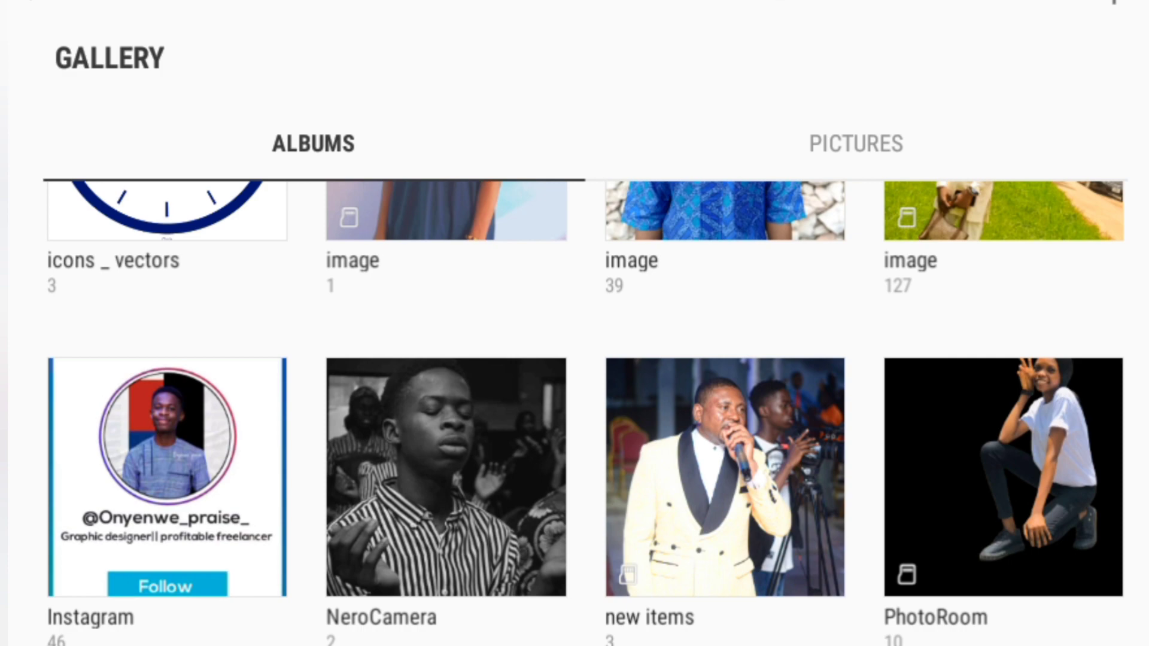
left_click(1002, 475)
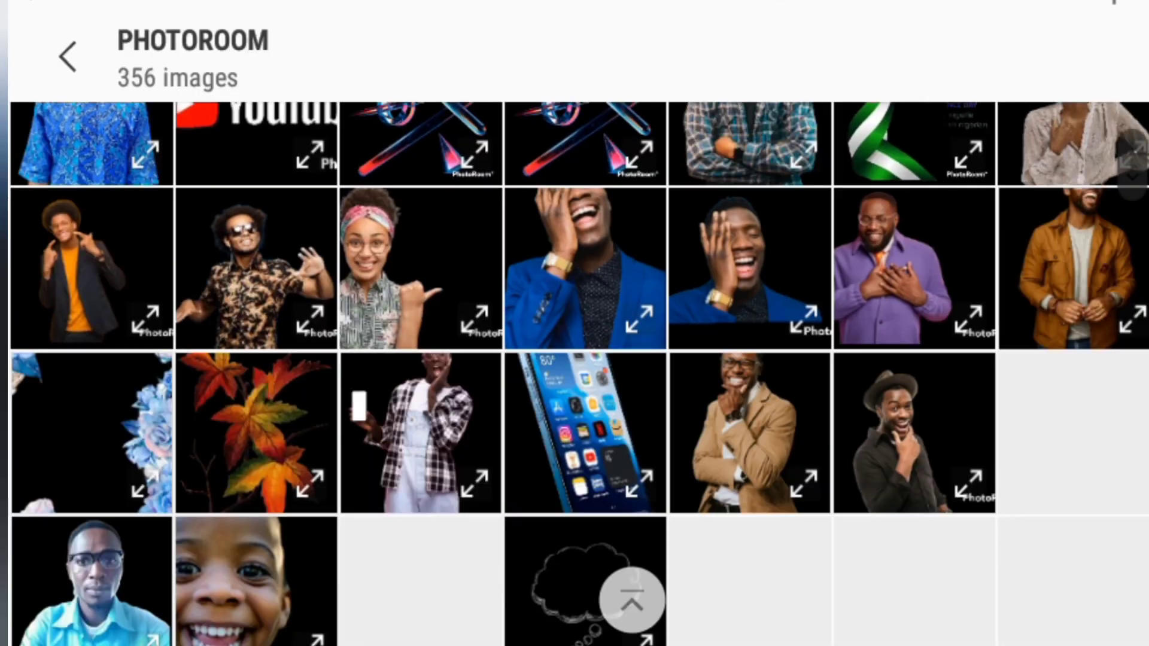
scroll("up", 3)
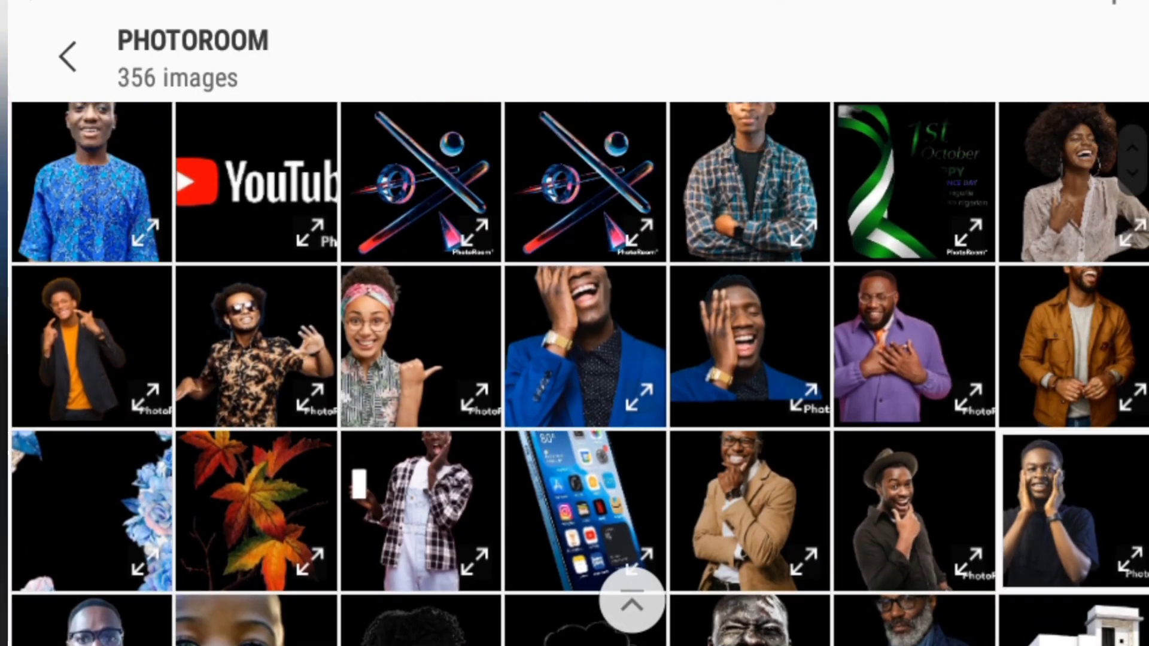
left_click(1051, 513)
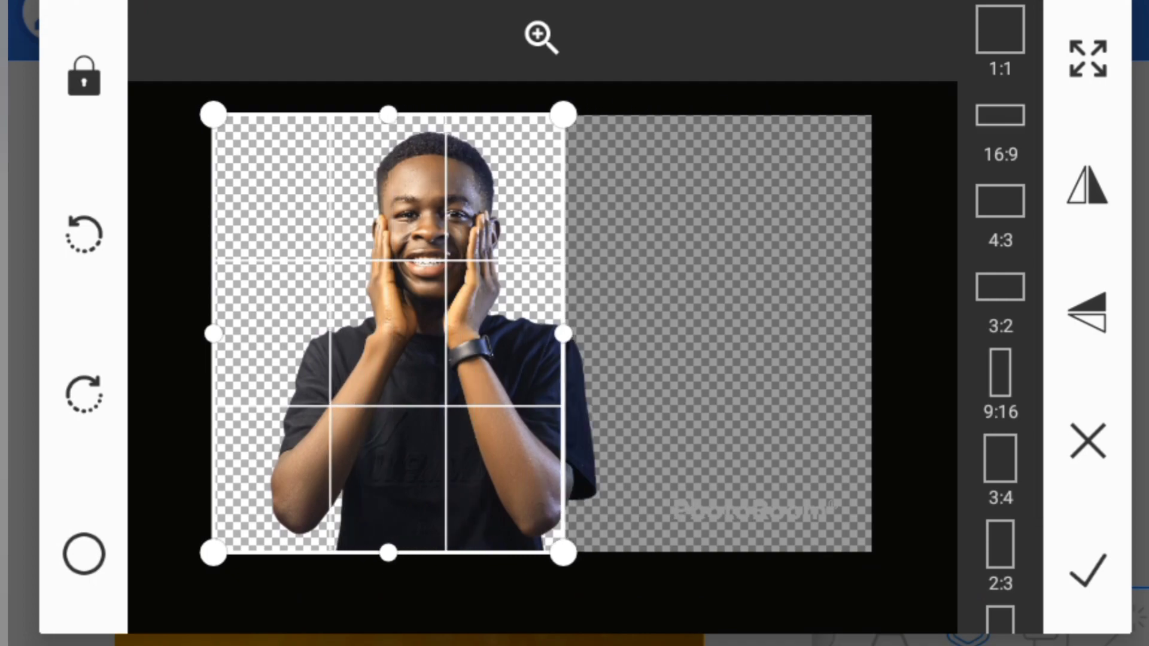
left_click(1086, 568)
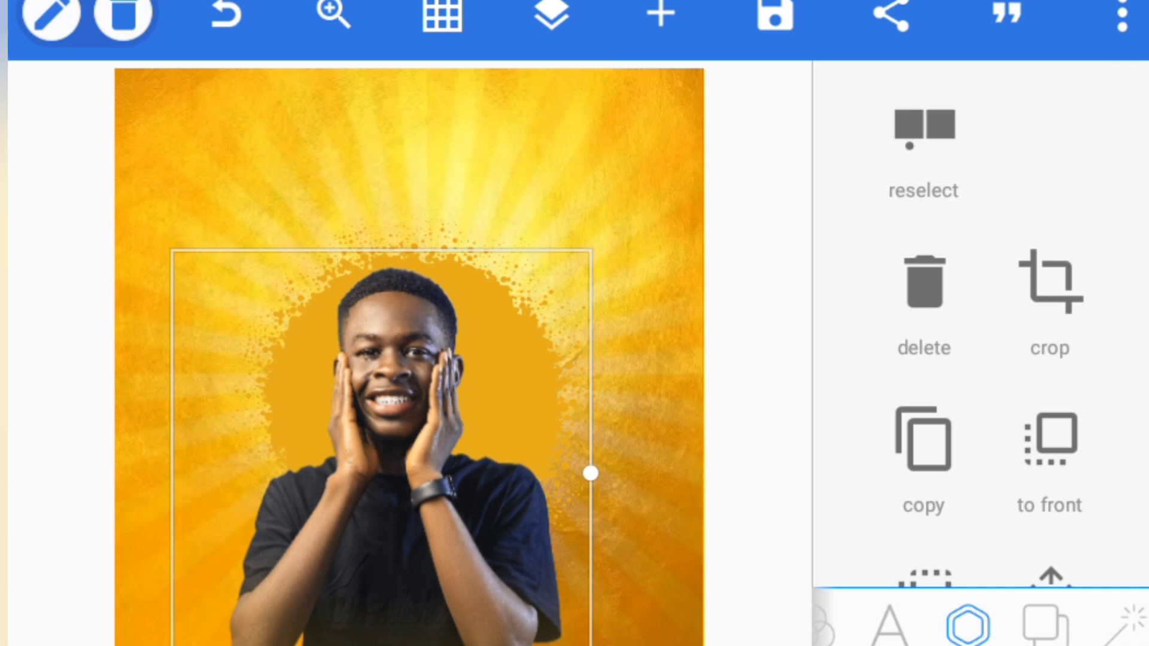
Step: Raise the man photo's brightness to 4 in Color Filters and apply
scroll("down", 3)
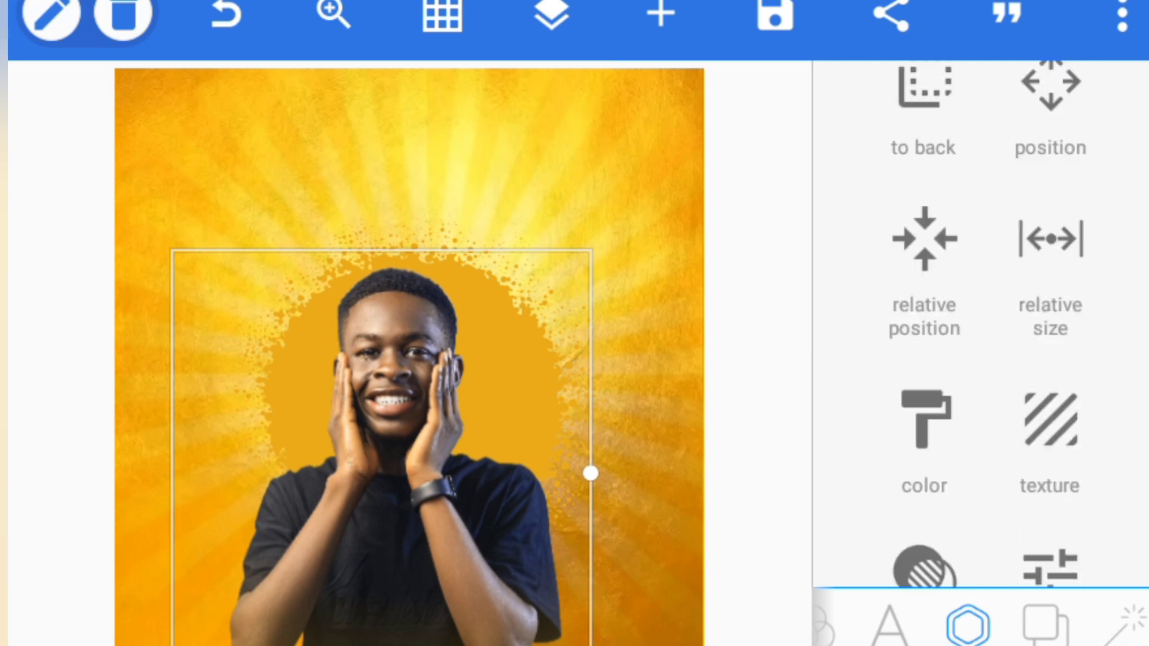
left_click(922, 432)
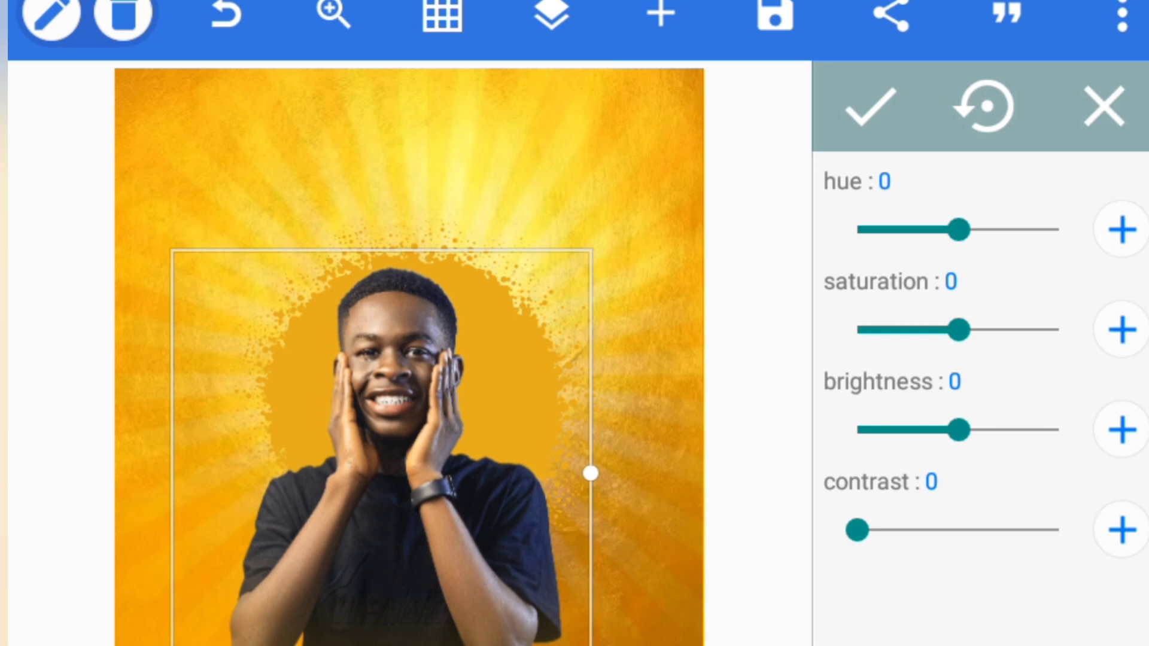
left_click(1120, 430)
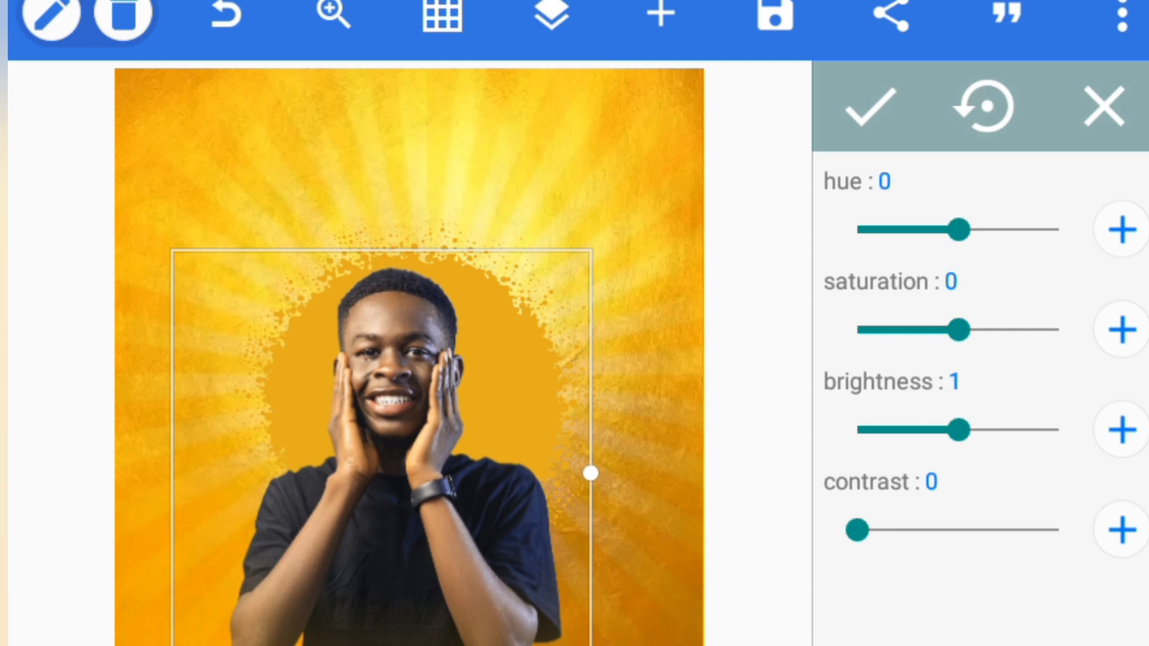
left_click(1120, 430)
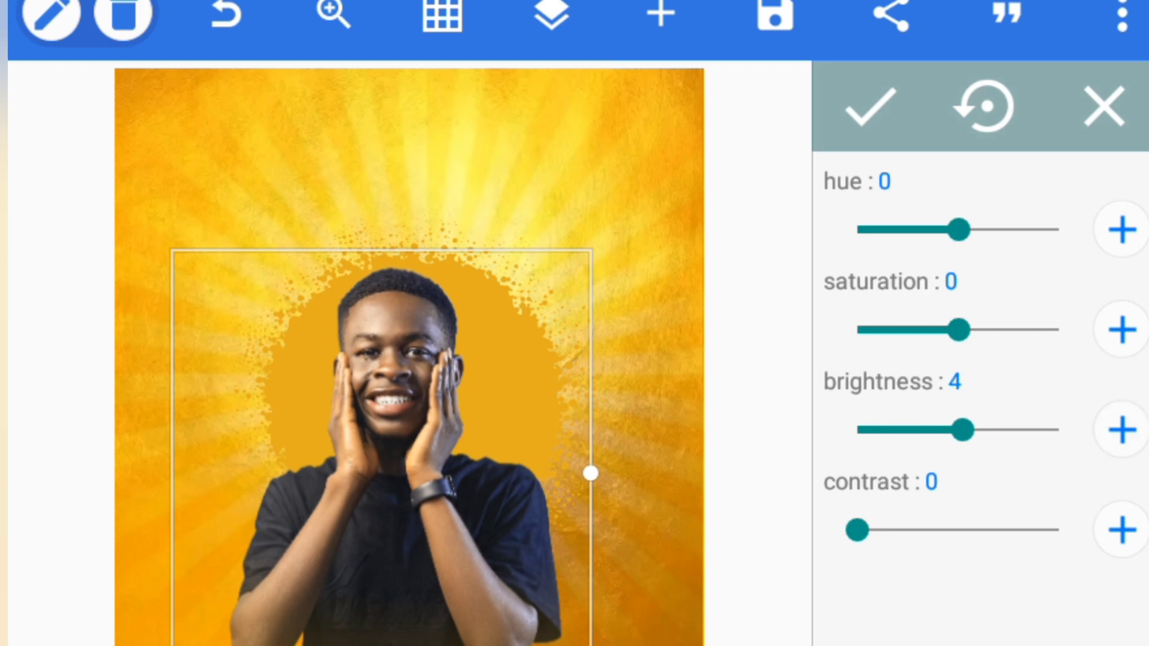
left_click(865, 107)
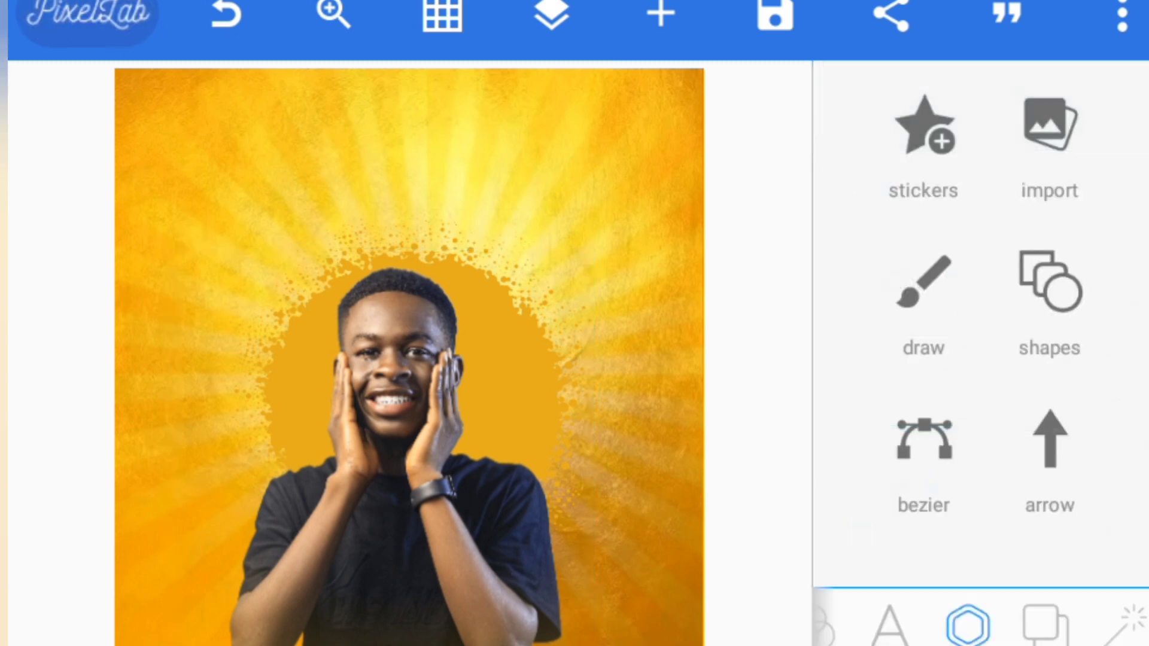
Step: Import the blurred palm leaf image from the Picsart album
left_click(549, 16)
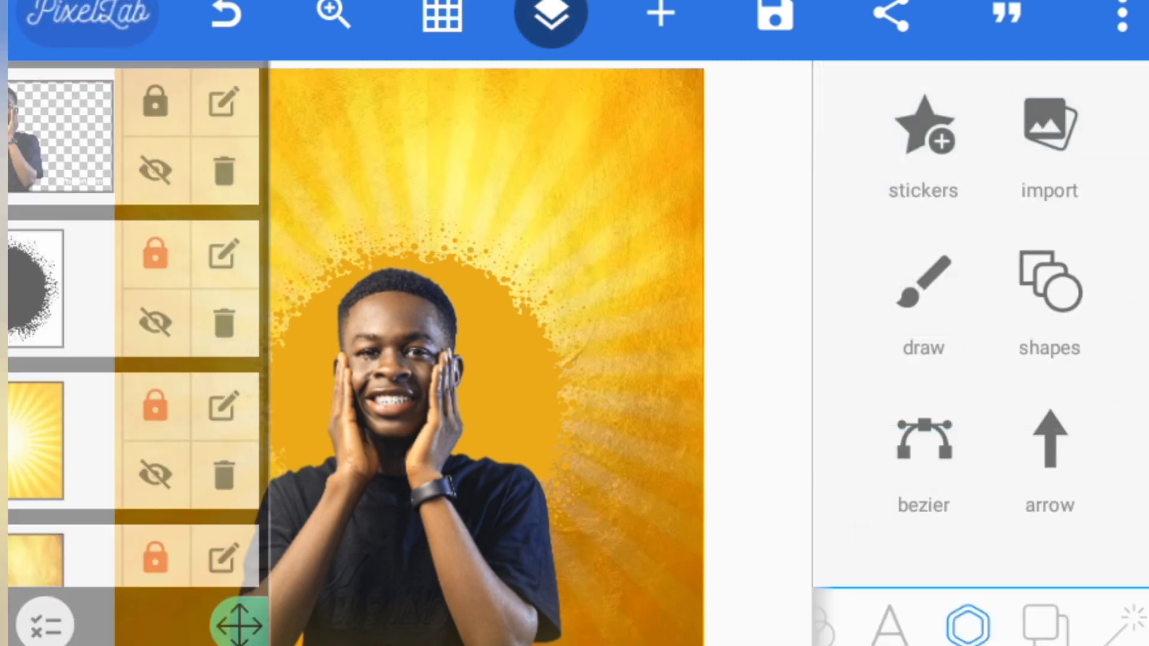
left_click(548, 16)
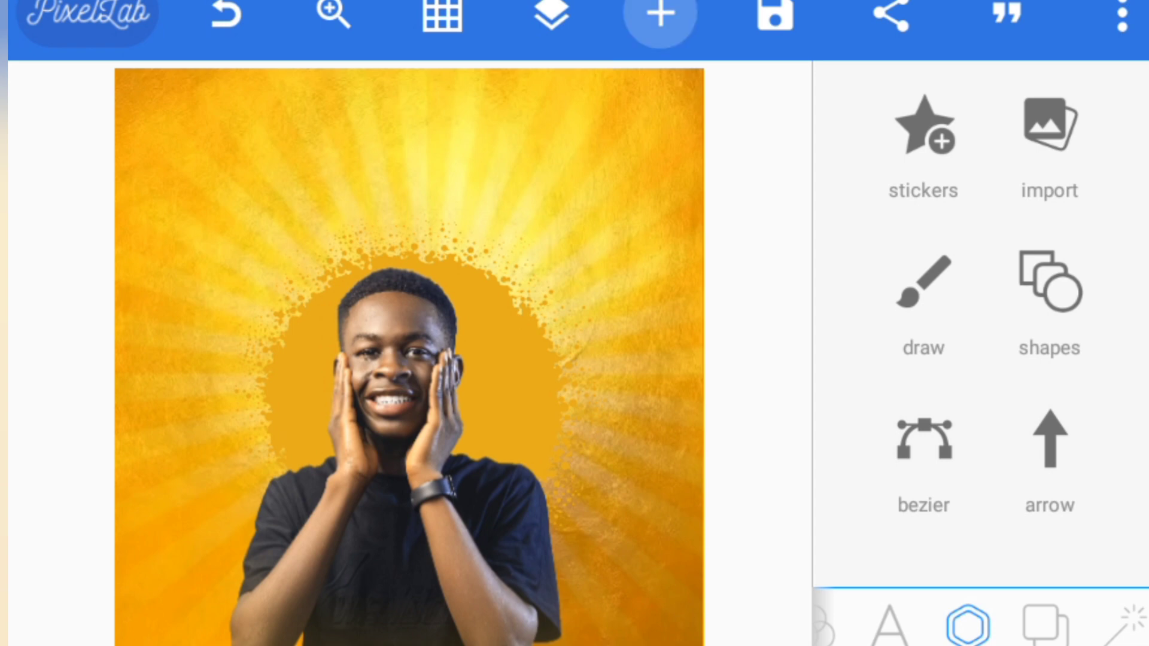
left_click(1046, 143)
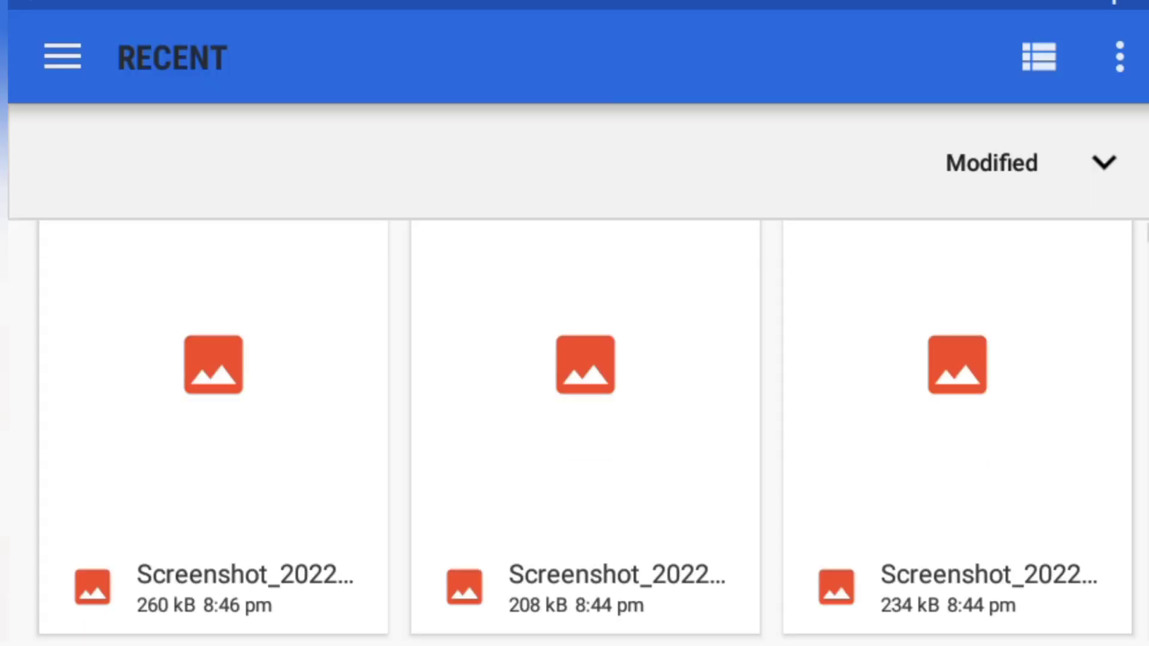
left_click(63, 56)
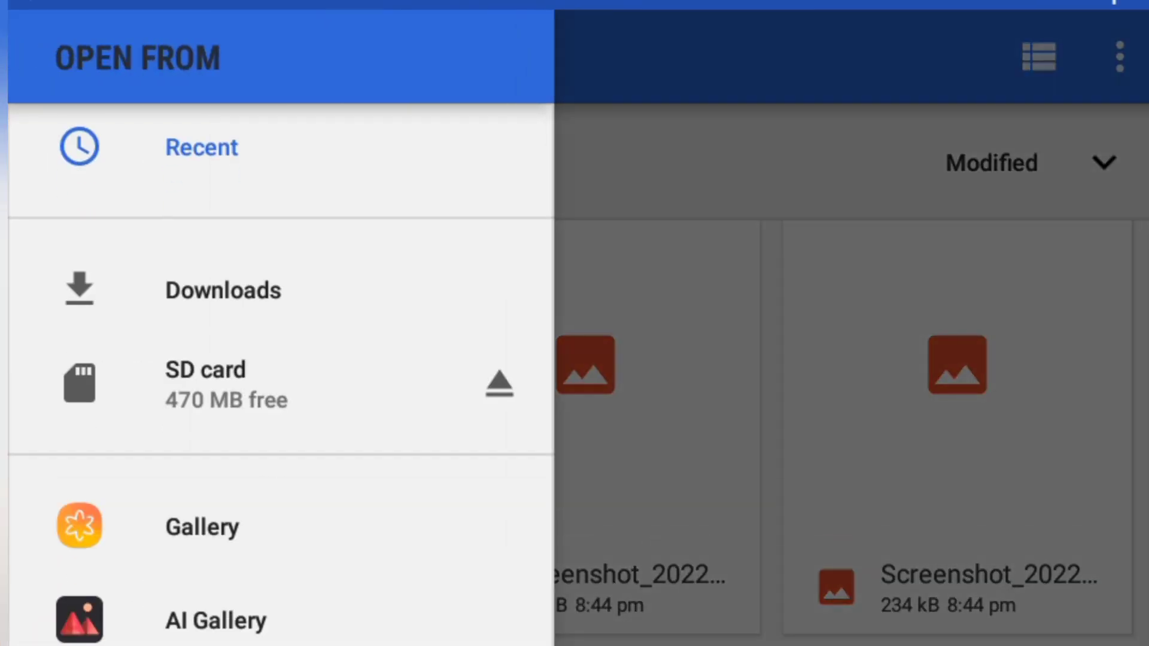
left_click(202, 525)
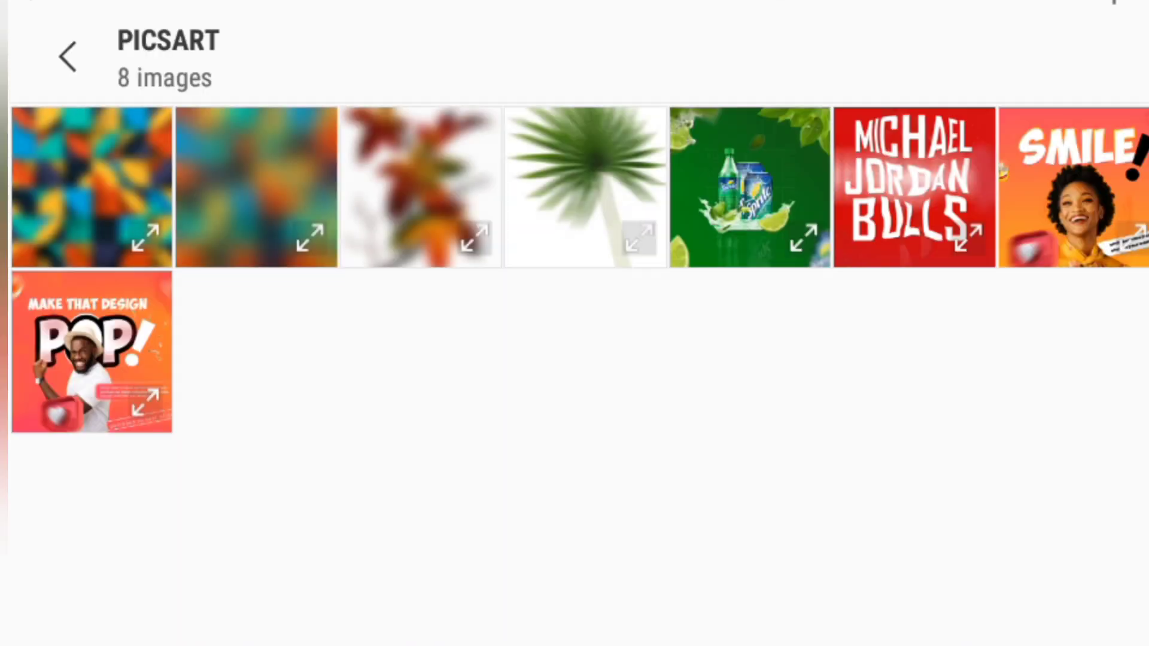
left_click(584, 186)
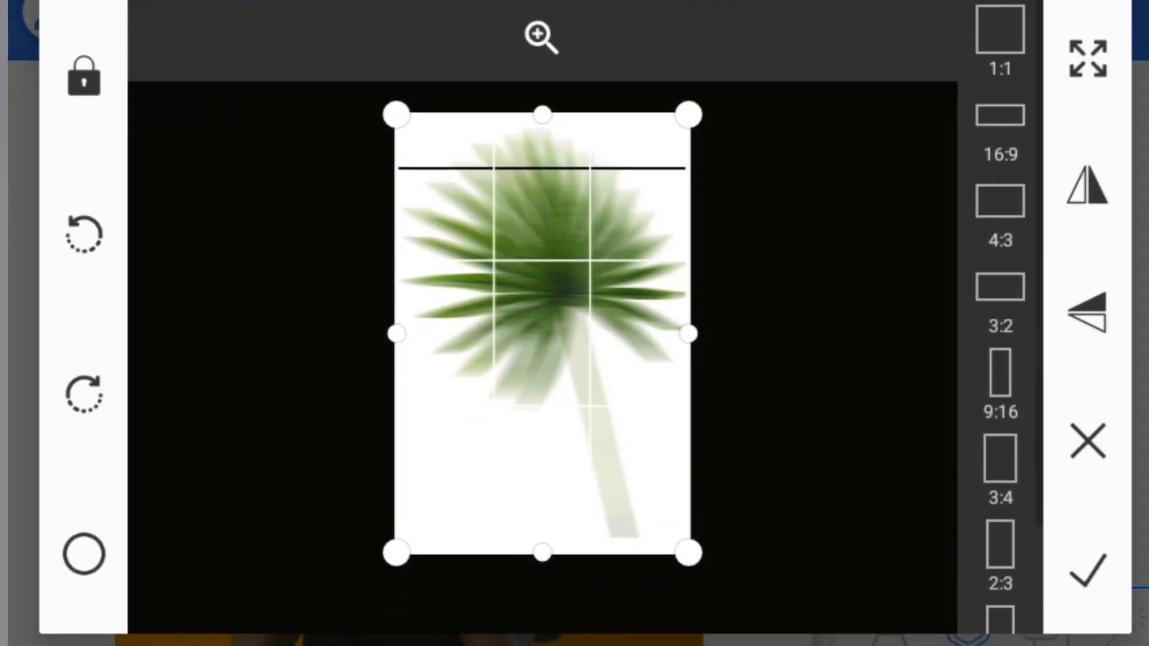
left_click(1084, 567)
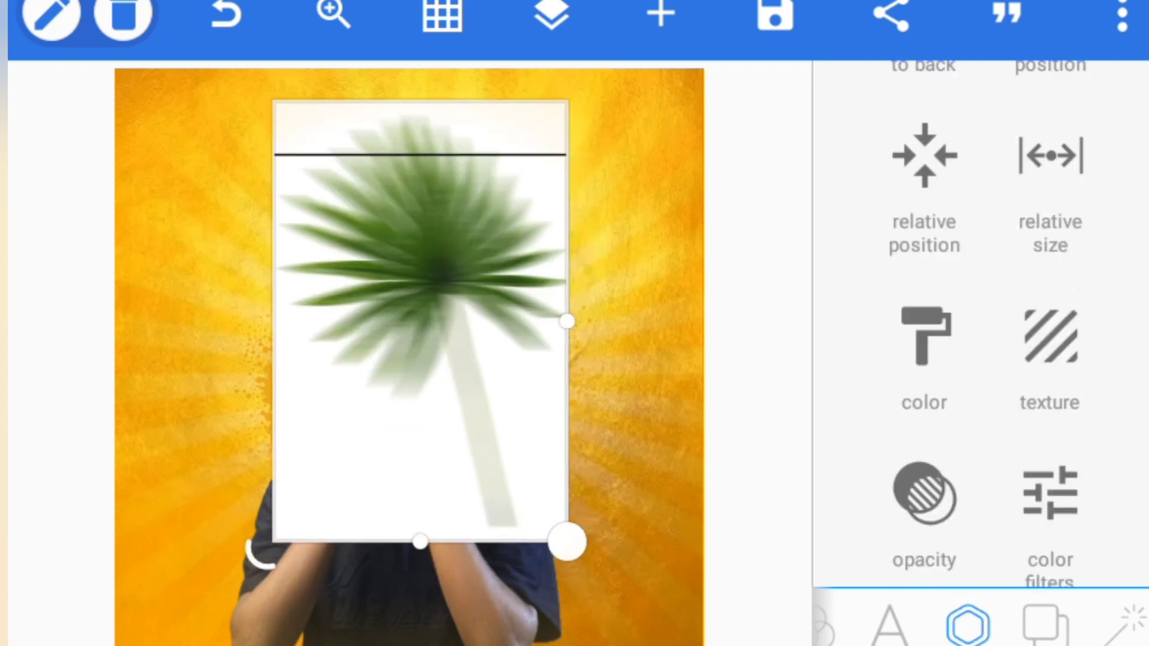
Step: Remove the leaf's white background at tolerance 50, recrop it and deselect
scroll("down", 3)
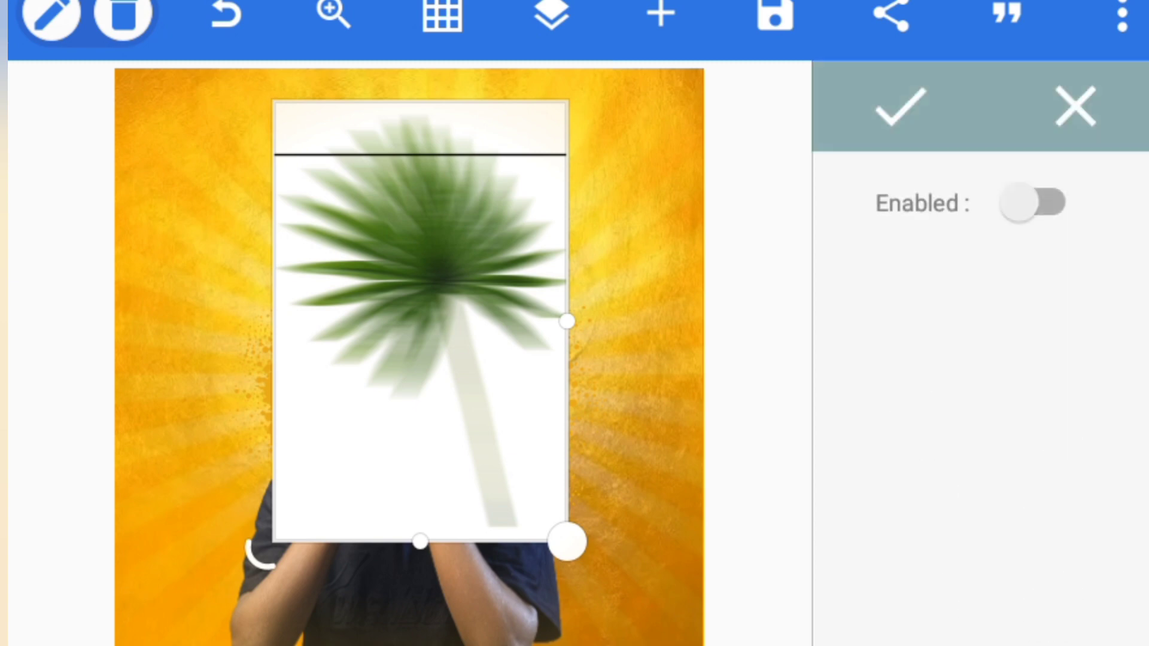
left_click(1033, 203)
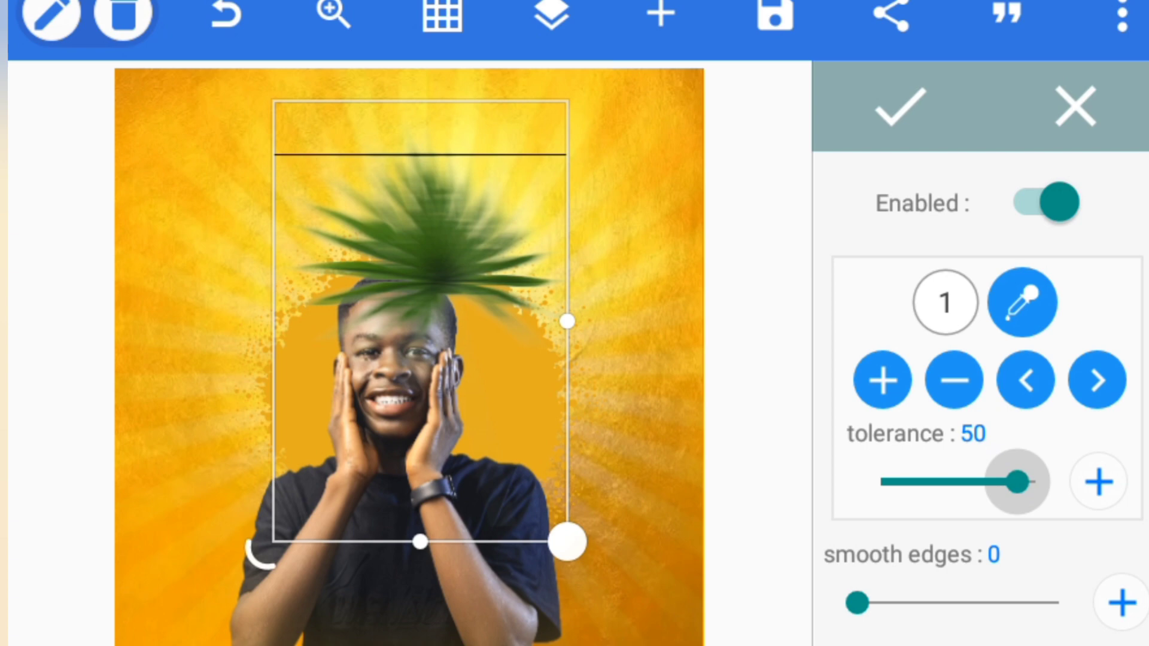
left_click(953, 379)
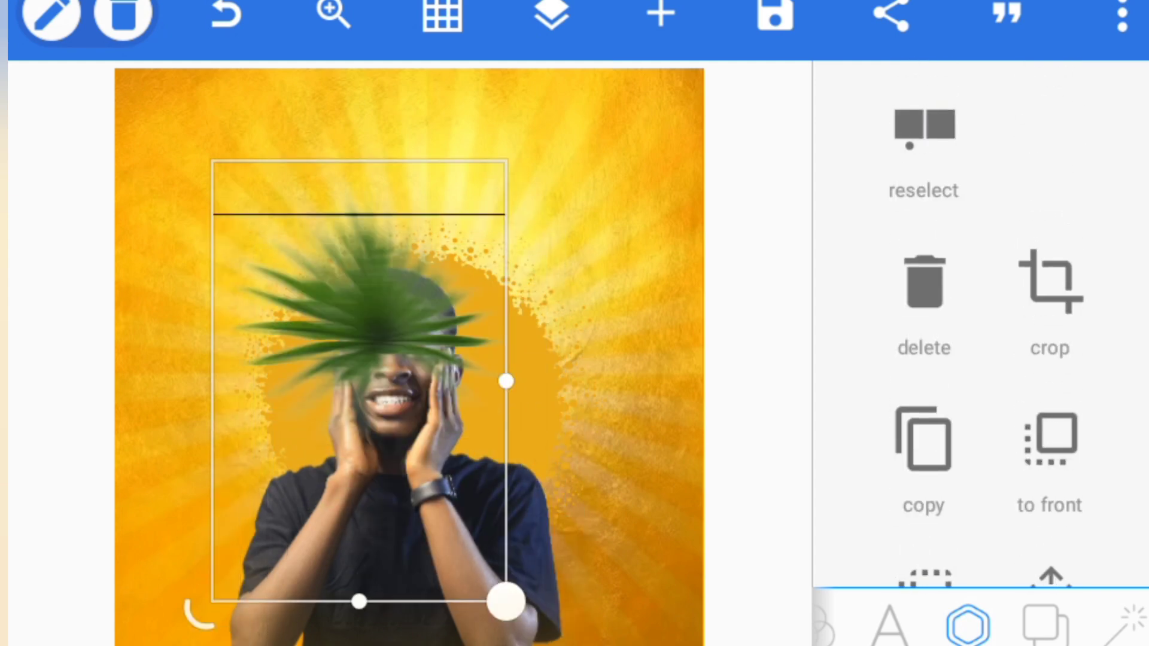
left_click(1049, 301)
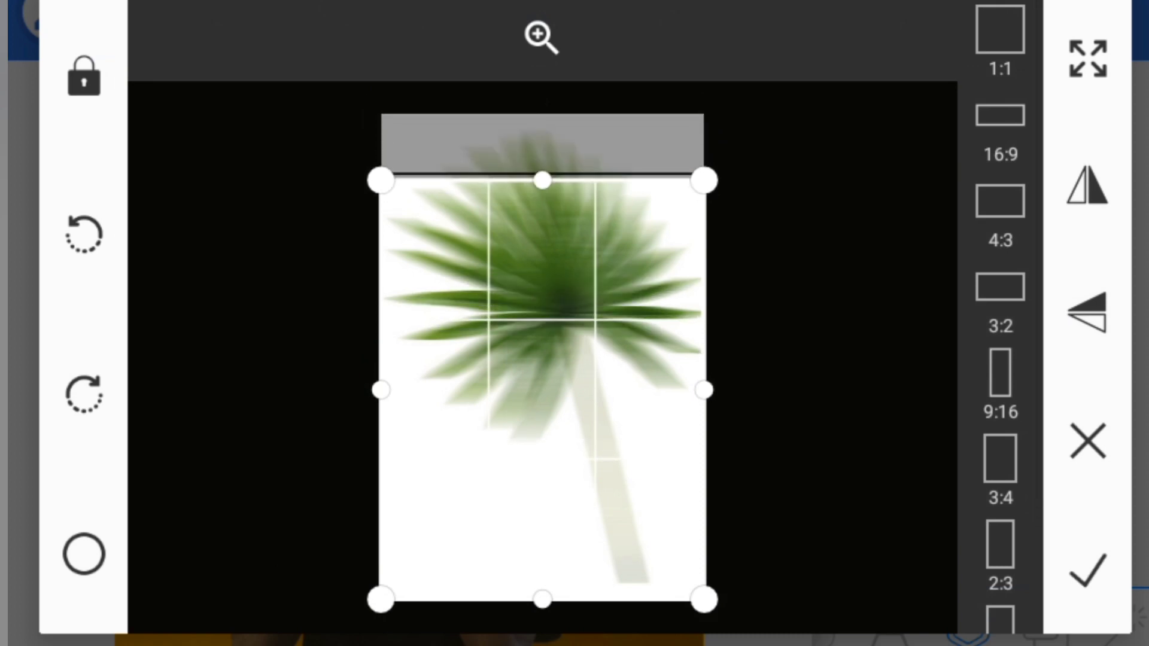
left_click(1083, 573)
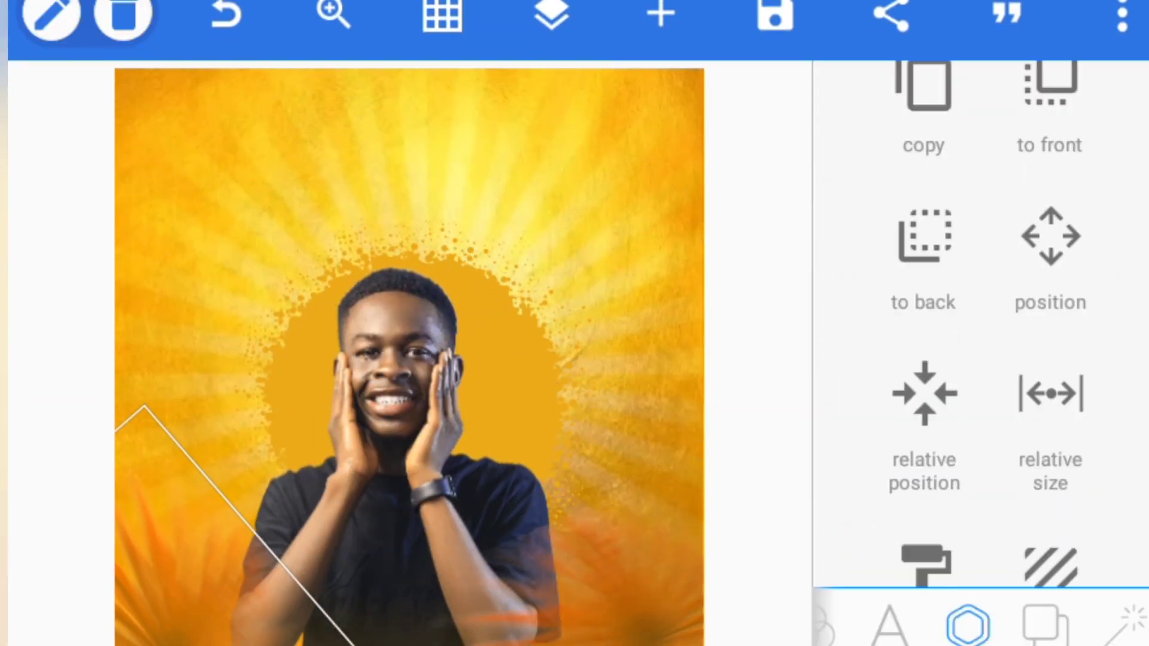
left_click(656, 16)
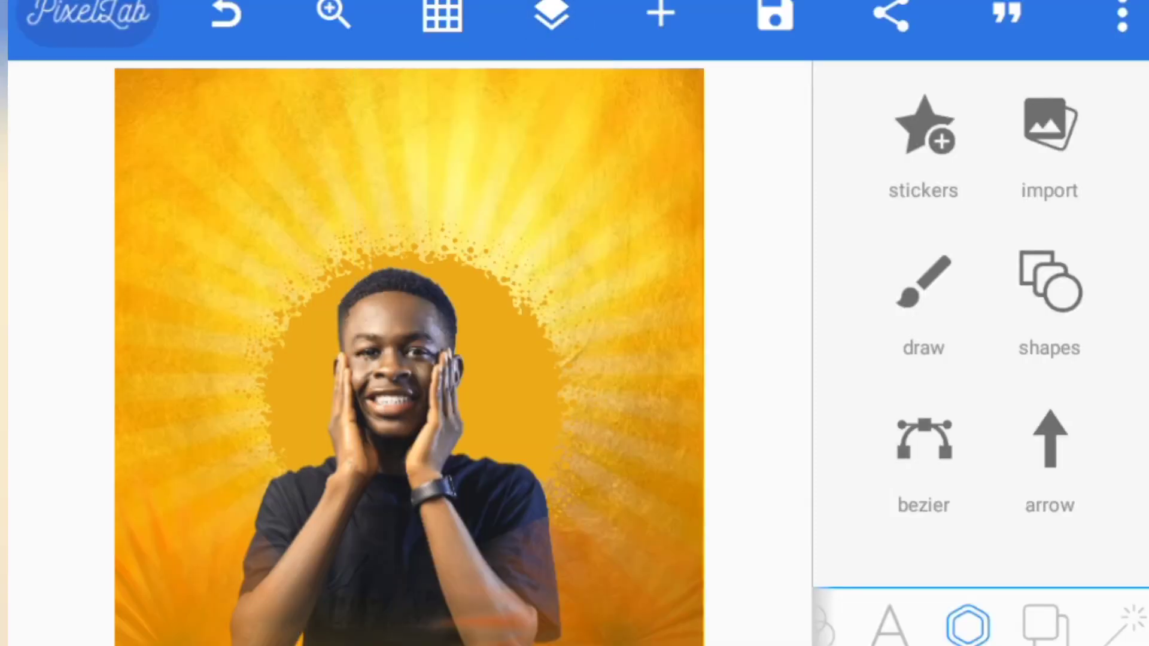
Step: Browse the Pins album and import the palm-leaf shadow photo onto the canvas
left_click(655, 16)
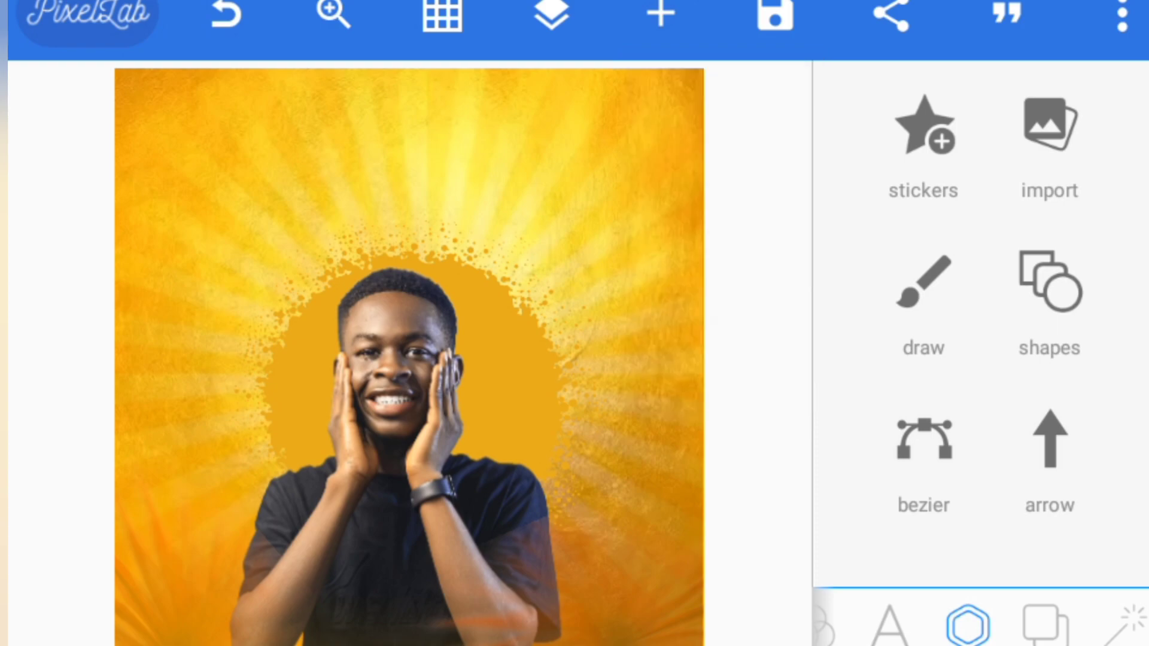
left_click(1047, 136)
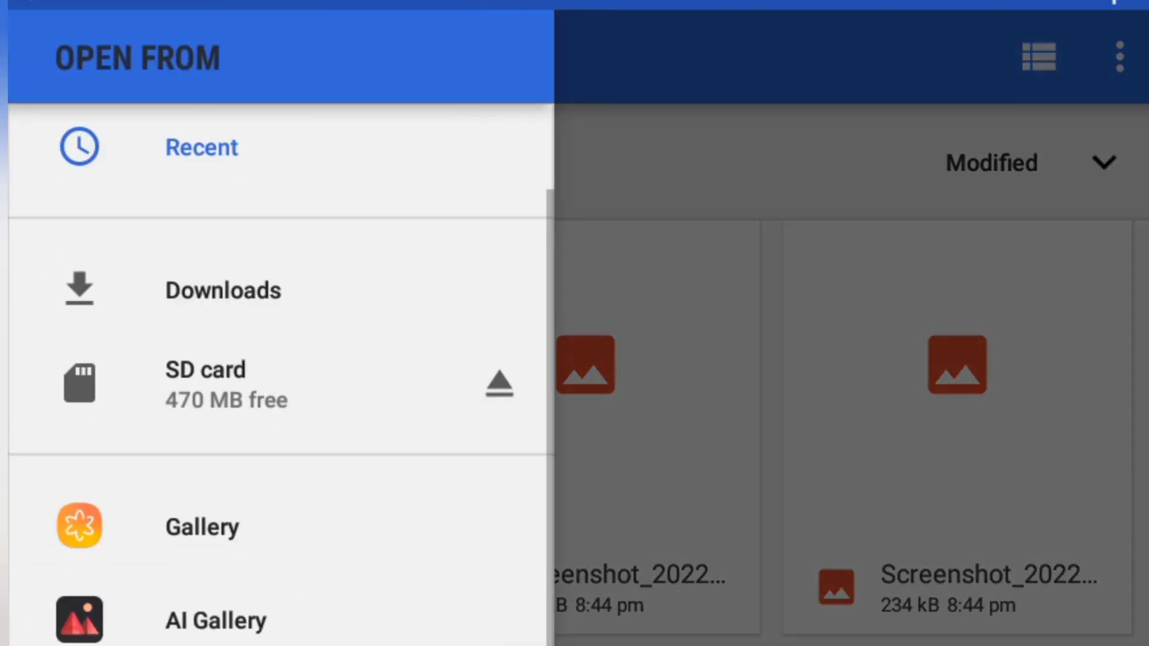
left_click(201, 526)
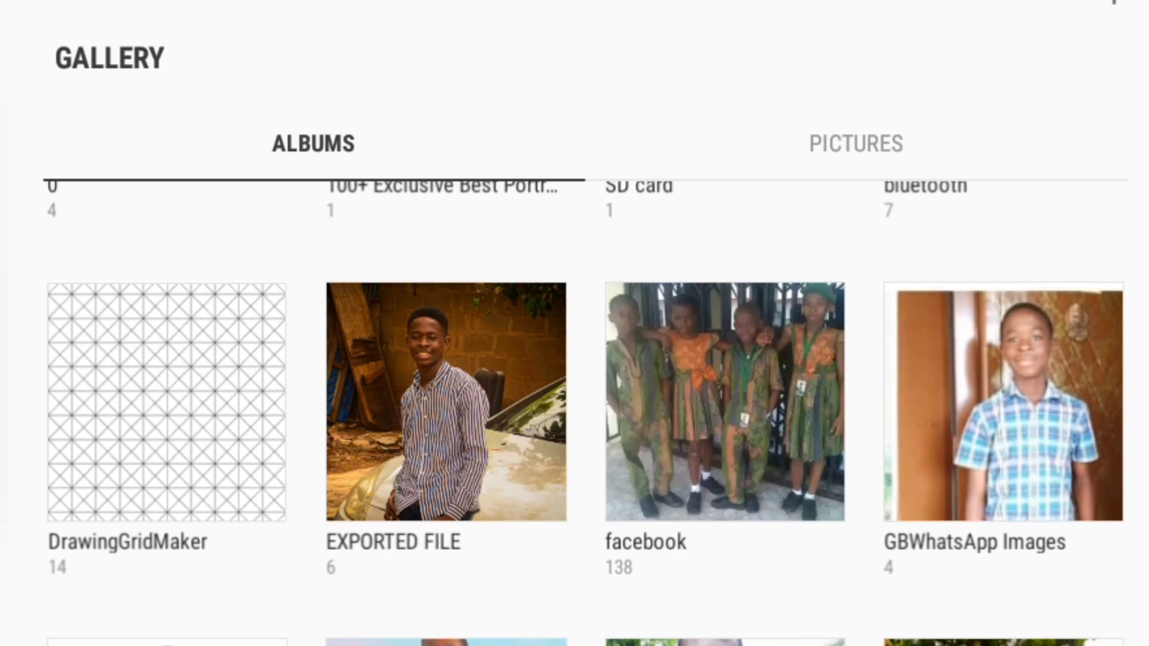
scroll("down", 3)
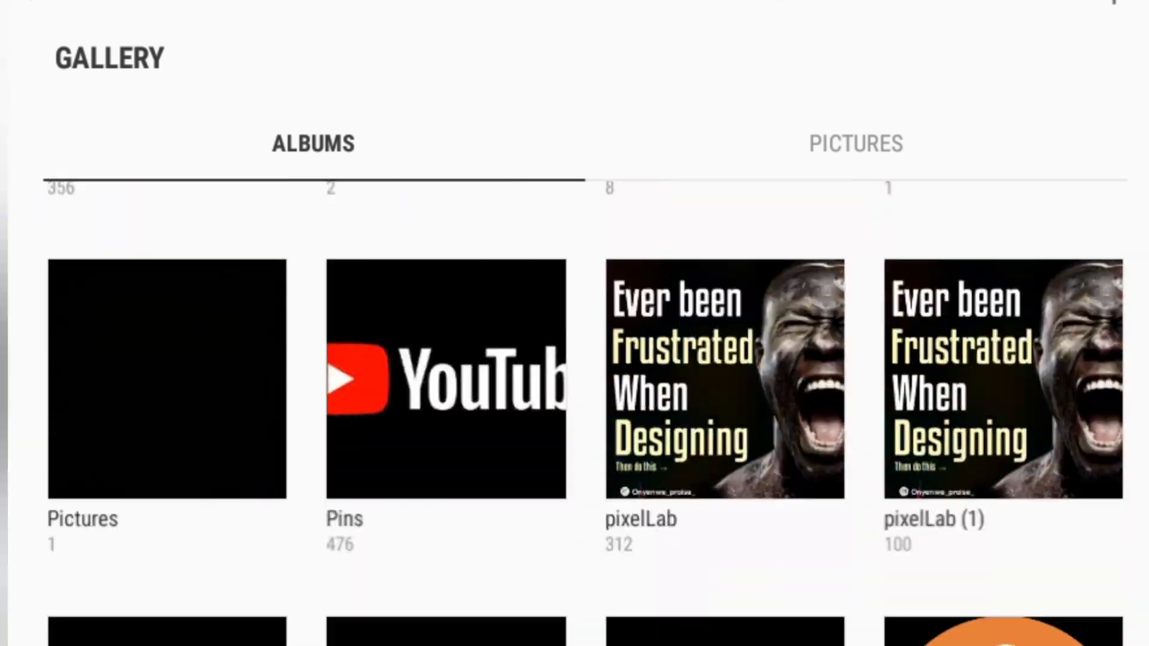
left_click(444, 381)
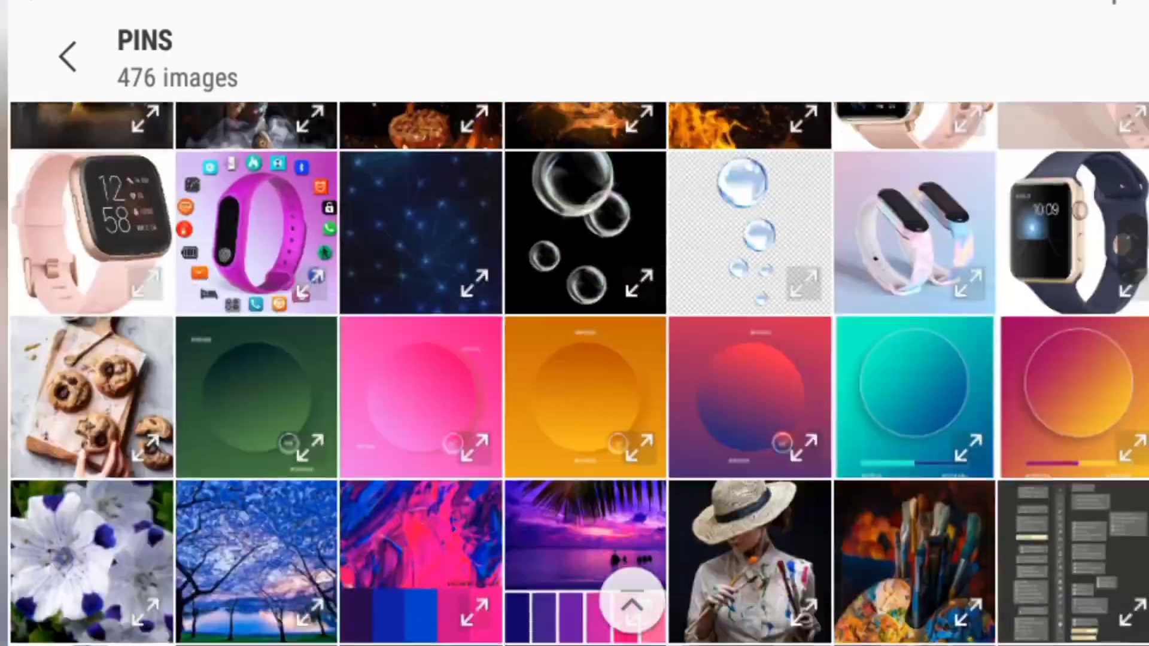
scroll("down", 3)
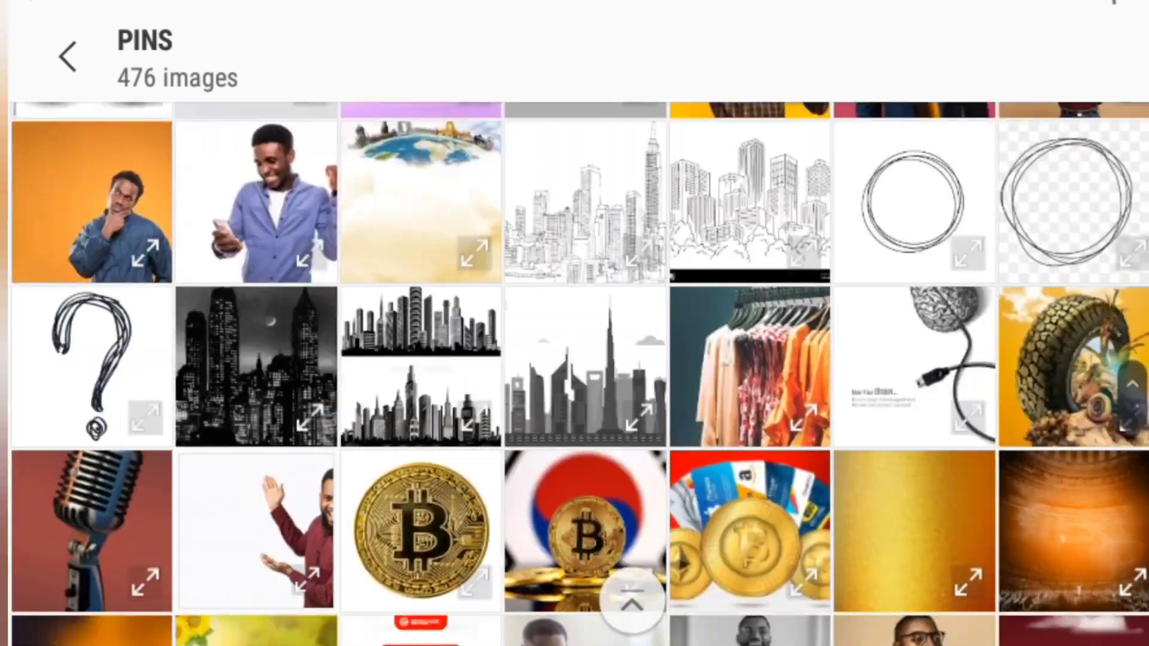
scroll("down", 3)
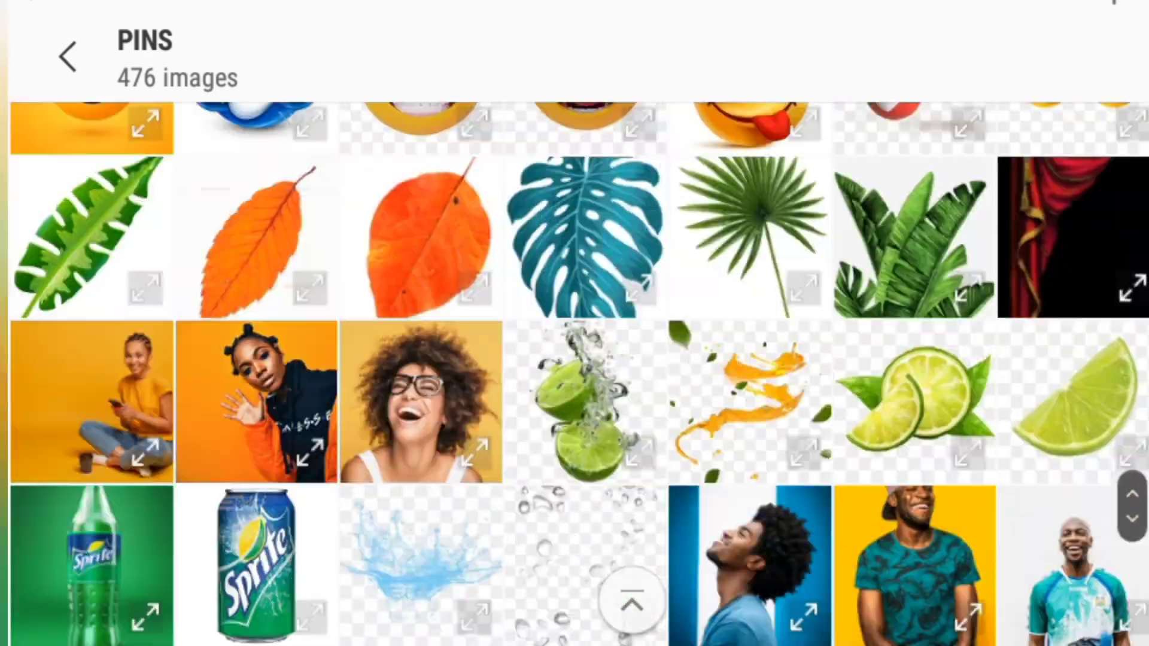
scroll("up", 3)
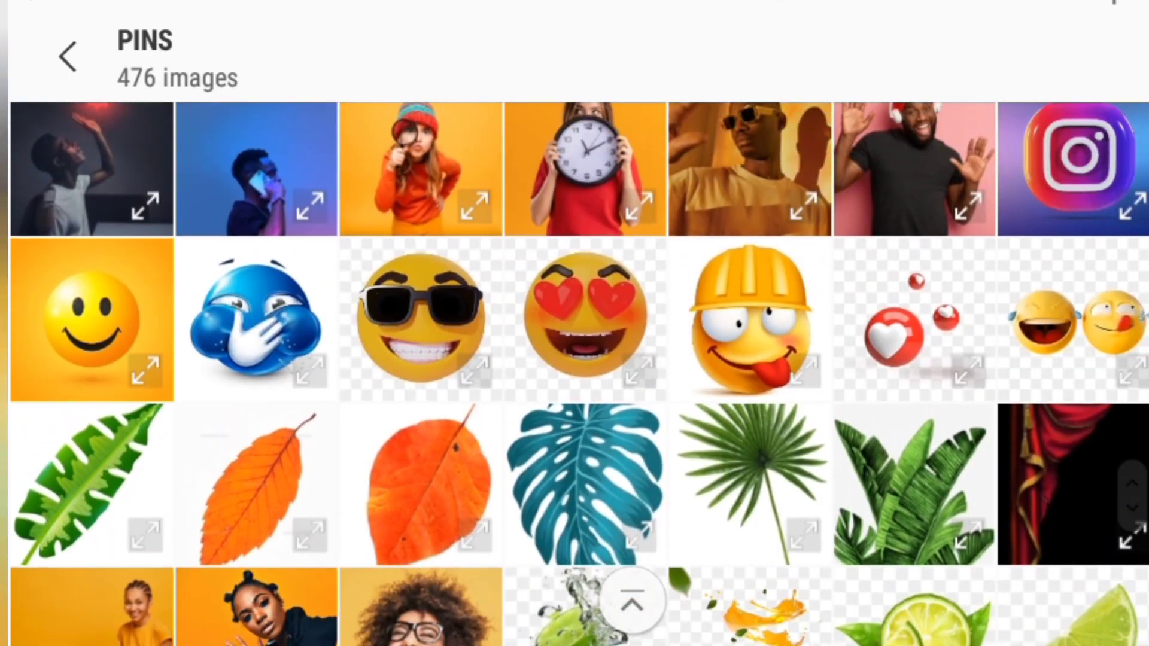
scroll("down", 3)
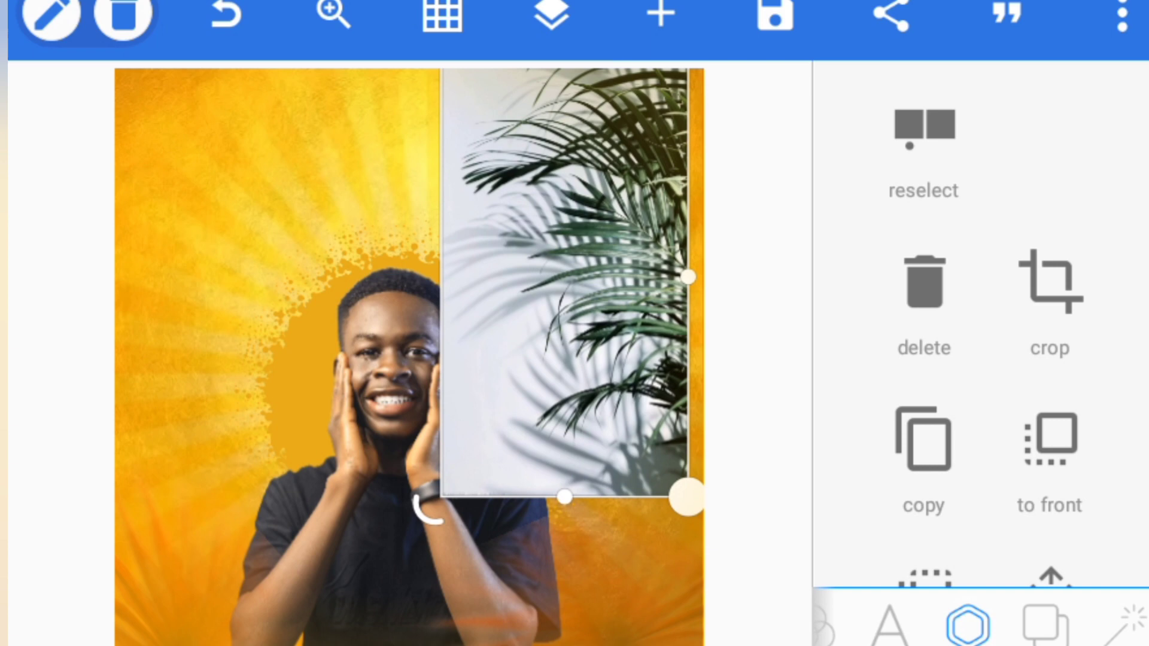
Step: Adjust the leaf photo's brightness, hue and saturation, then set opacity to 15% and deselect
scroll("down", 3)
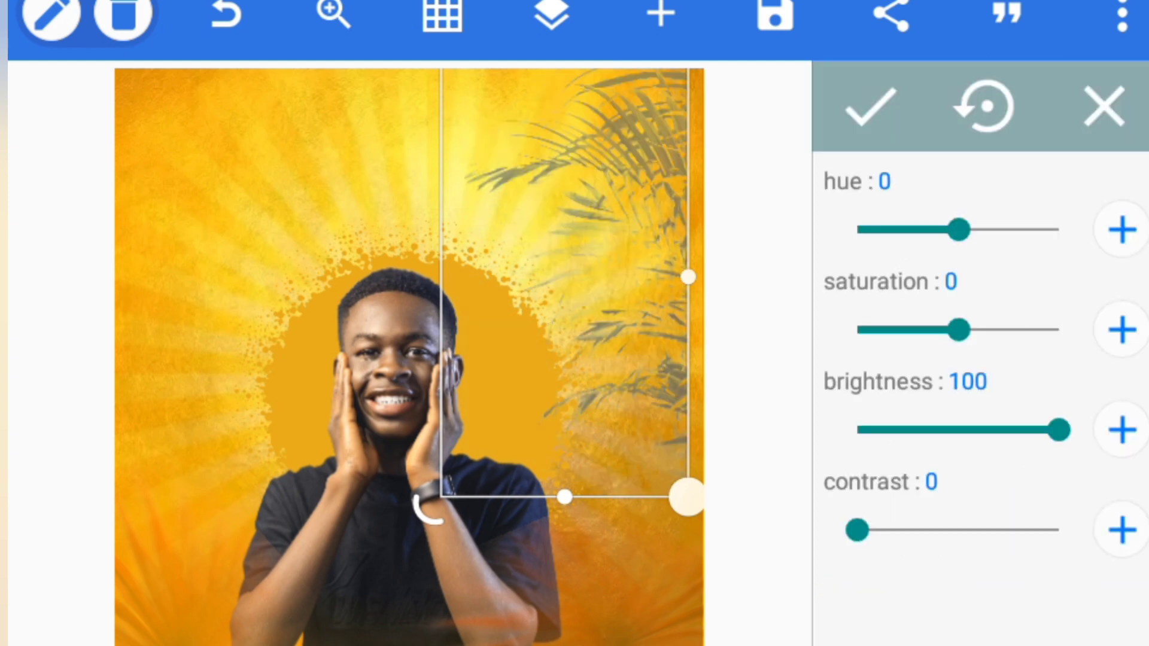
left_click(985, 106)
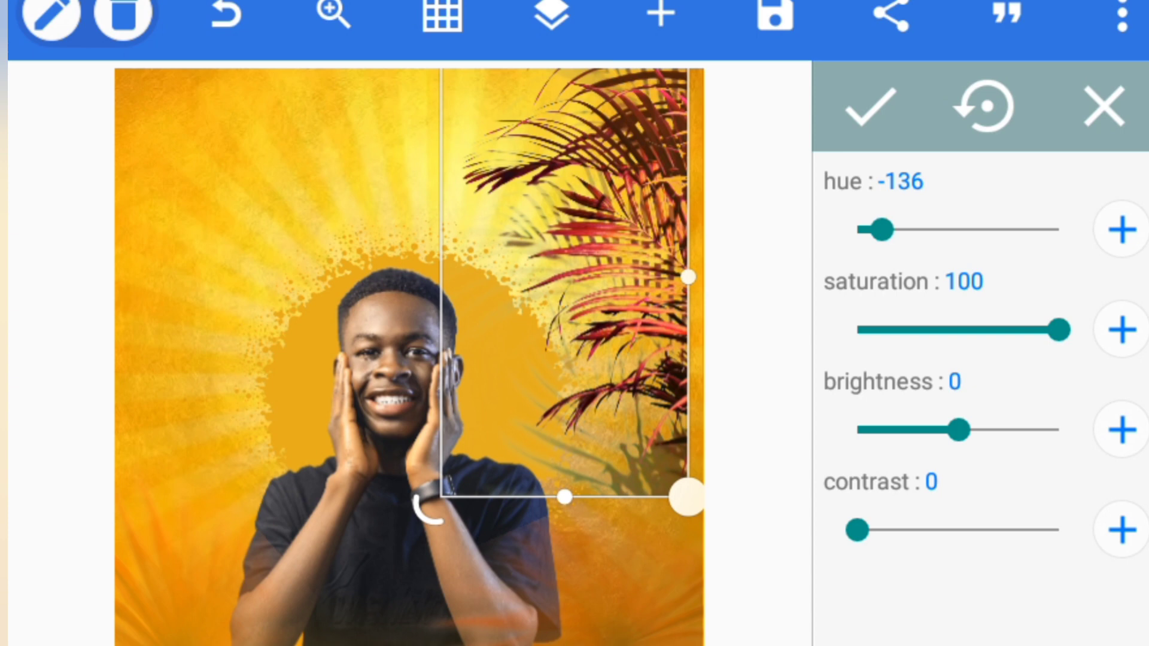
left_click(864, 106)
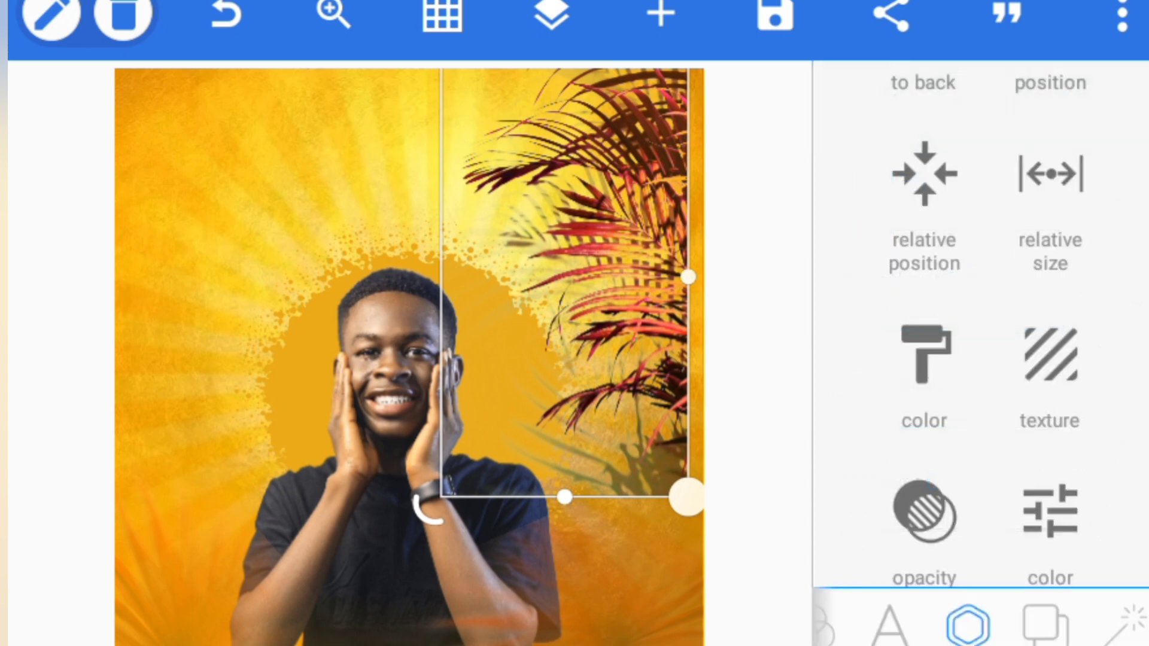
left_click(922, 512)
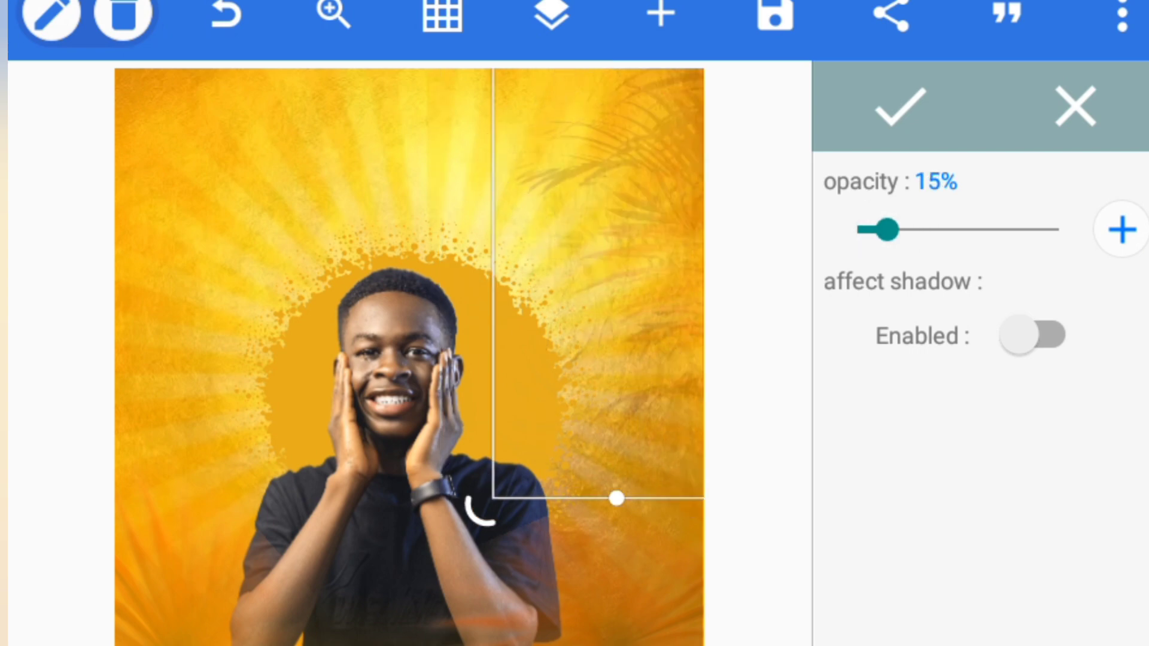
left_click(900, 108)
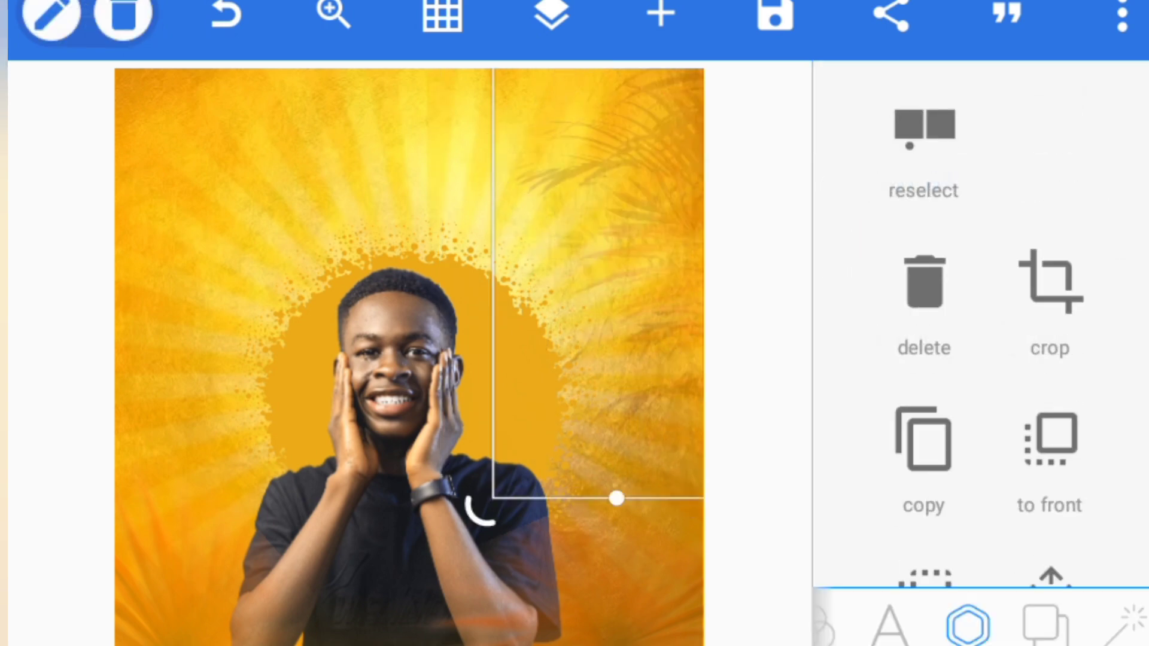
left_click(656, 15)
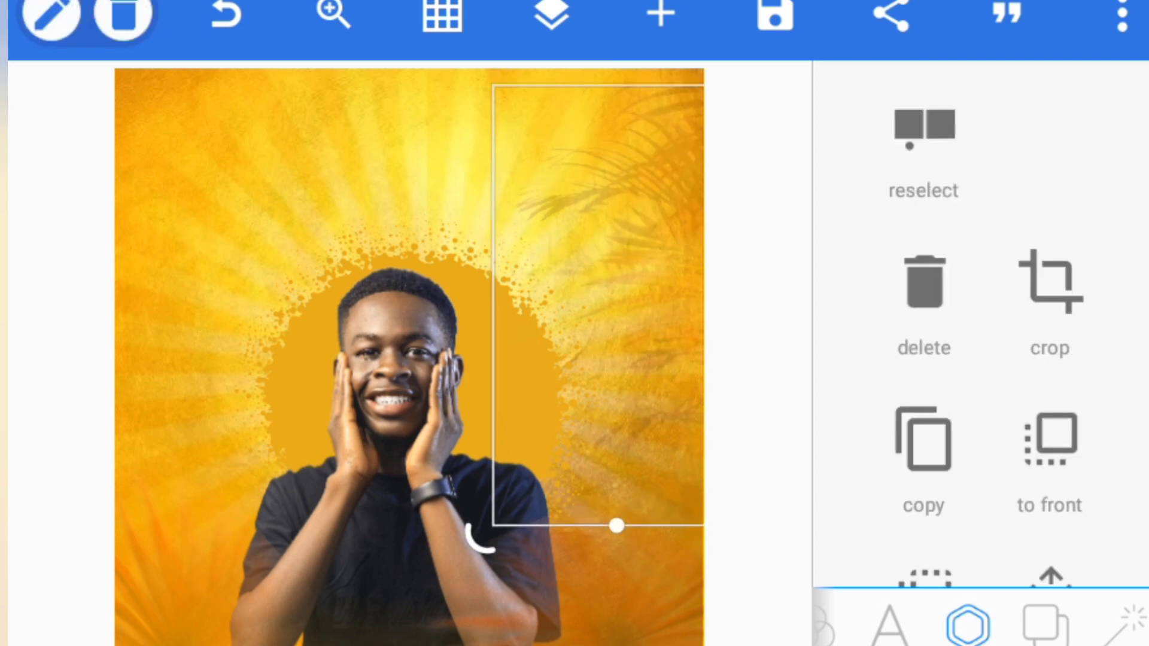
left_click(657, 15)
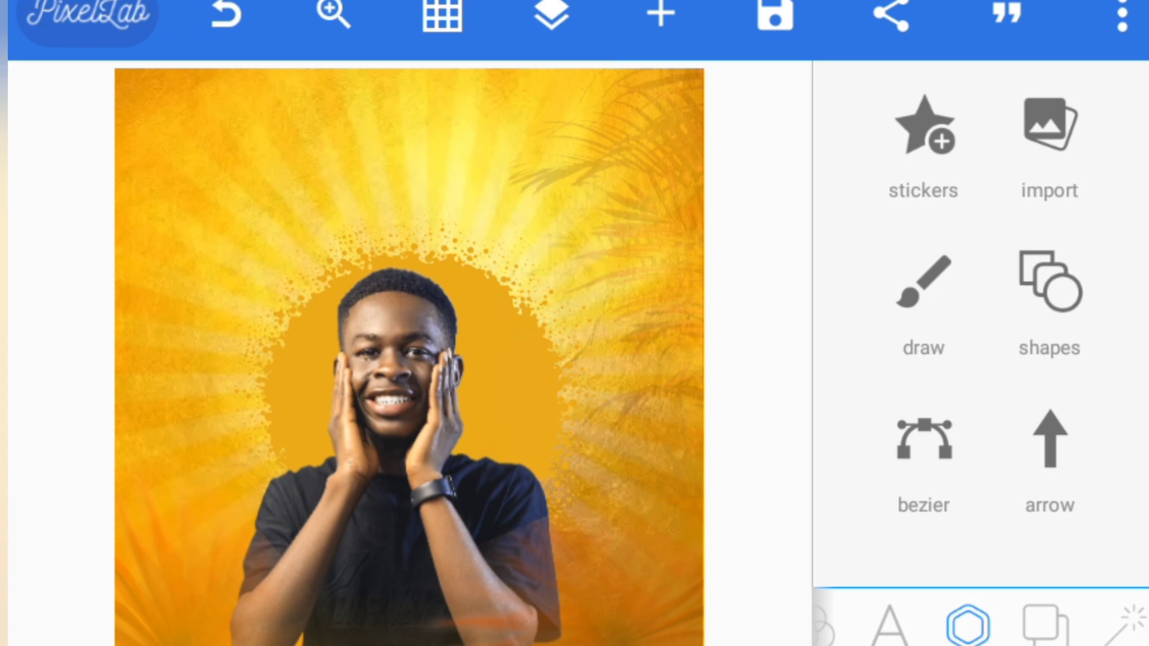
Step: Unlock the palm-leaf layer in the Layers list
left_click(549, 16)
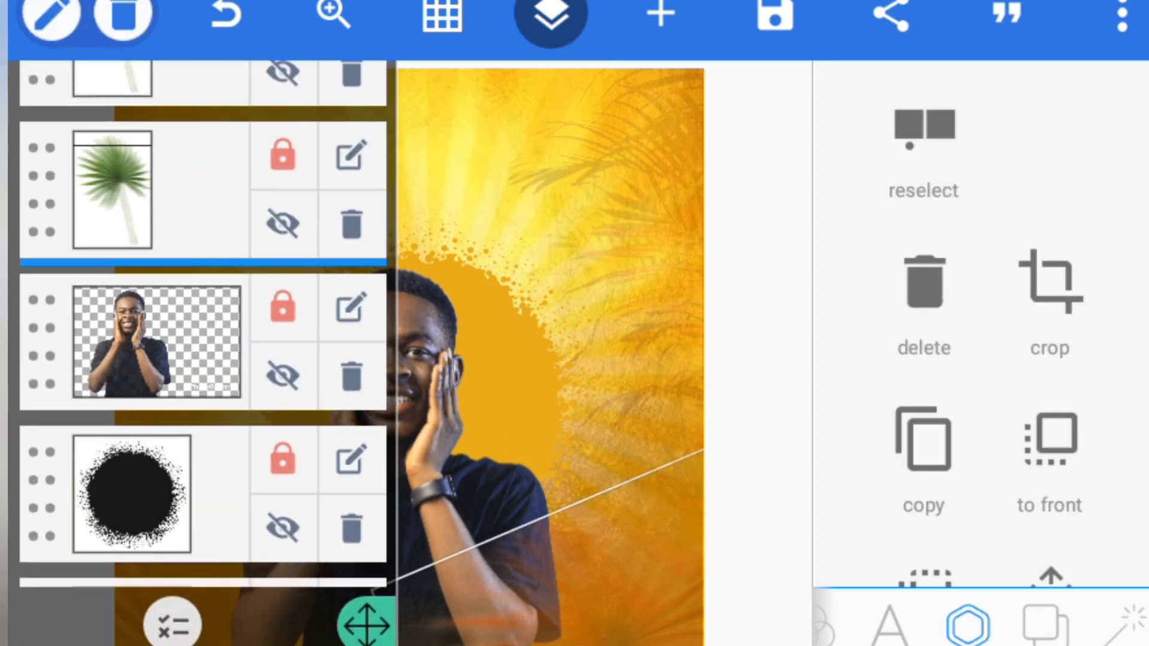
left_click(280, 156)
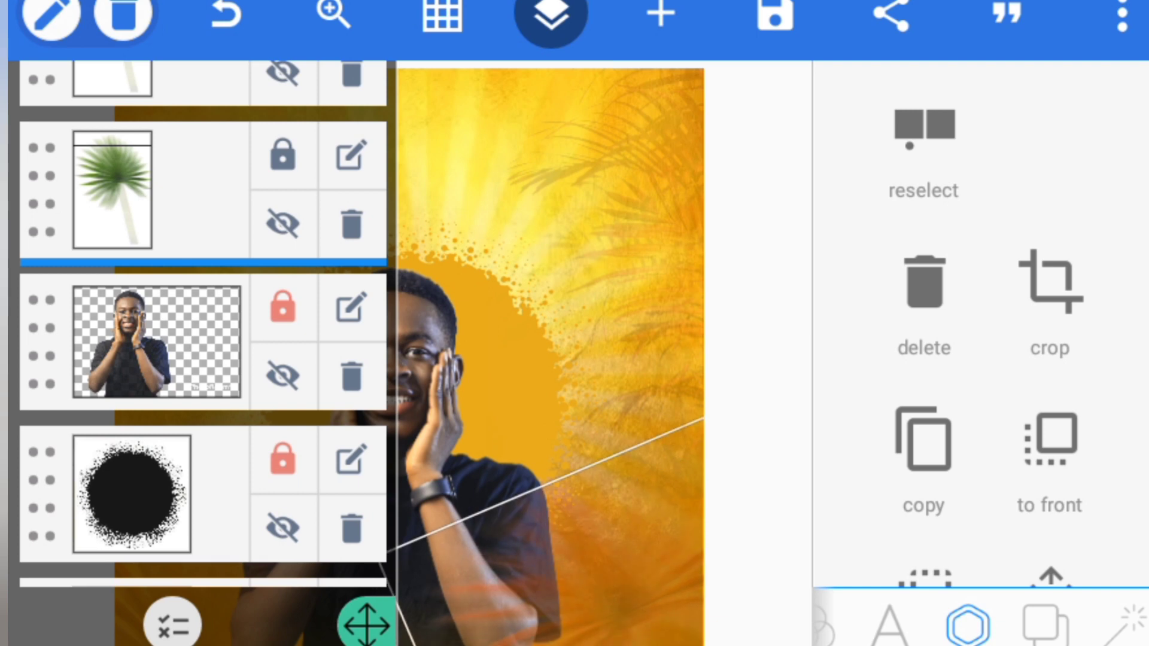
left_click(282, 154)
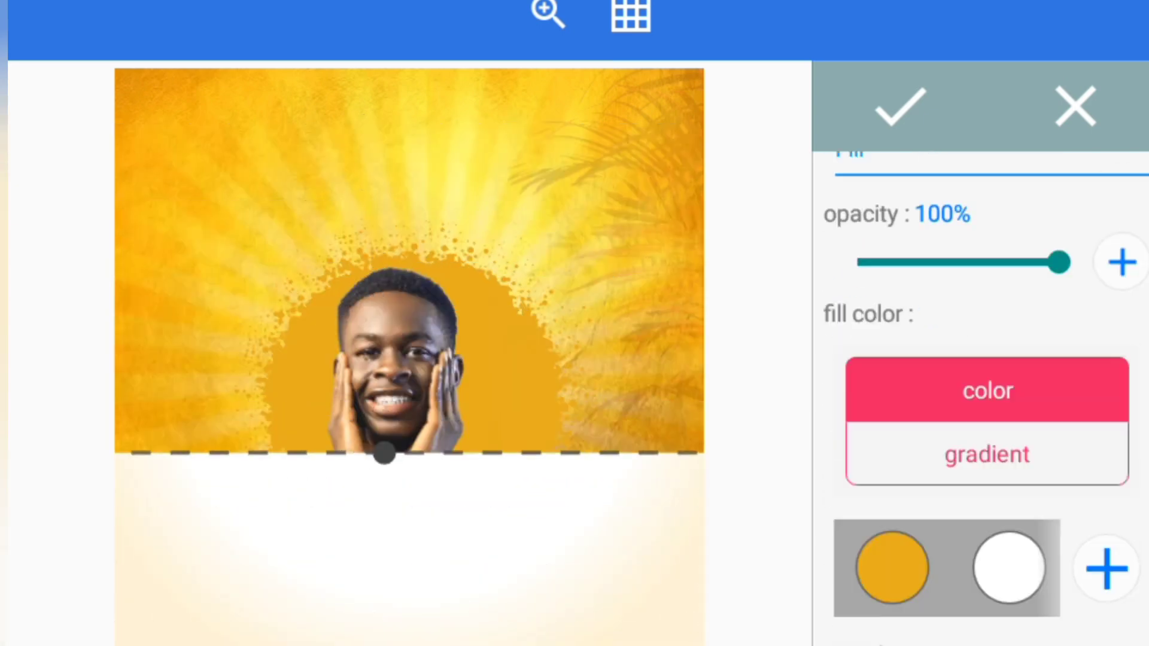
Step: Add a transparent-to-orange gradient shape and move its layer below the man
scroll("down", 3)
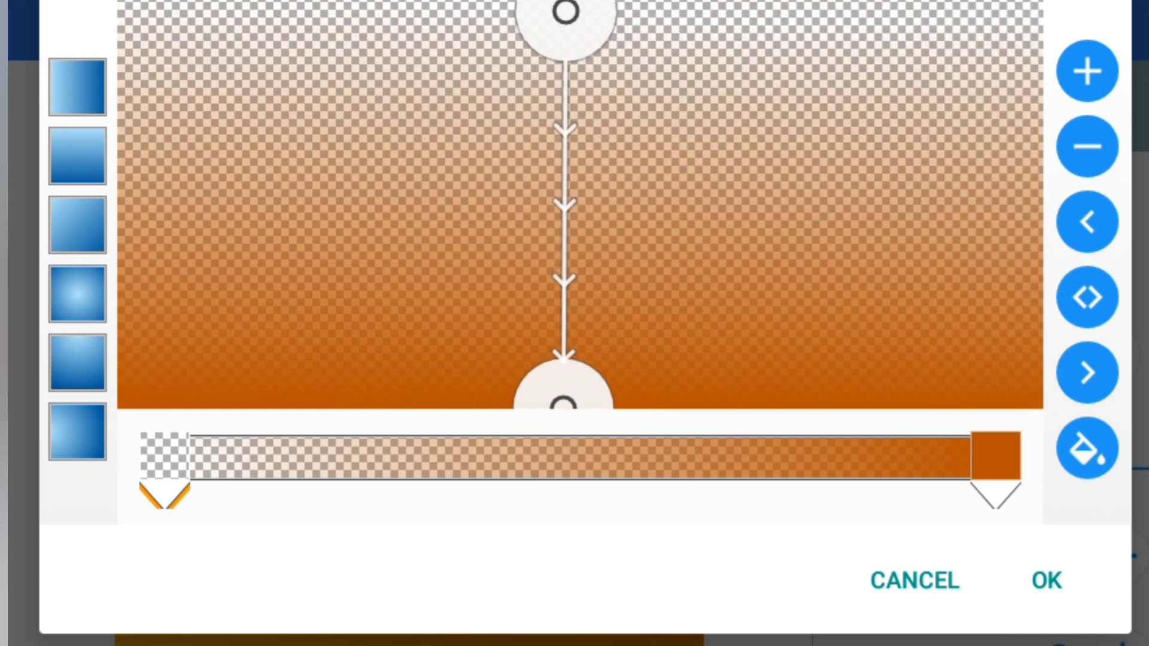
left_click(1045, 580)
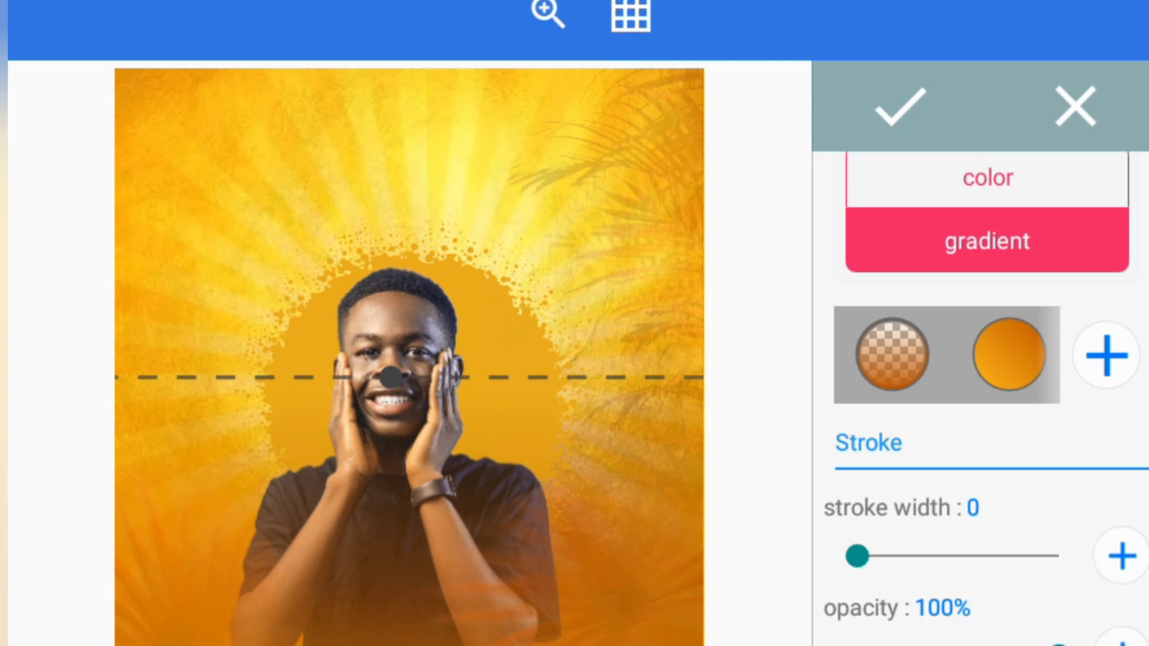
left_click(897, 106)
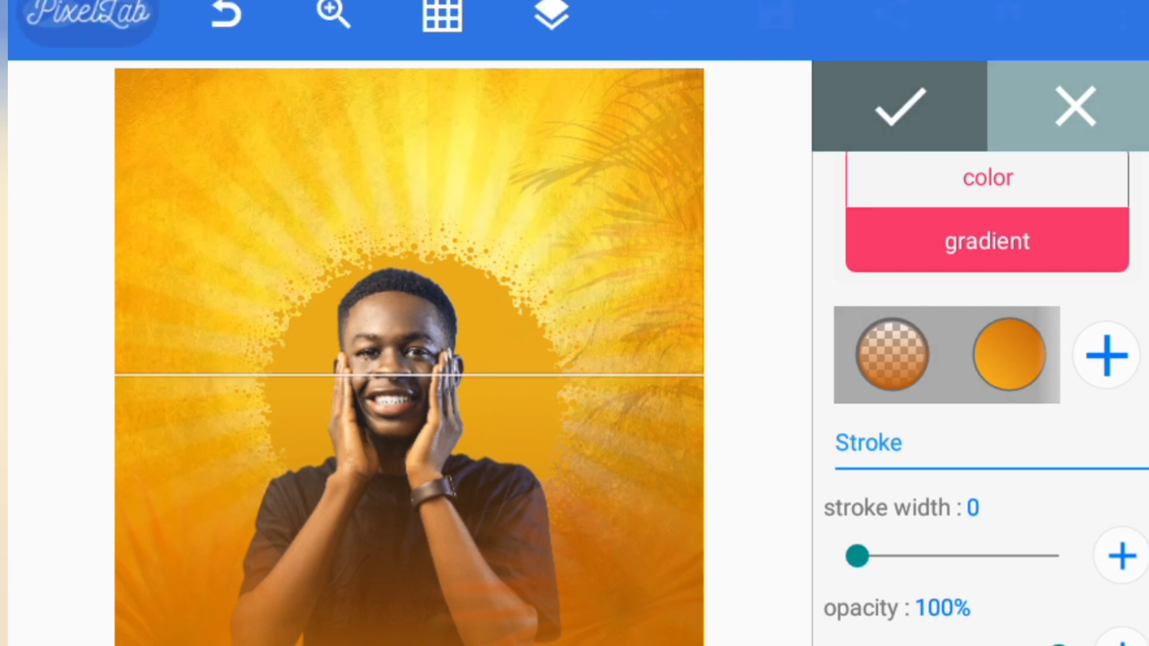
left_click(548, 17)
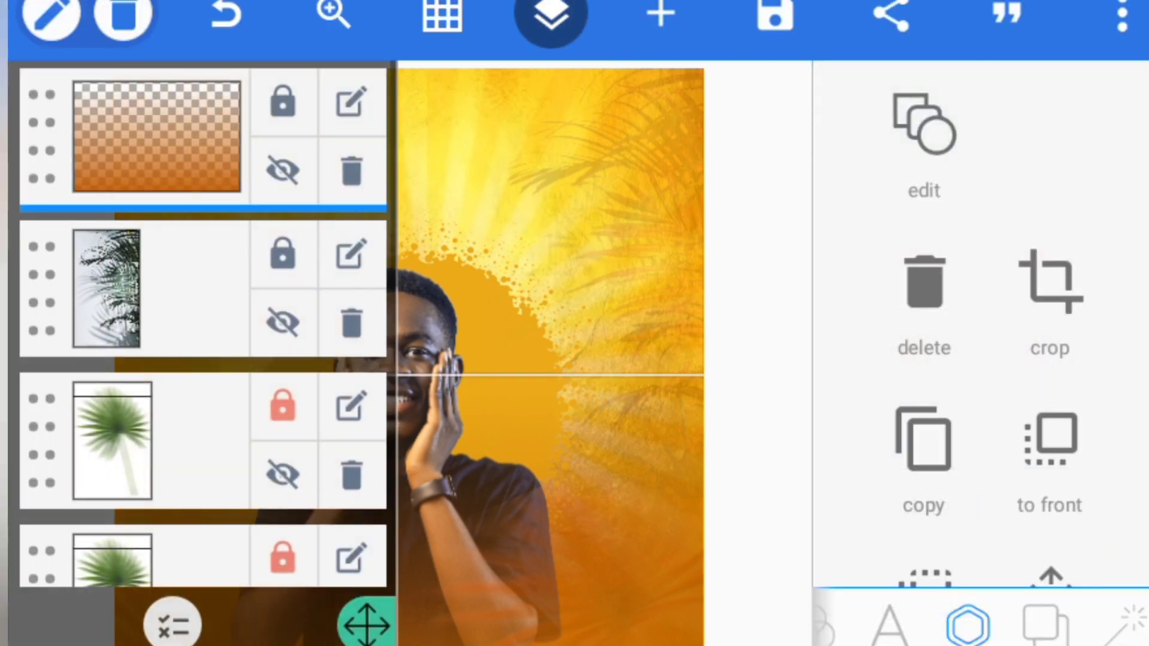
scroll("down", 3)
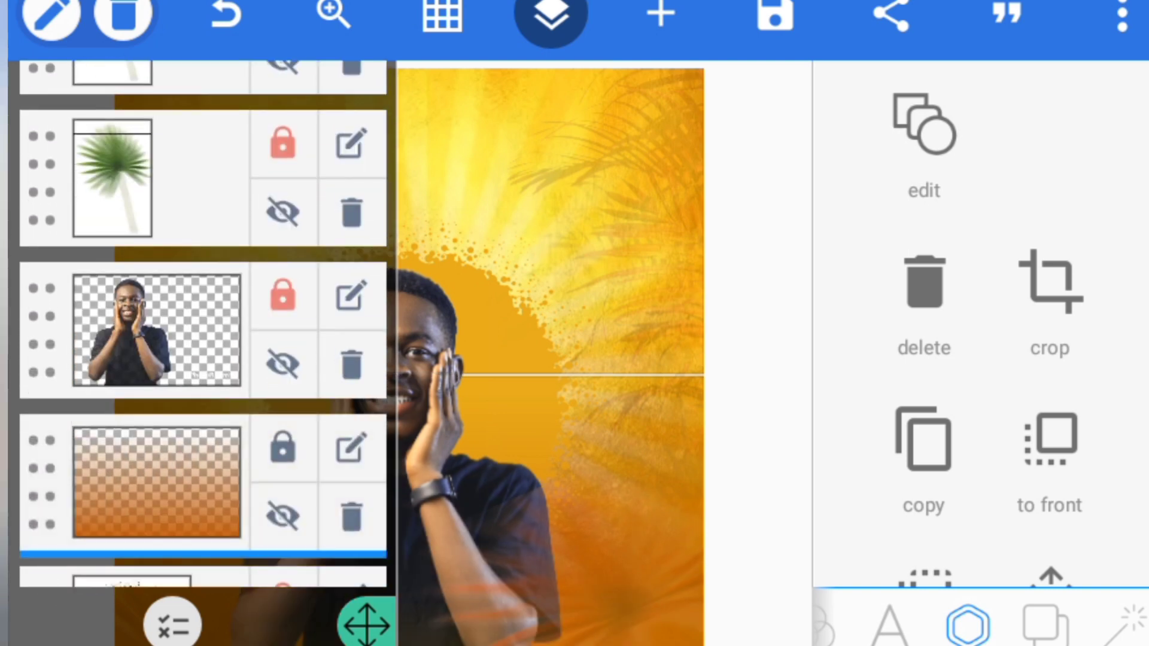
left_click(548, 16)
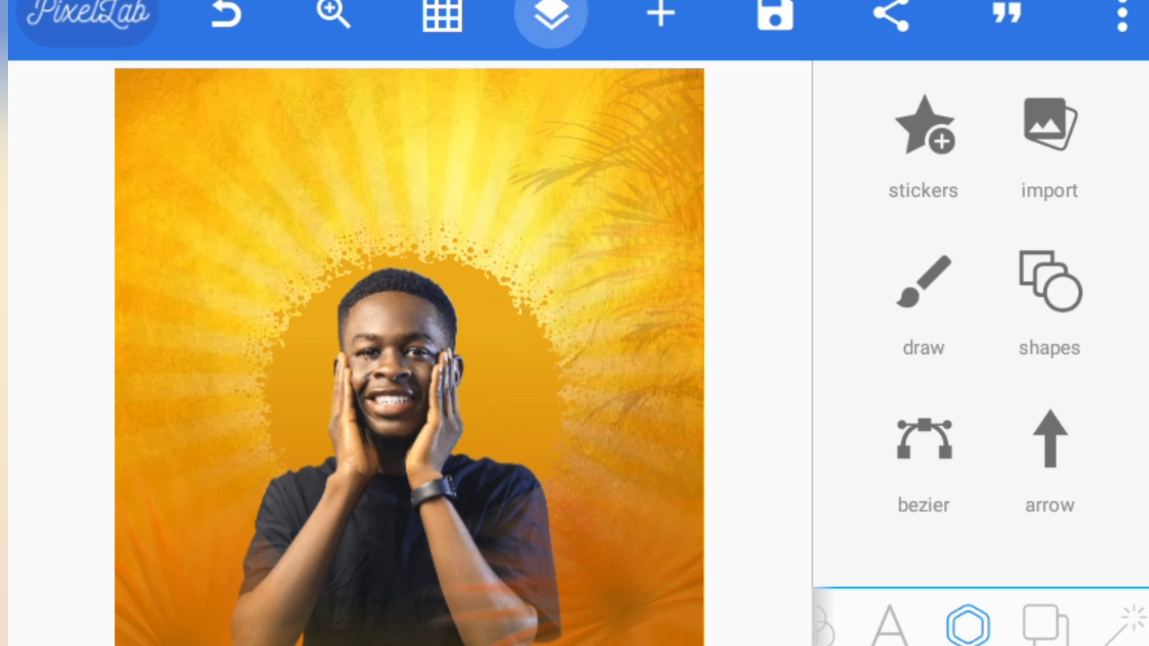
Step: Place the blurred autumn-leaf image top-left at 45% opacity and deselect it
left_click(548, 21)
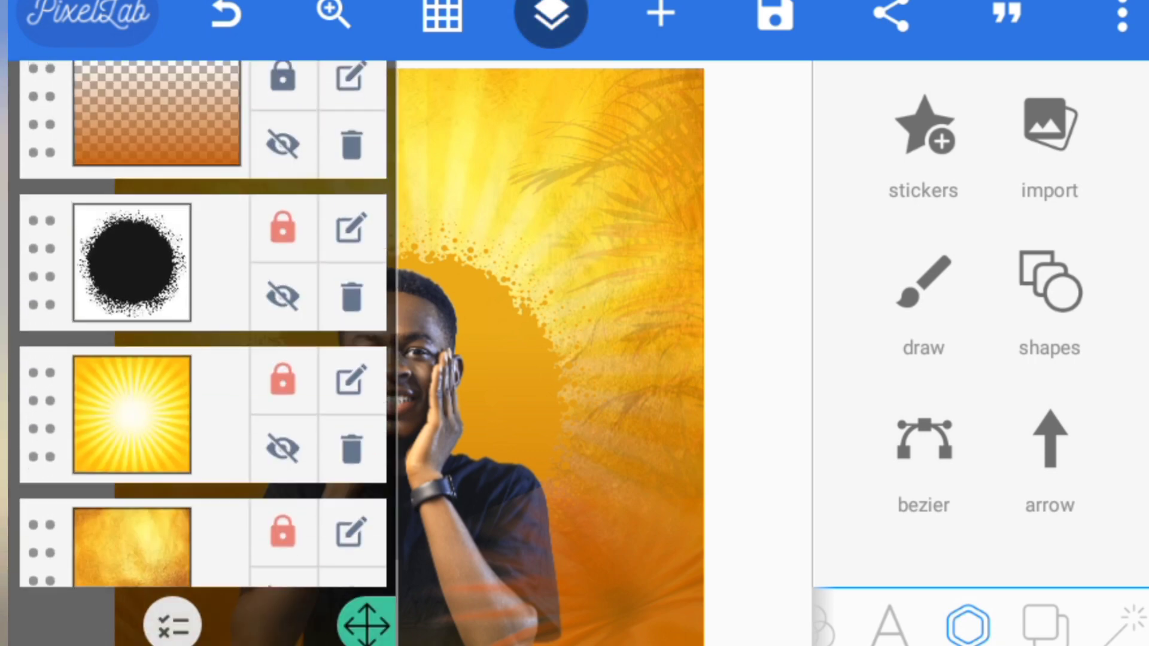
left_click(548, 19)
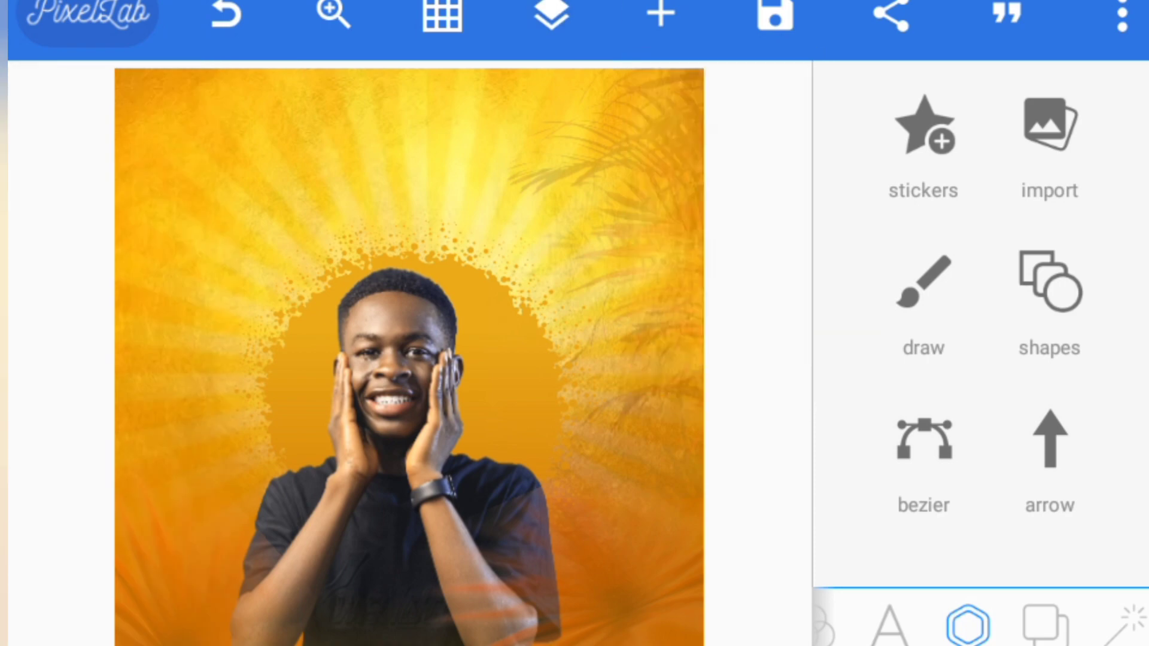
left_click(1047, 136)
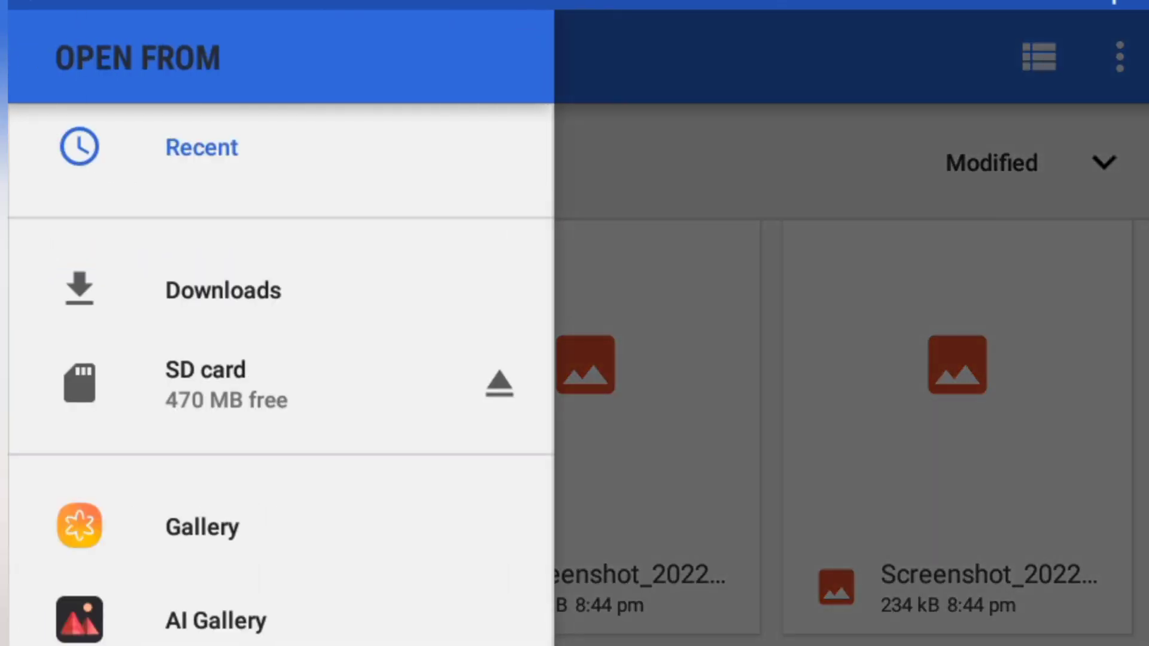
left_click(201, 526)
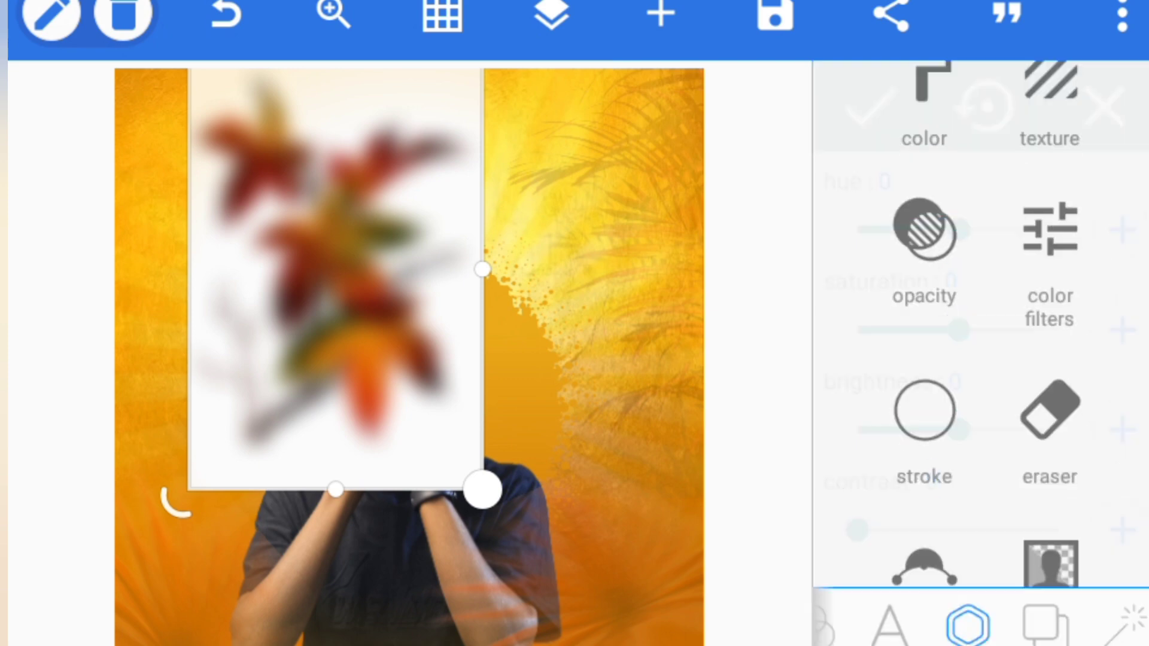
left_click(922, 234)
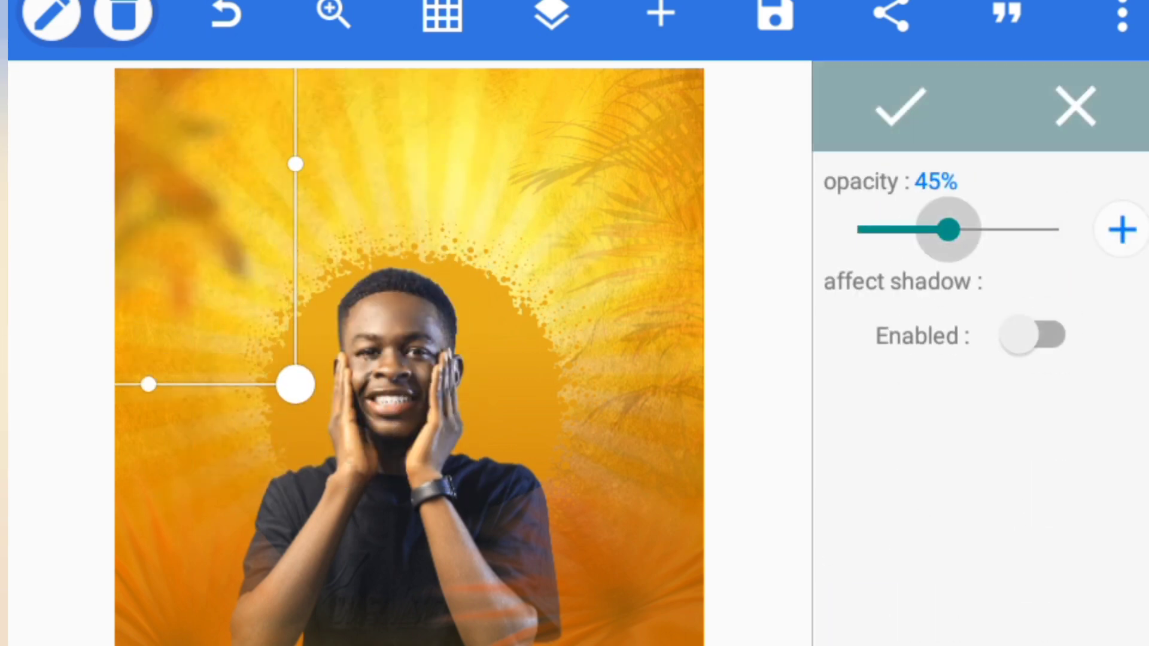
left_click(899, 107)
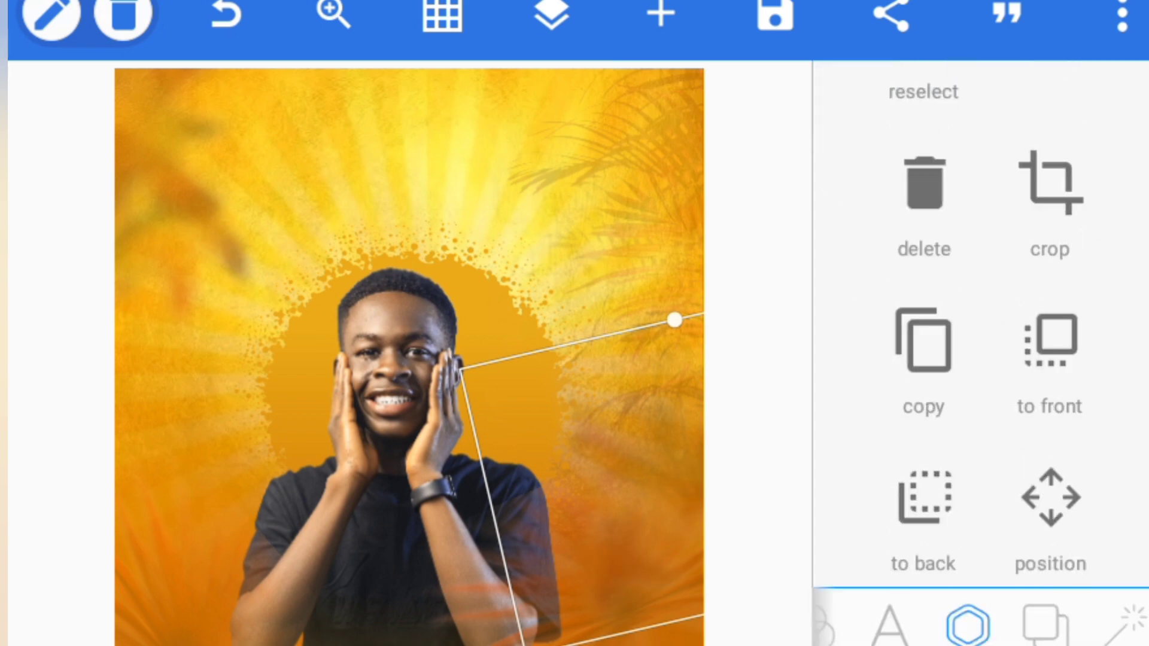
left_click(549, 16)
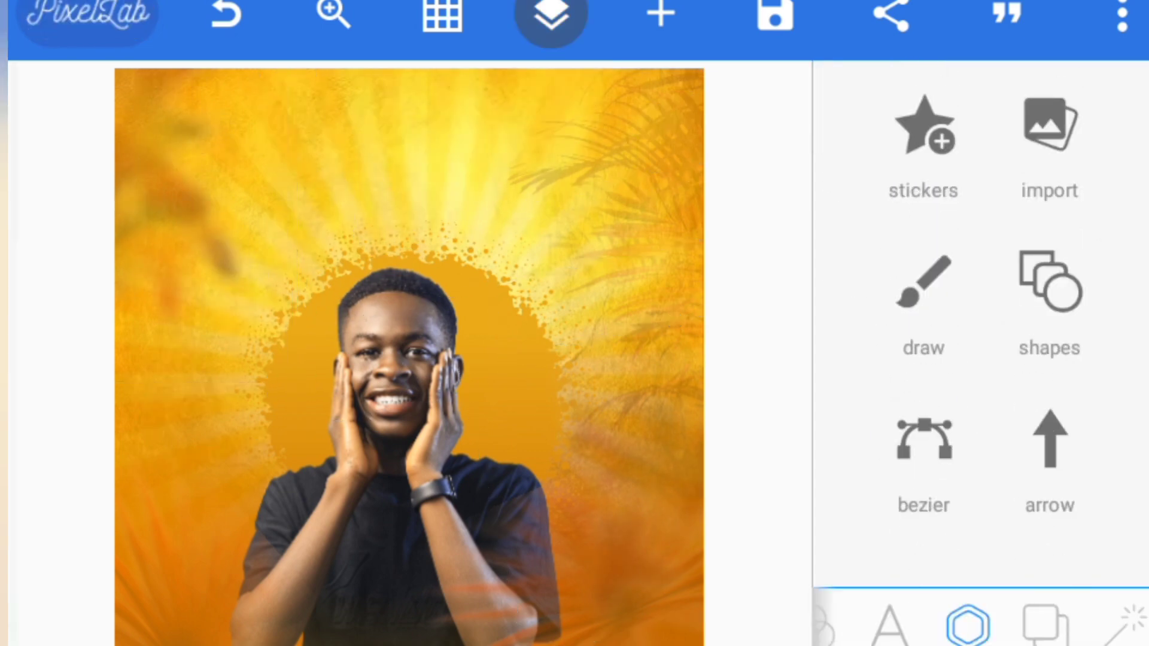
left_click(549, 19)
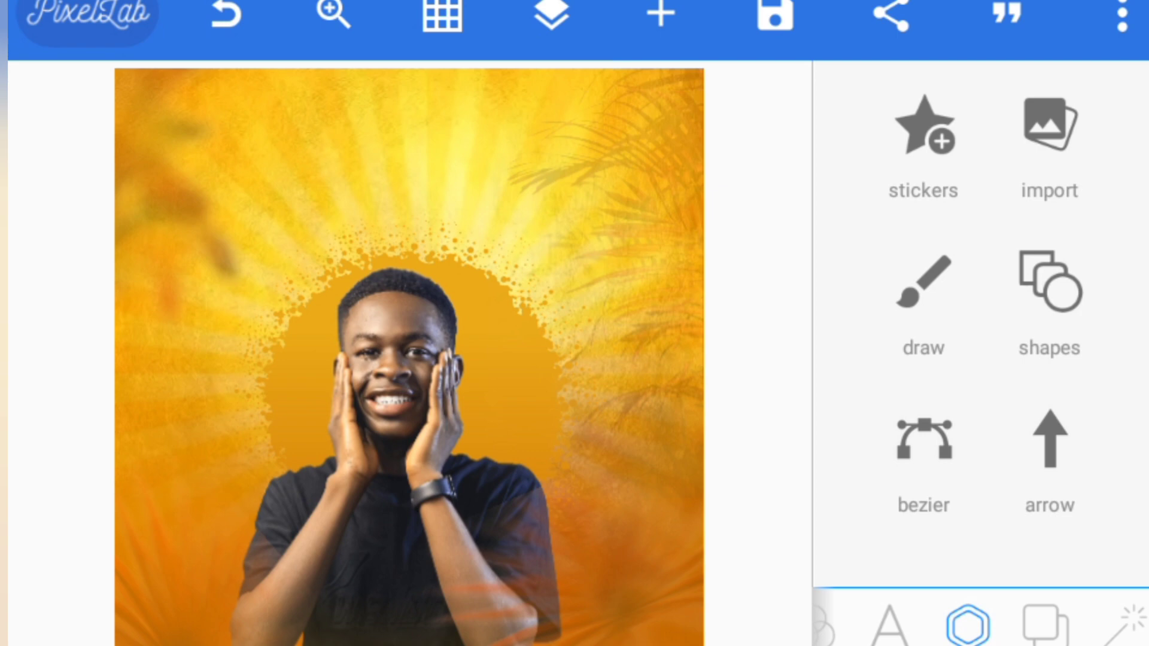
Step: Add a new text layer and change its wording to 'happy new week'
left_click(888, 624)
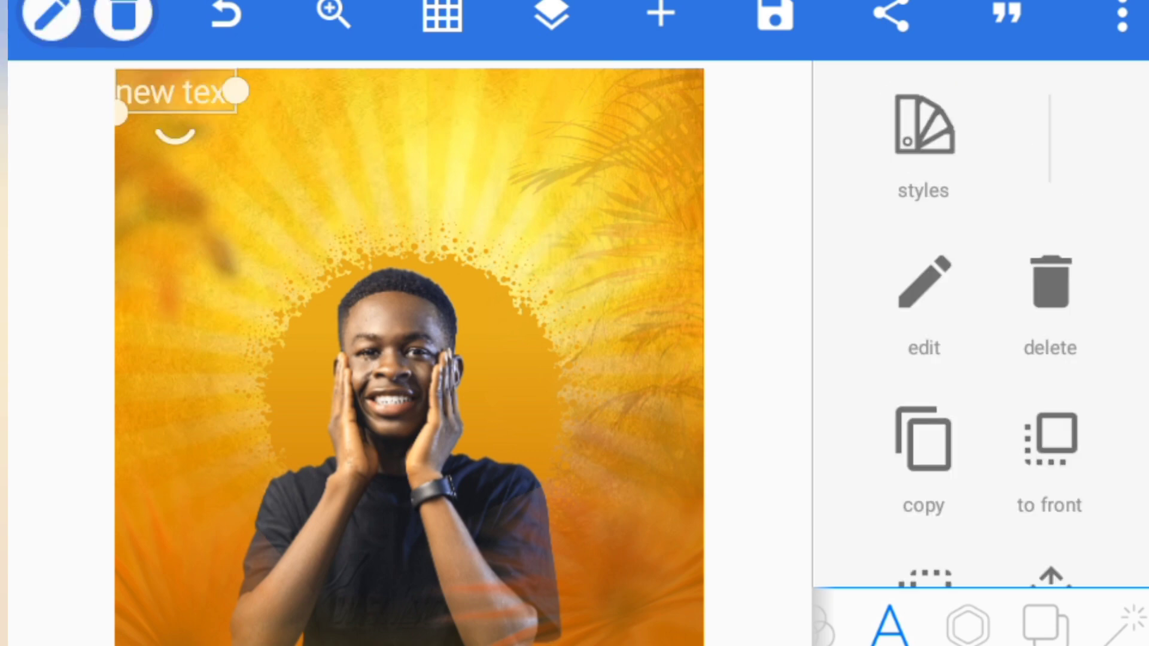
left_click(923, 300)
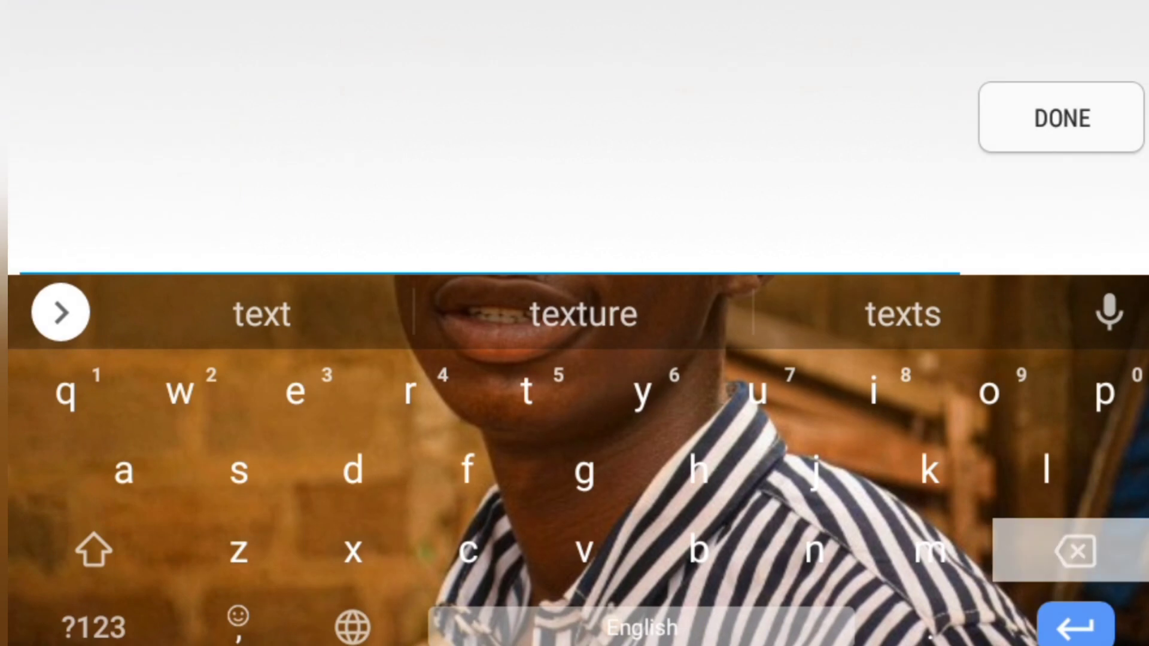
left_click(60, 312)
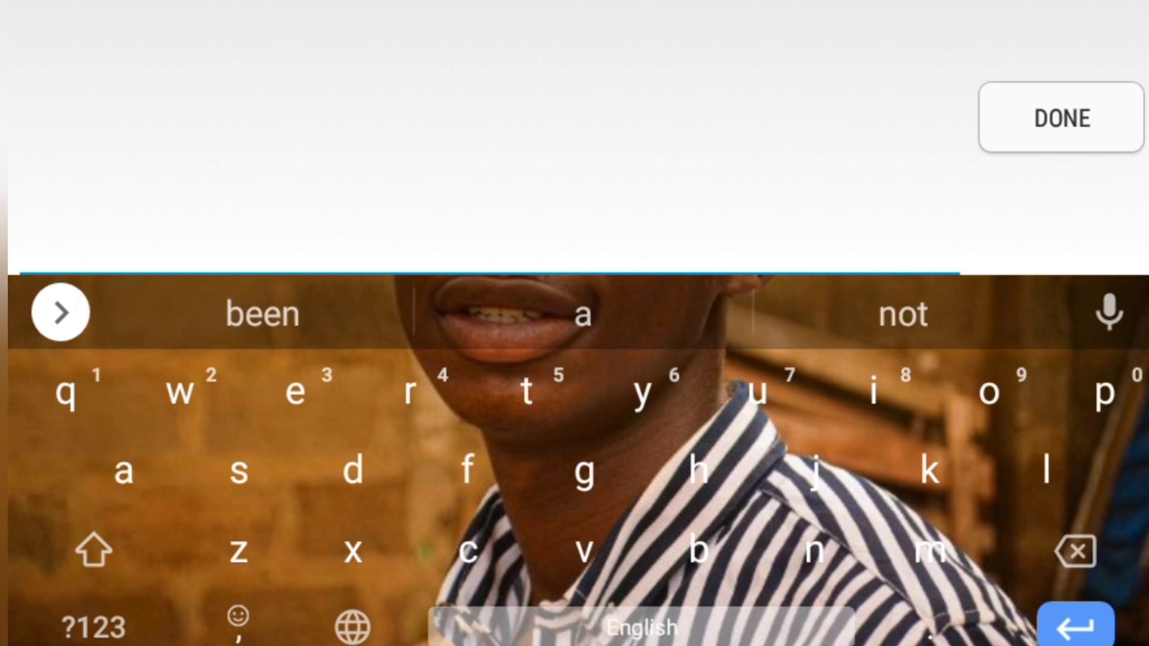
left_click(60, 312)
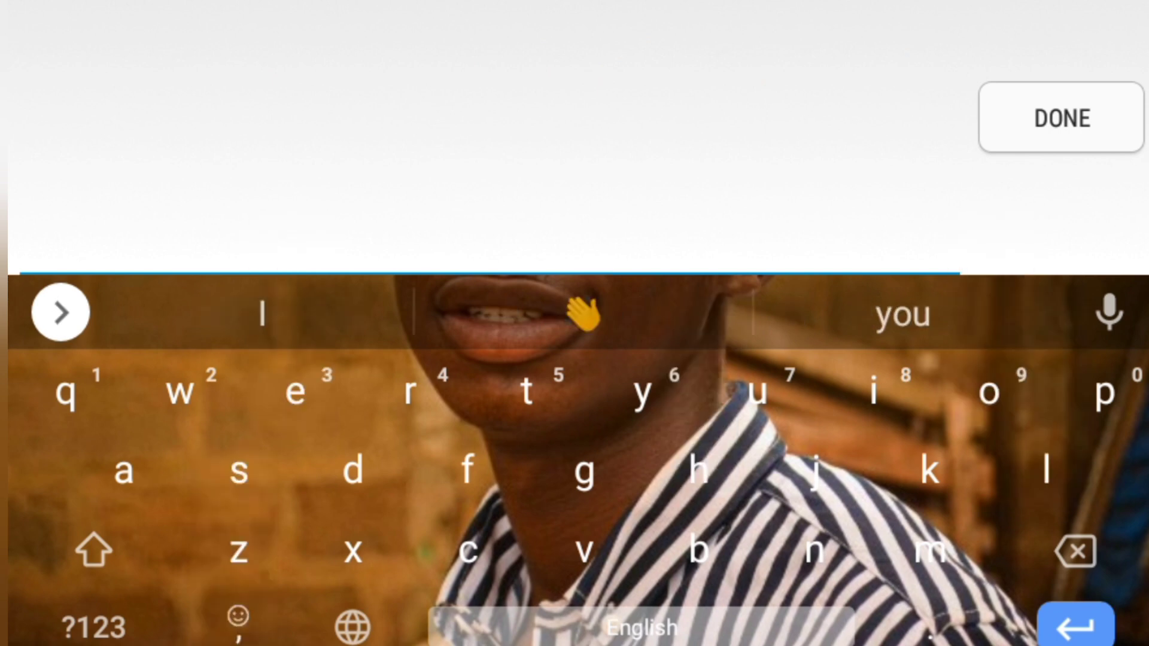
left_click(1074, 551)
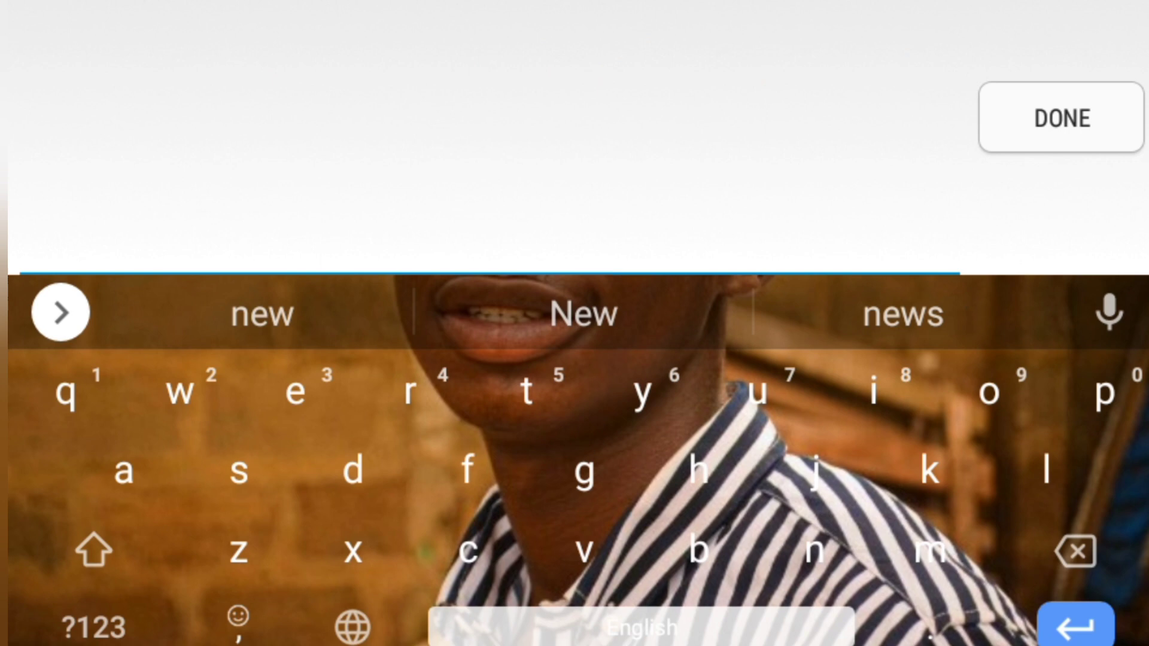
left_click(929, 471)
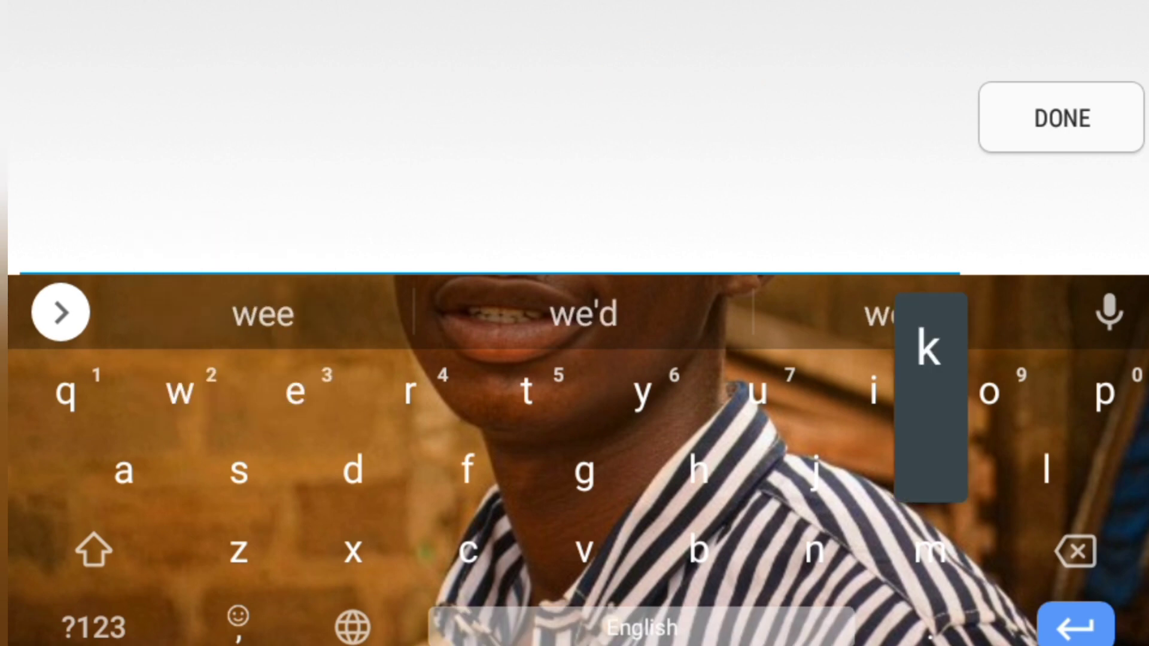
left_click(61, 312)
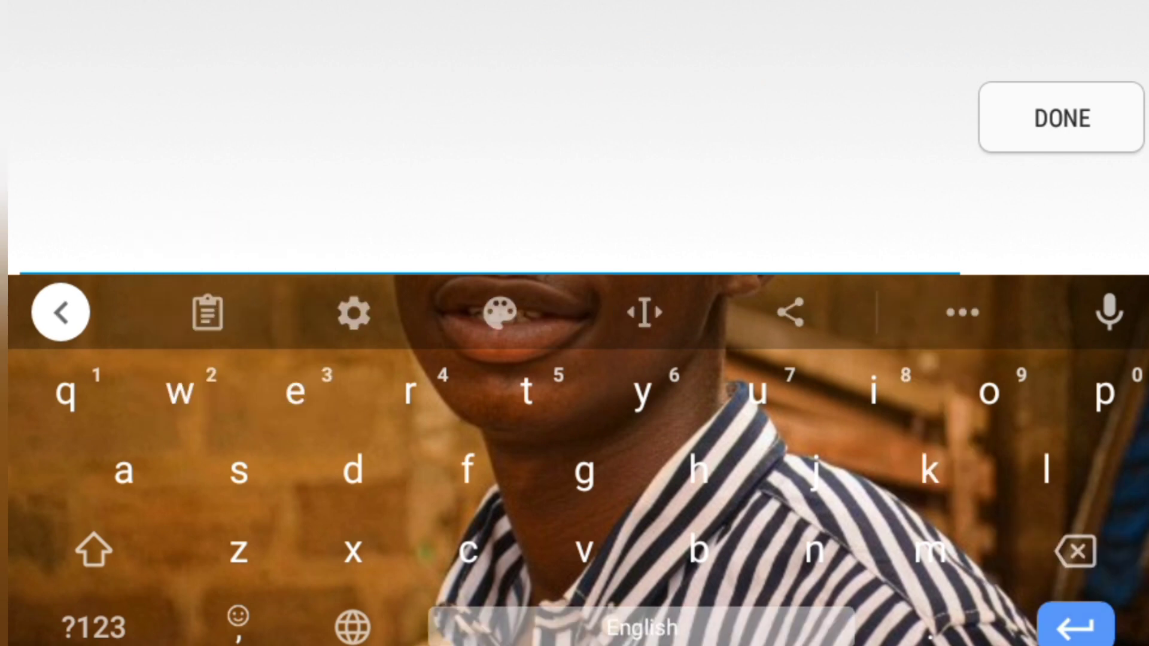
left_click(1060, 118)
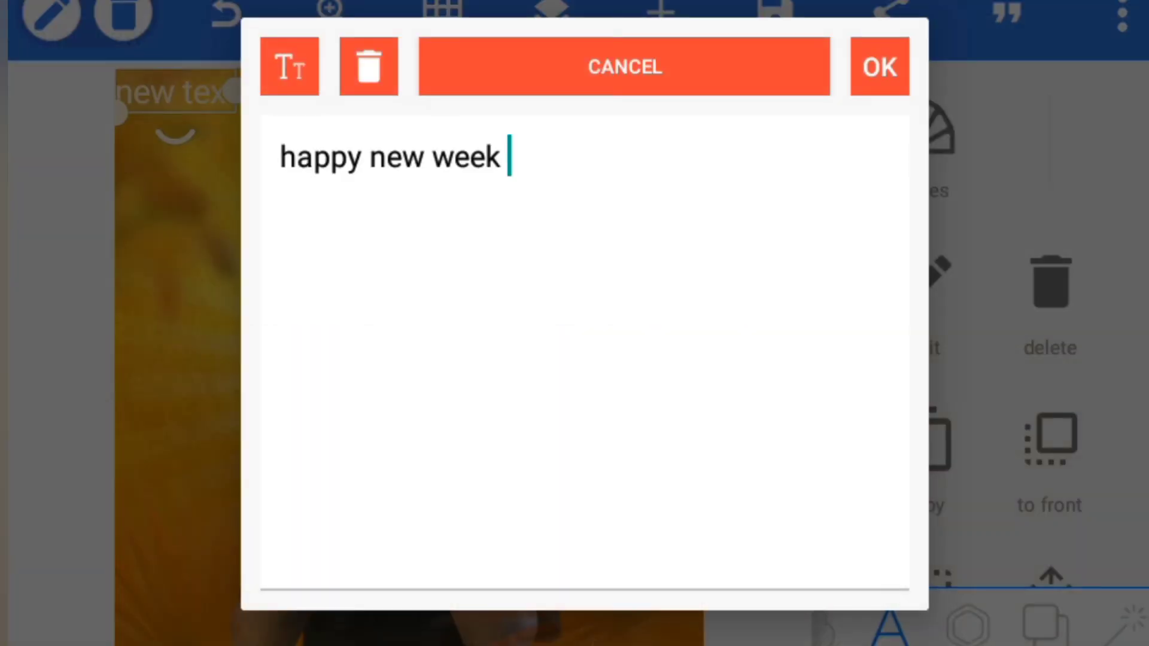
left_click(878, 66)
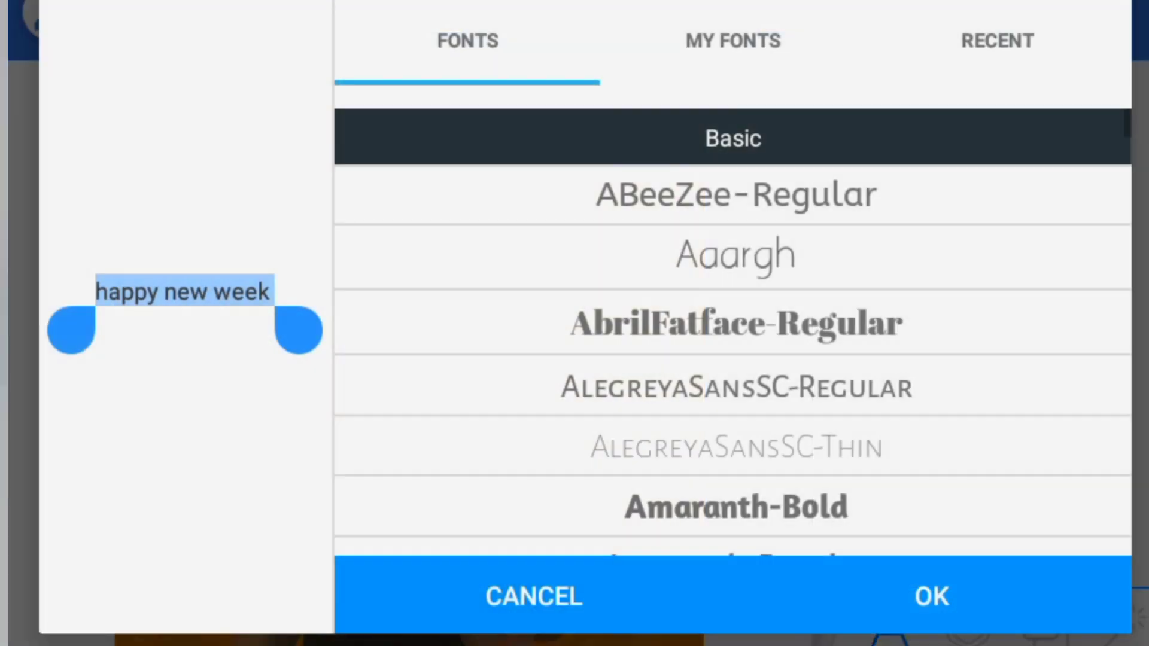
Step: Apply a bold font to the text from the Recent fonts list
left_click(731, 41)
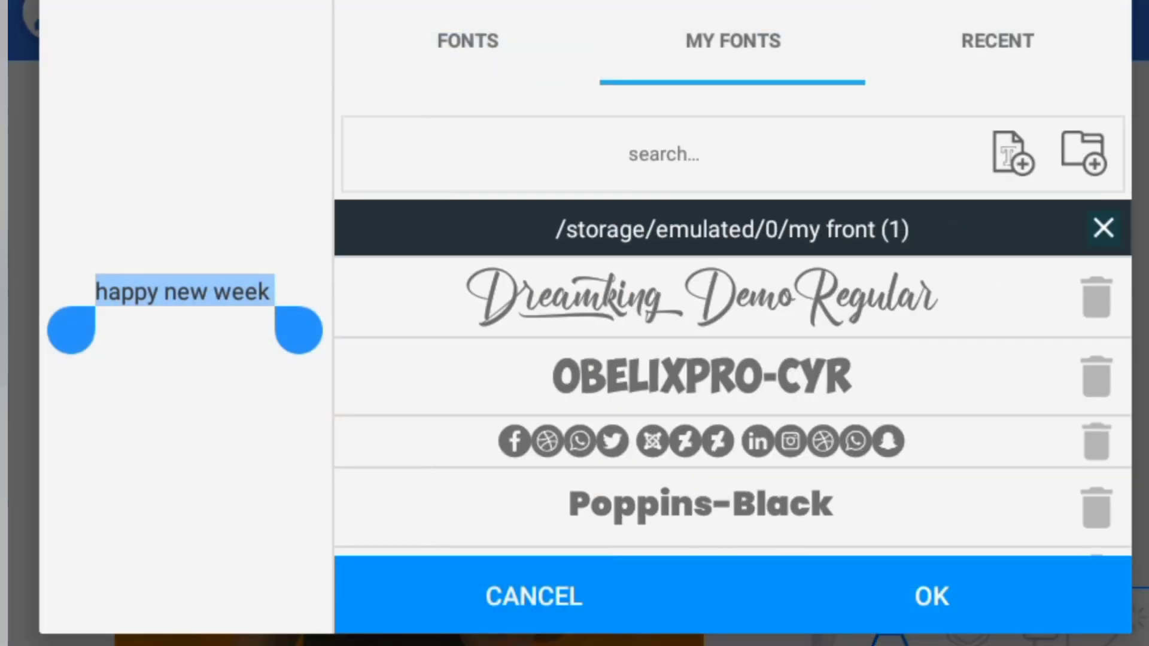
left_click(996, 40)
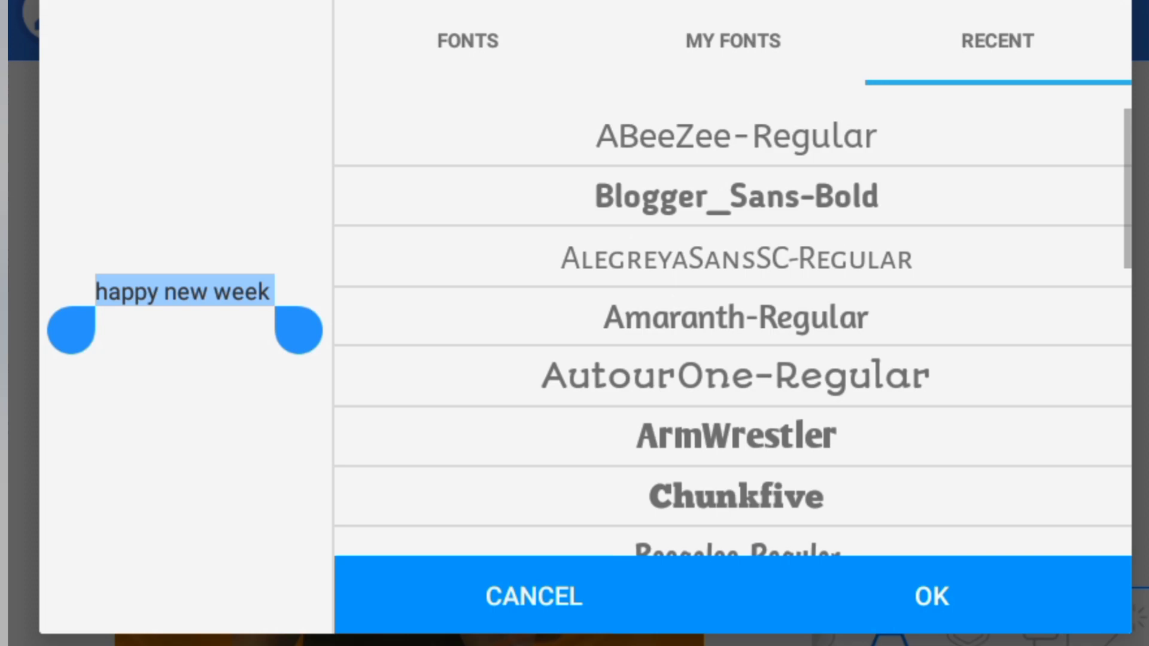
scroll("down", 3)
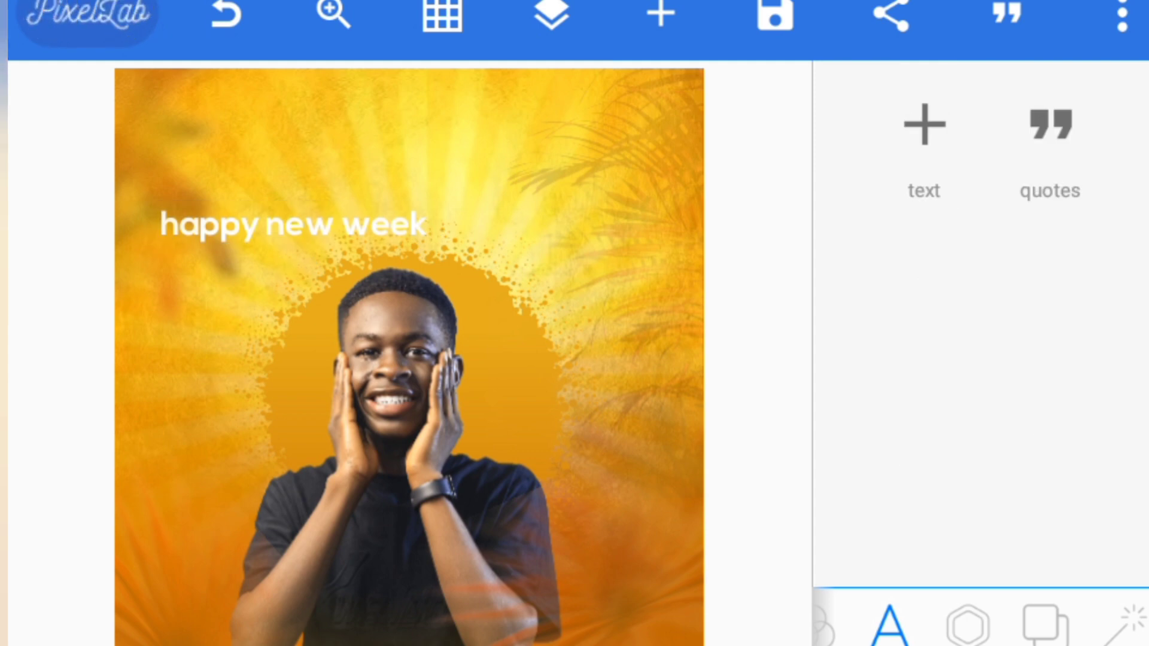
Step: Fill the 'happy new week' text with an orange-to-brown gradient
left_click(291, 223)
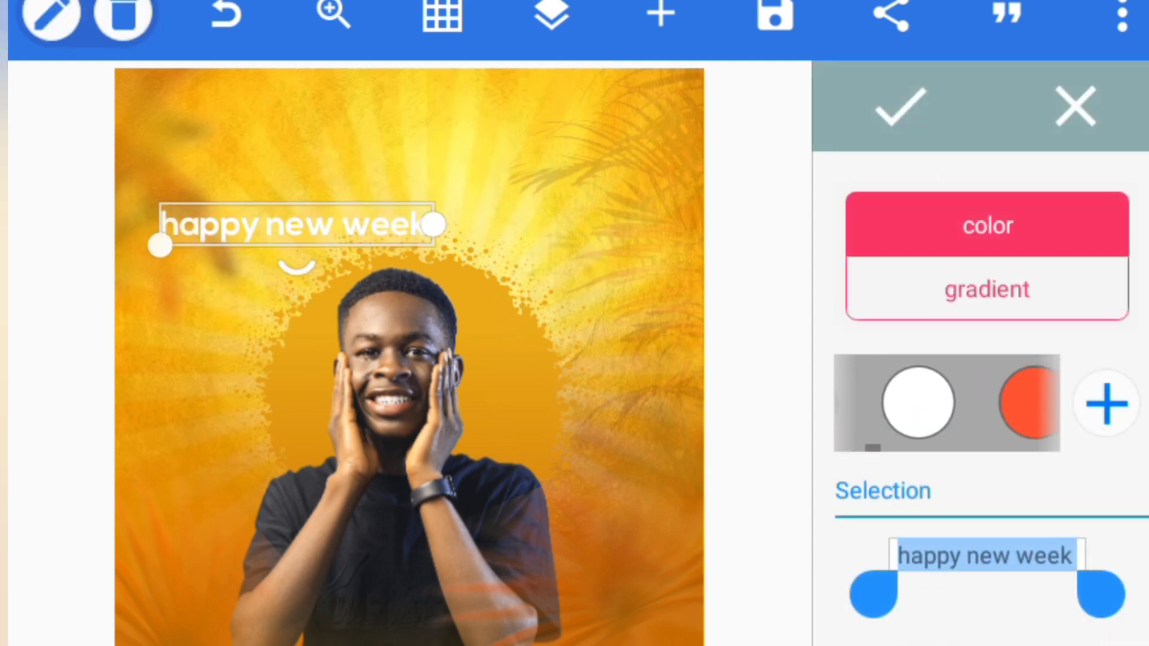
left_click(985, 290)
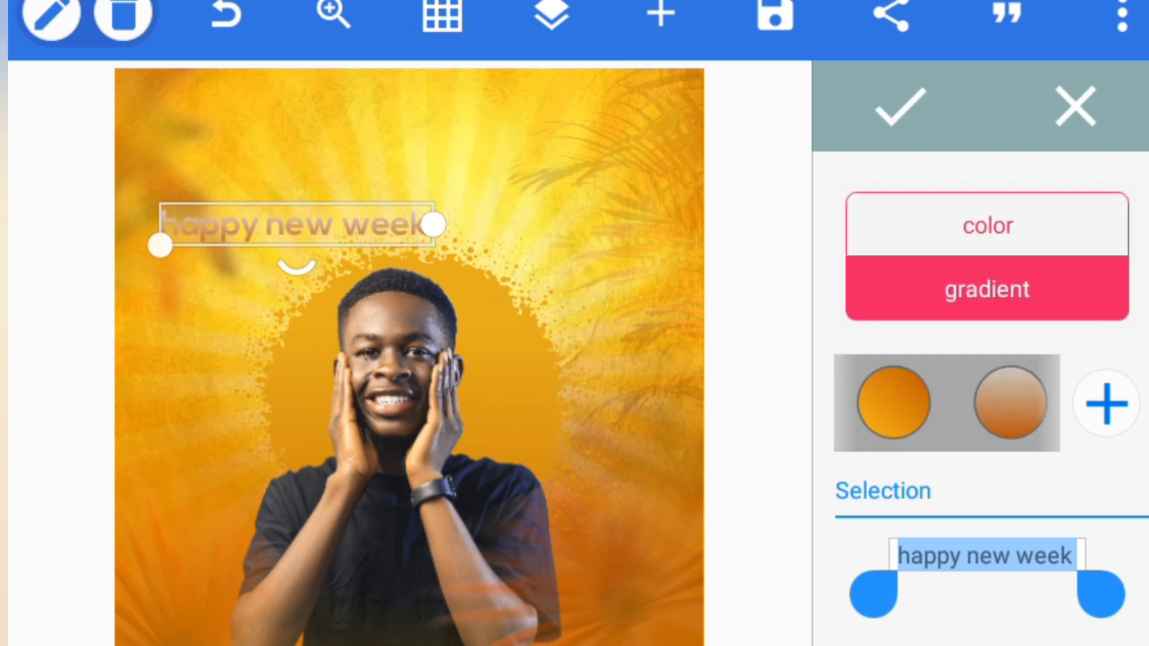
left_click(891, 401)
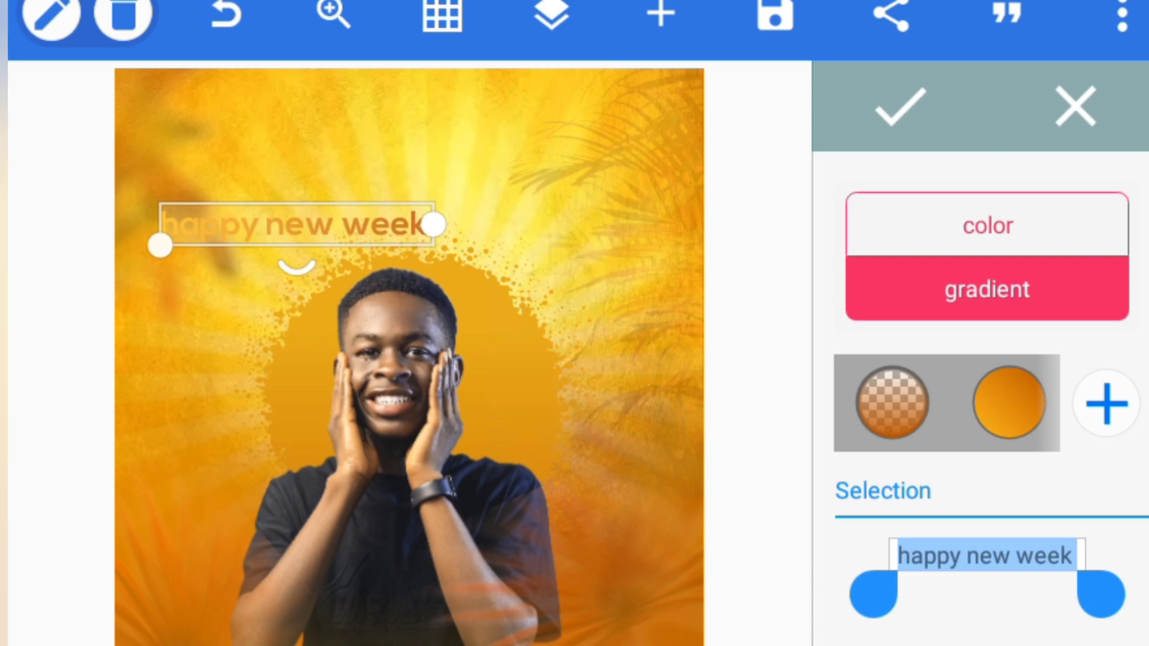
left_click(985, 289)
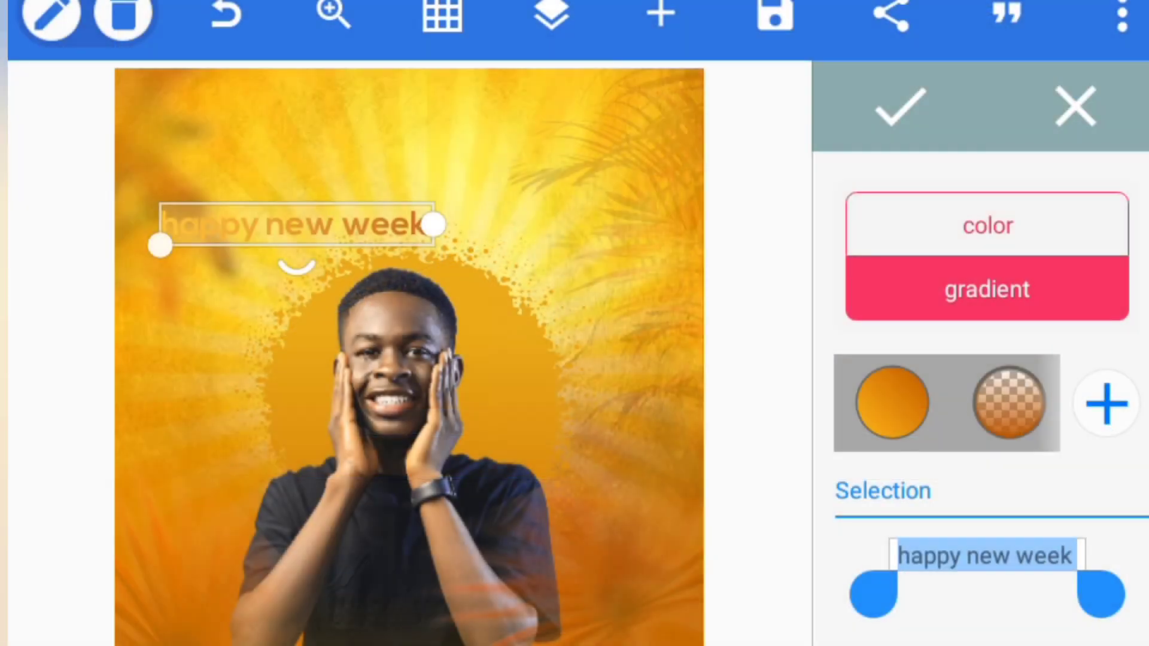
left_click(885, 402)
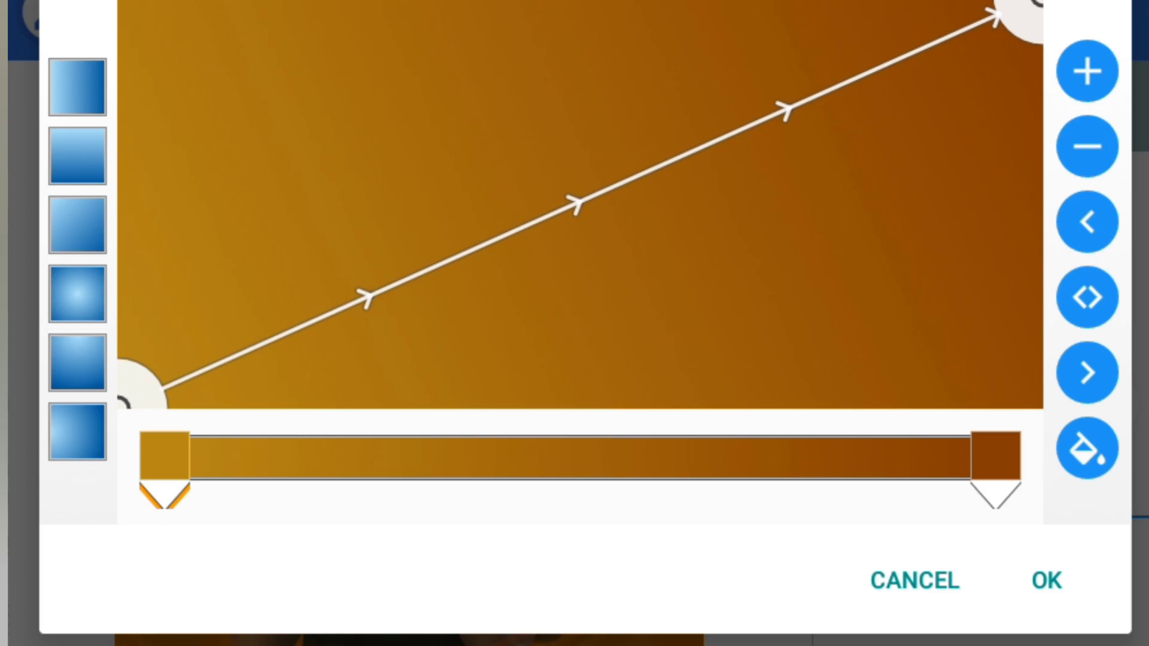
left_click(1045, 580)
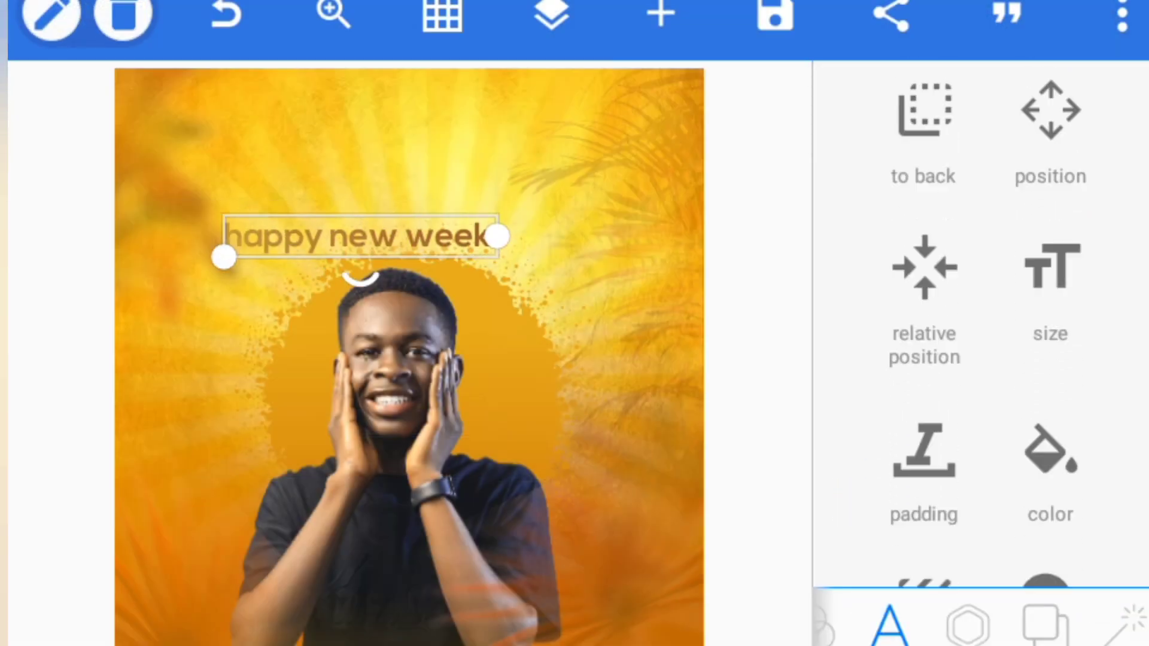
left_click(1048, 469)
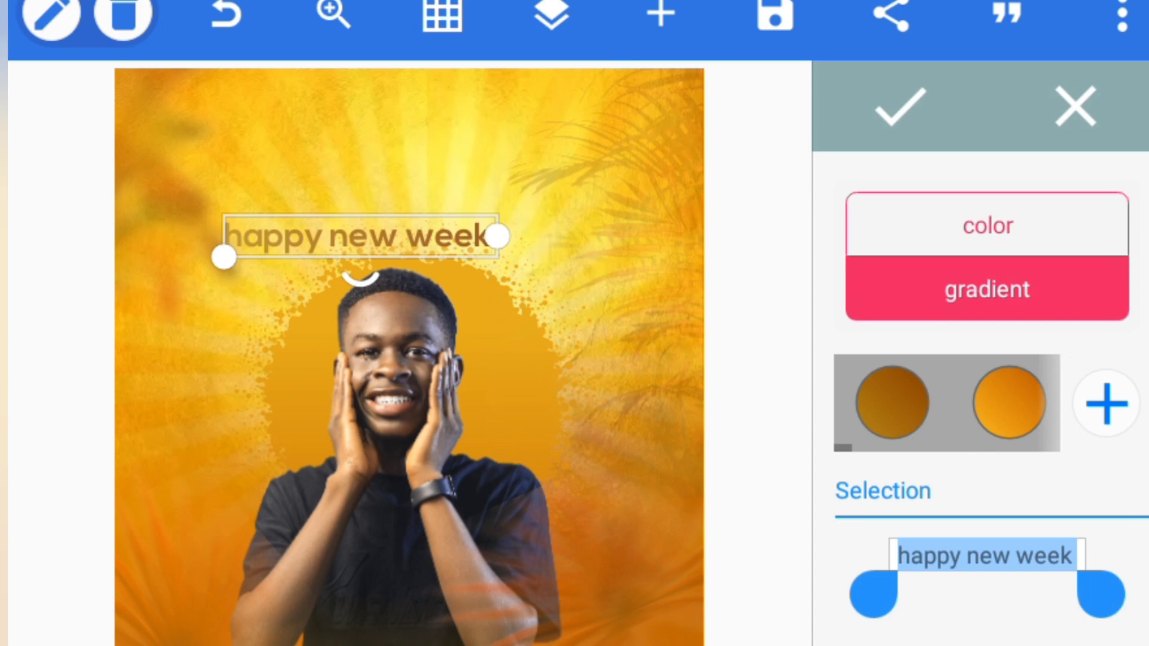
left_click(985, 225)
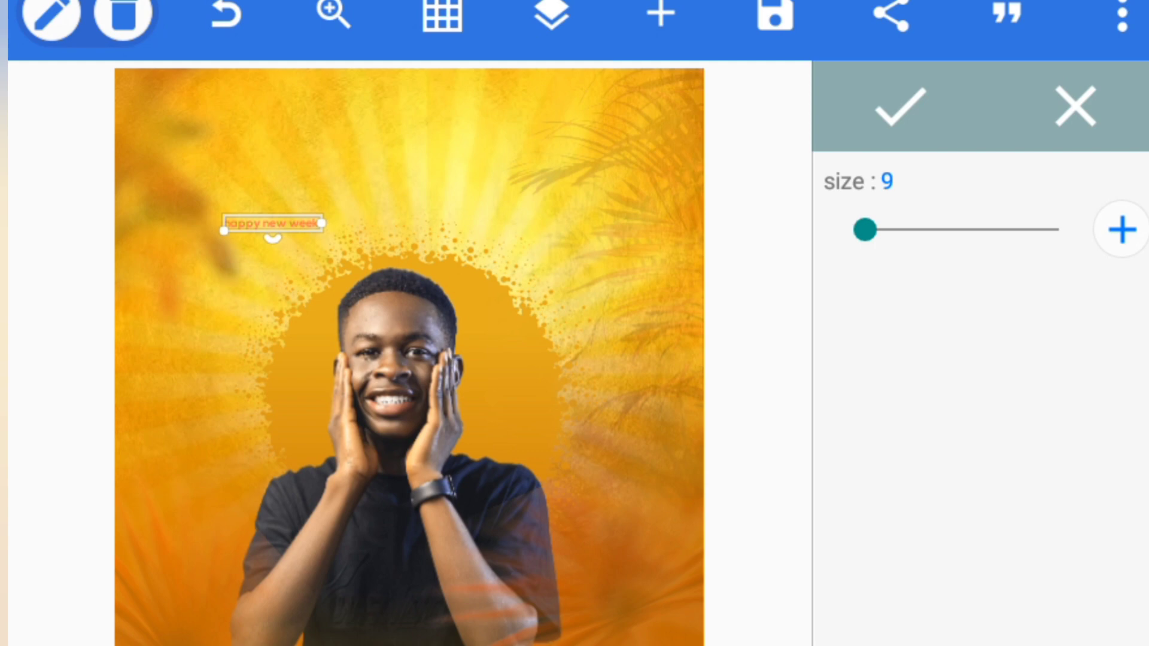
Step: Enlarge the caption slightly and extend its wording to 'happy new week it's ,'
left_click(1119, 228)
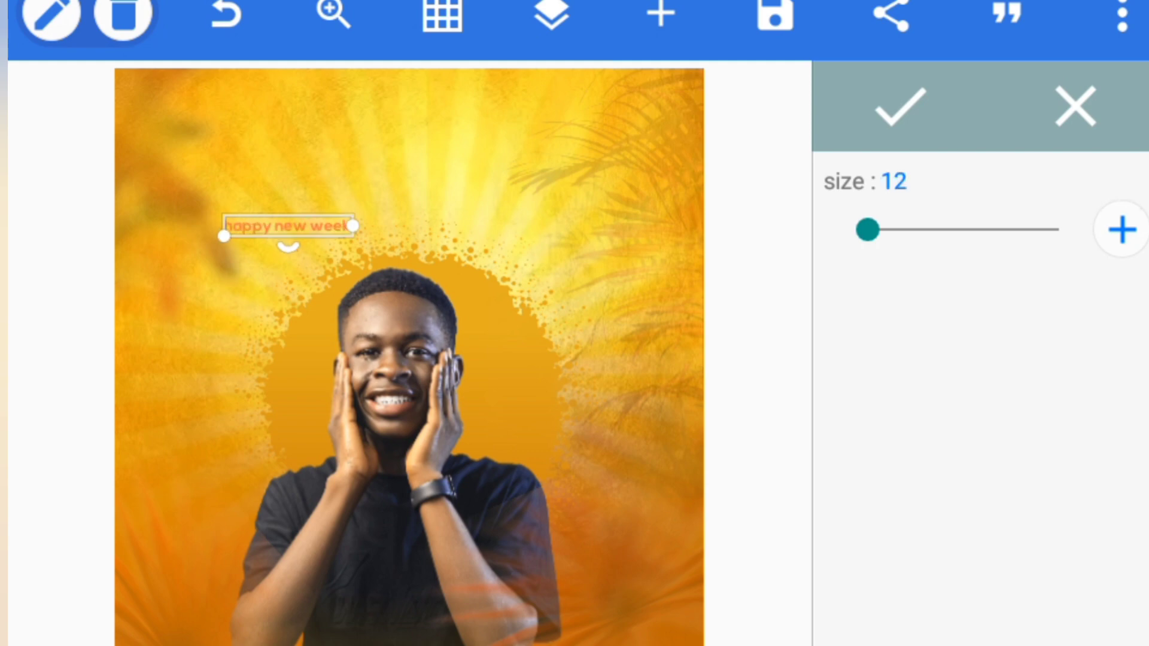
left_click(894, 106)
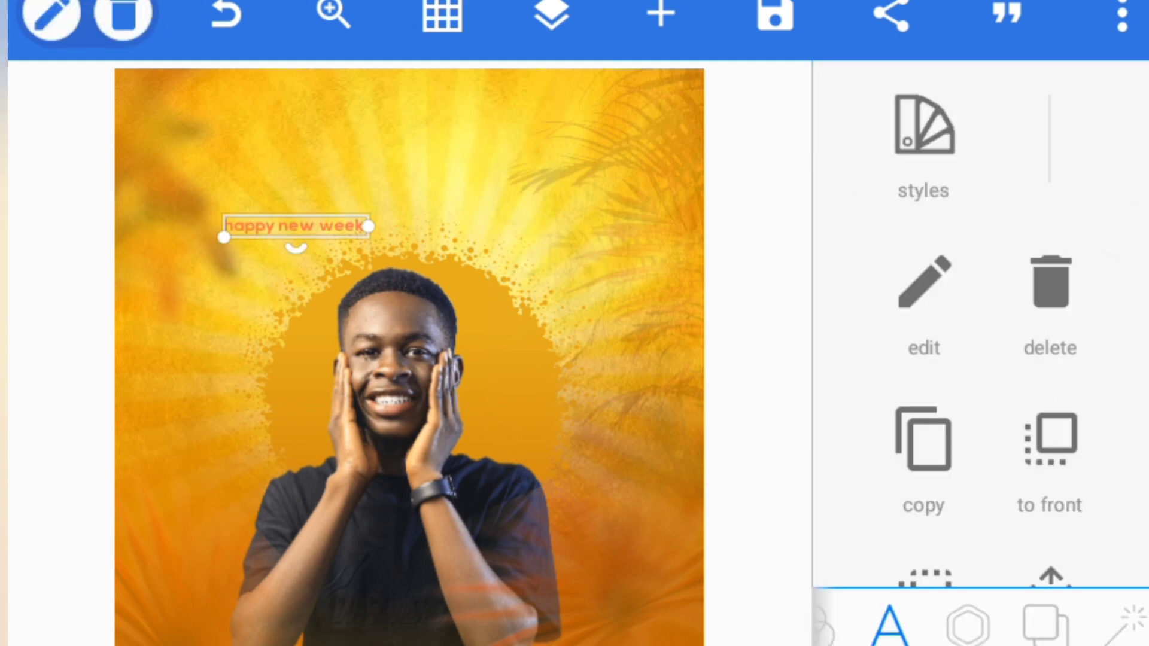
left_click(923, 300)
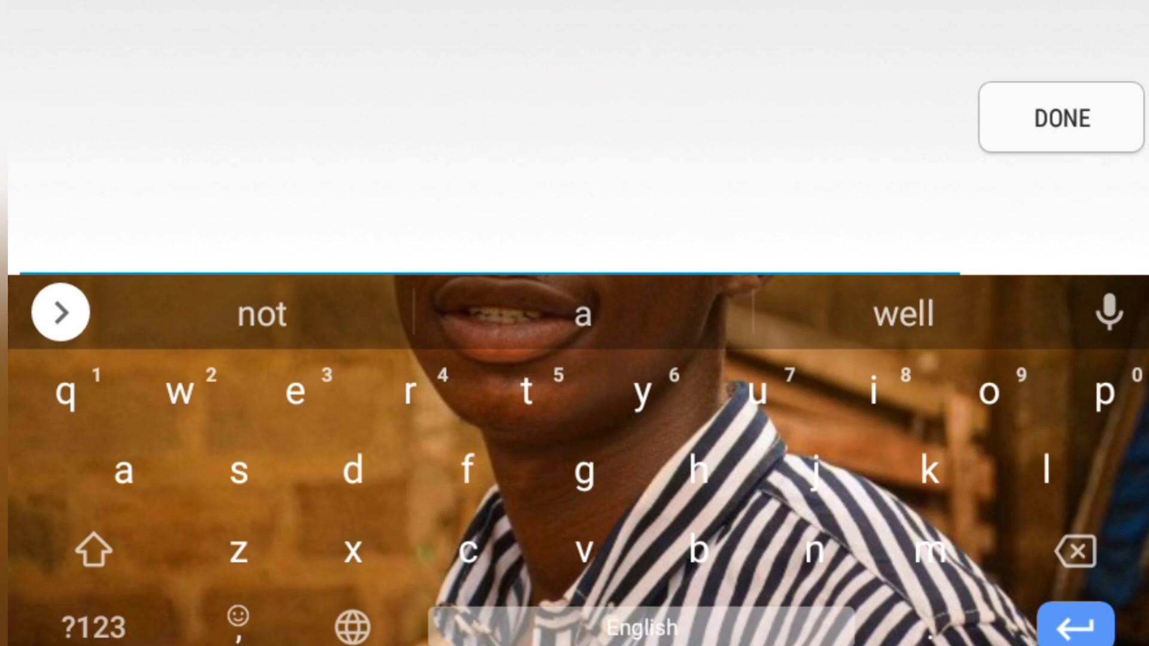
left_click(1060, 118)
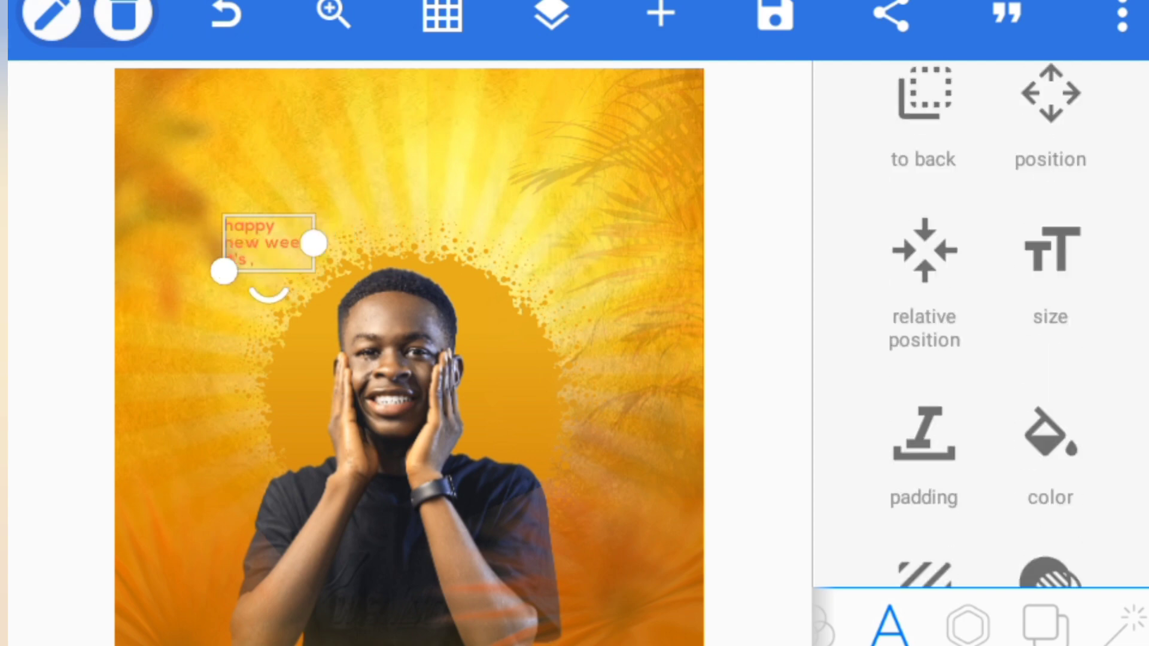
Step: Set the caption to size 9 and add a new text layer
scroll("down", 3)
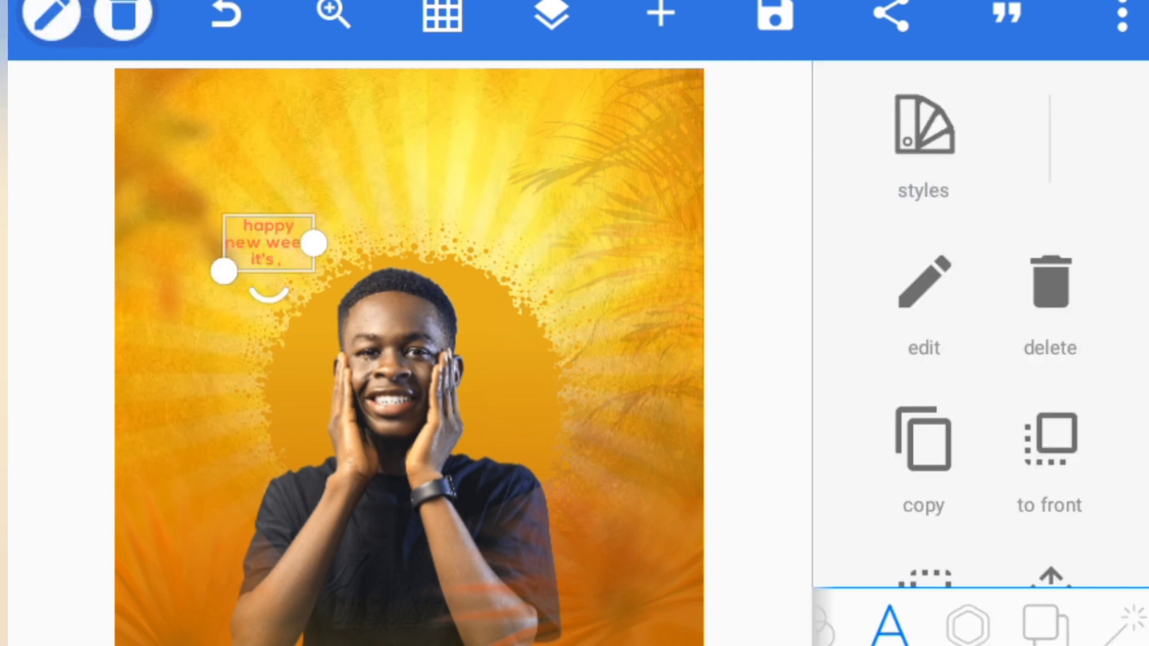
left_click(922, 293)
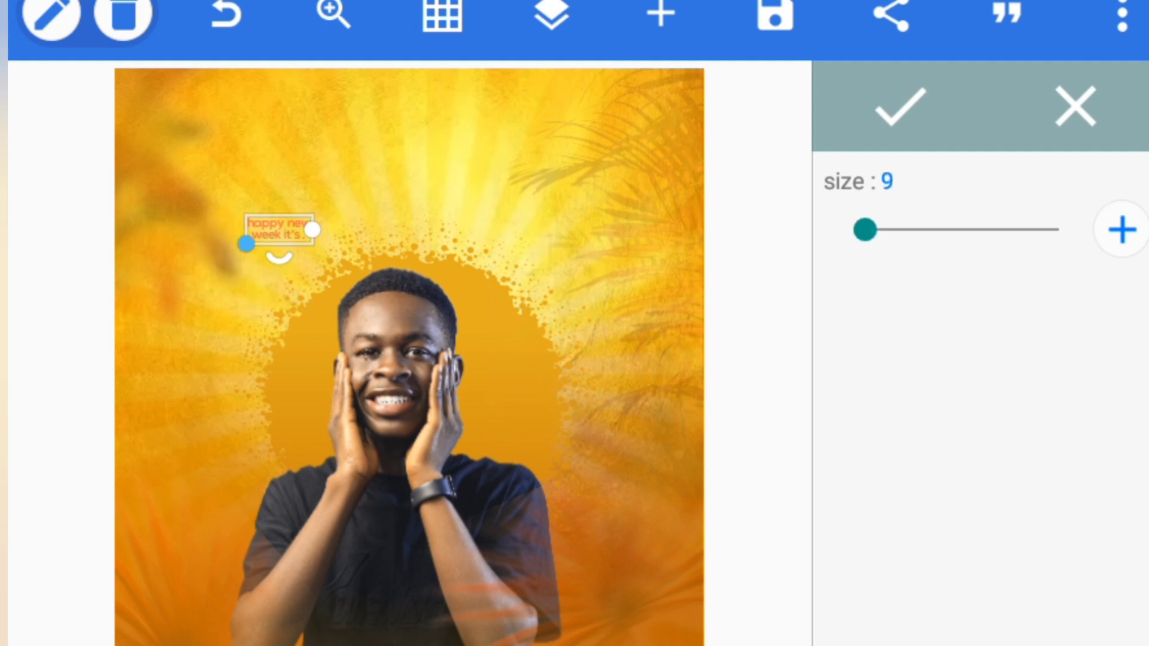
left_click(894, 106)
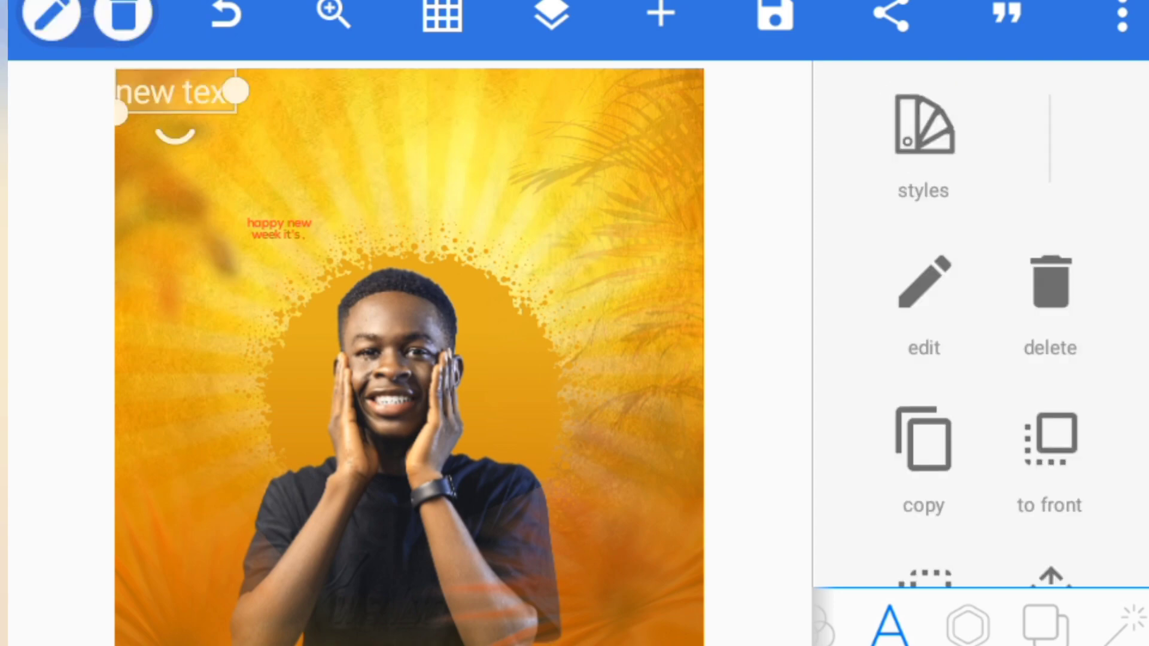
Step: Change the new text layer's wording to 'Monday'
left_click(922, 300)
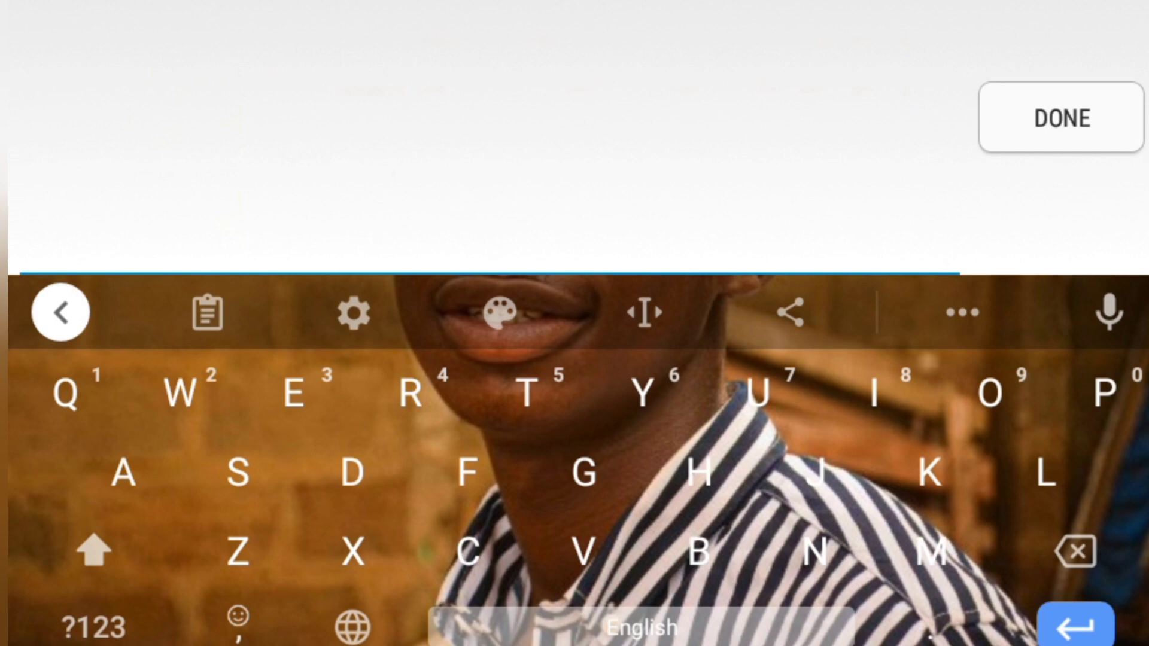
left_click(60, 311)
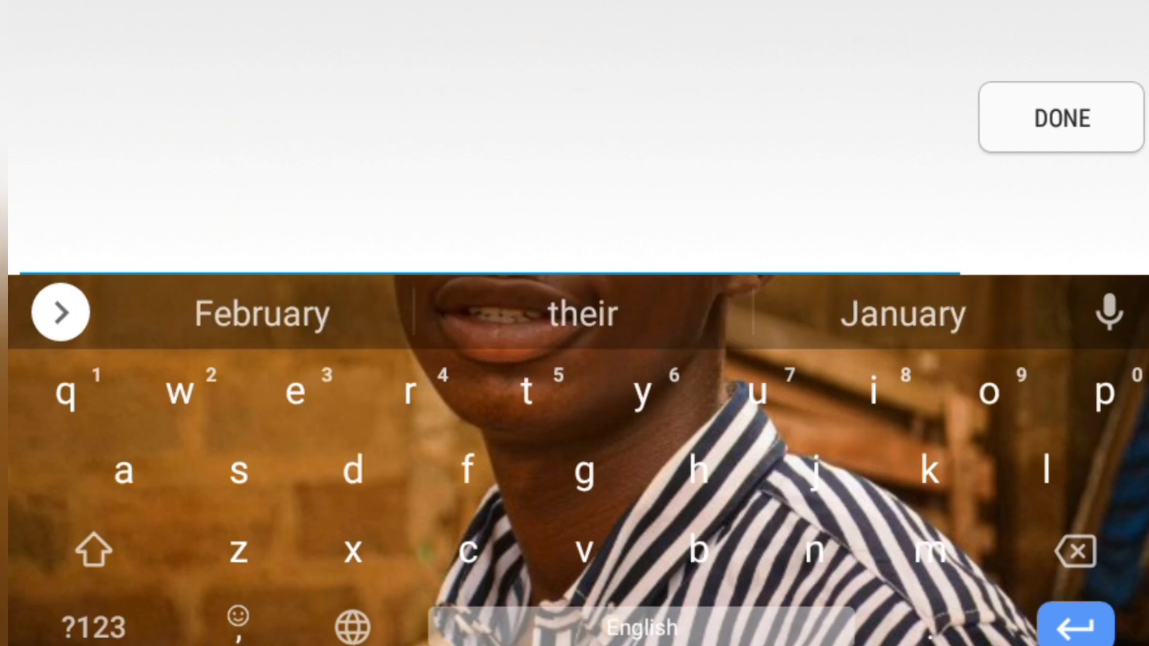
left_click(1060, 118)
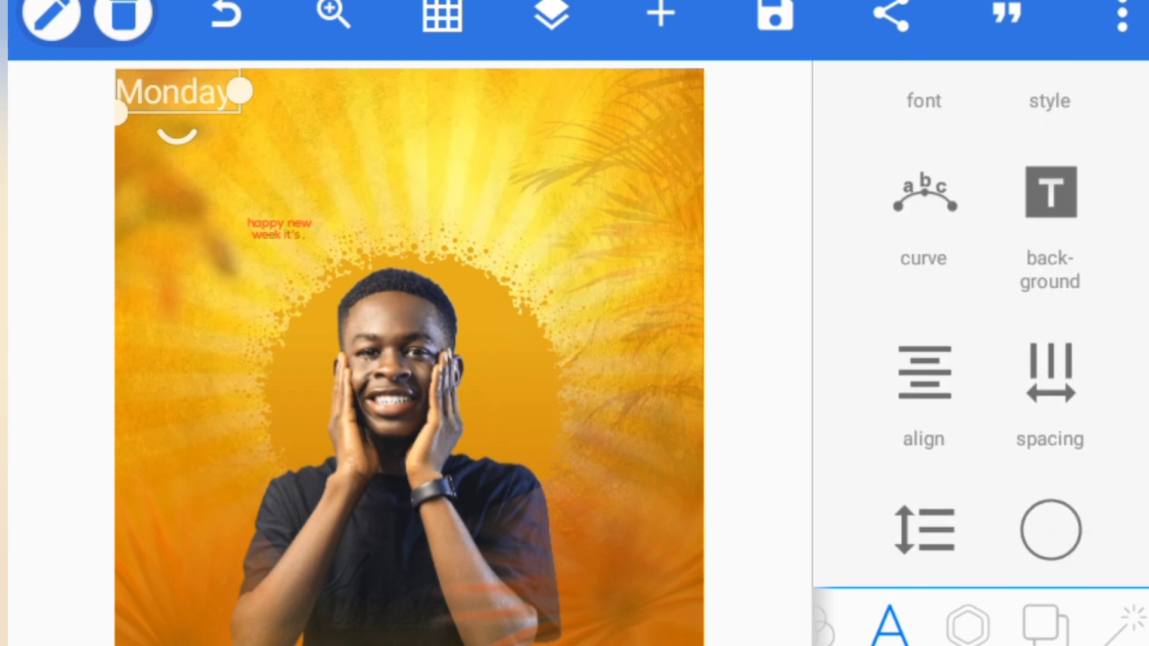
Step: Give 'Monday' a script font and enlarge it to size 112
left_click(923, 100)
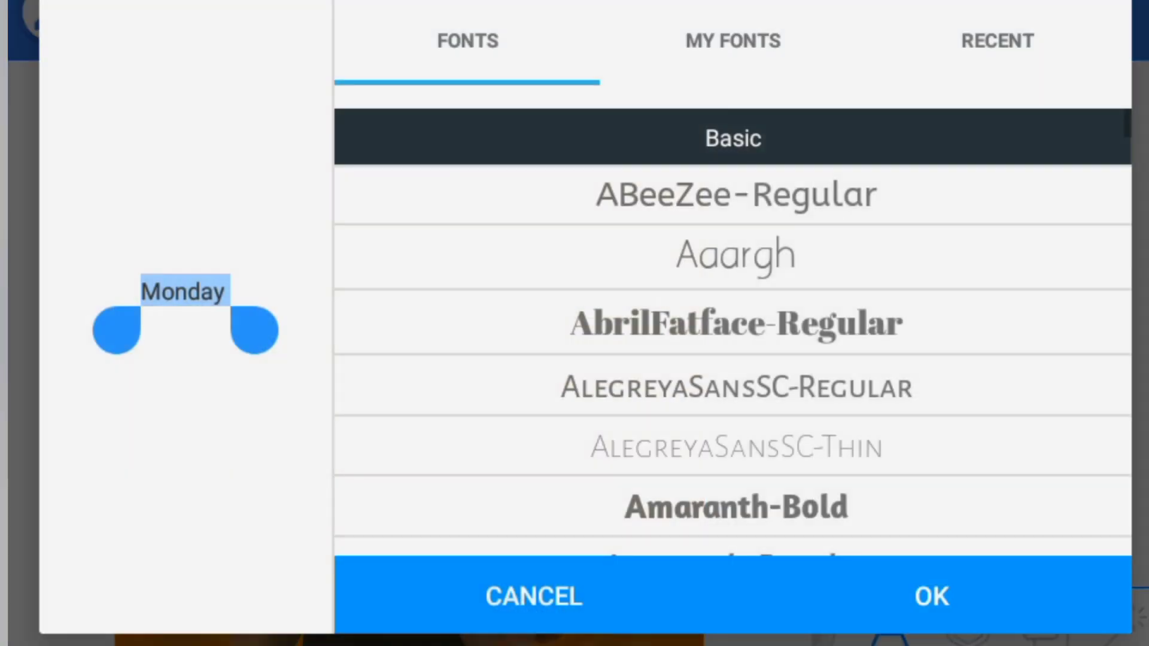
left_click(731, 42)
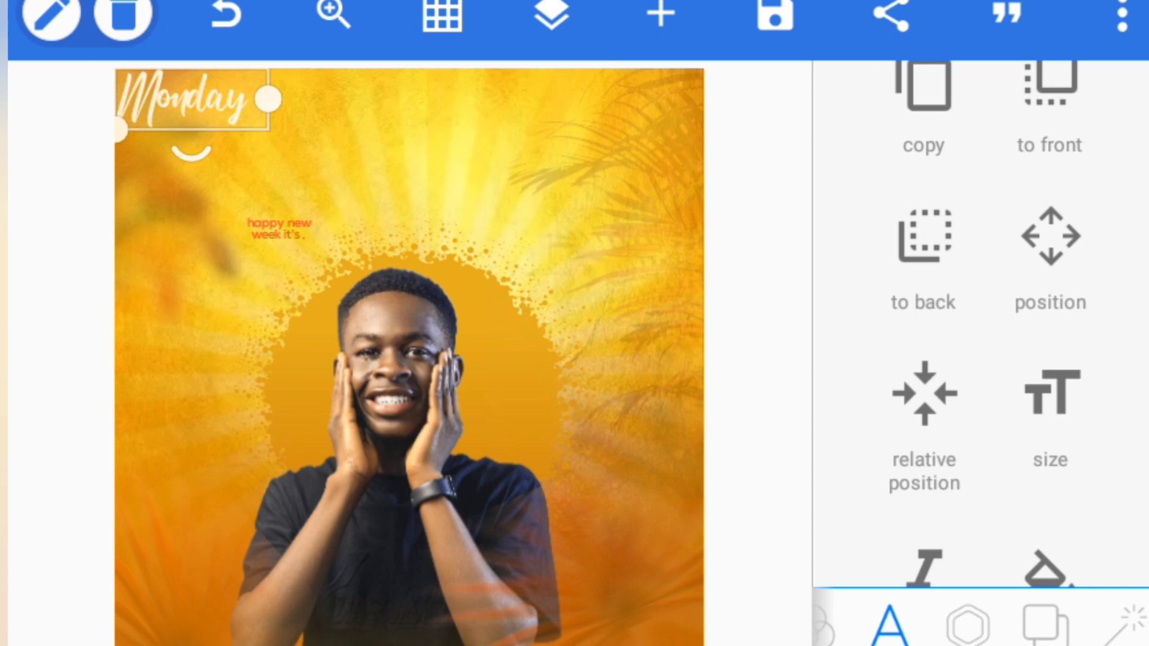
left_click(1047, 403)
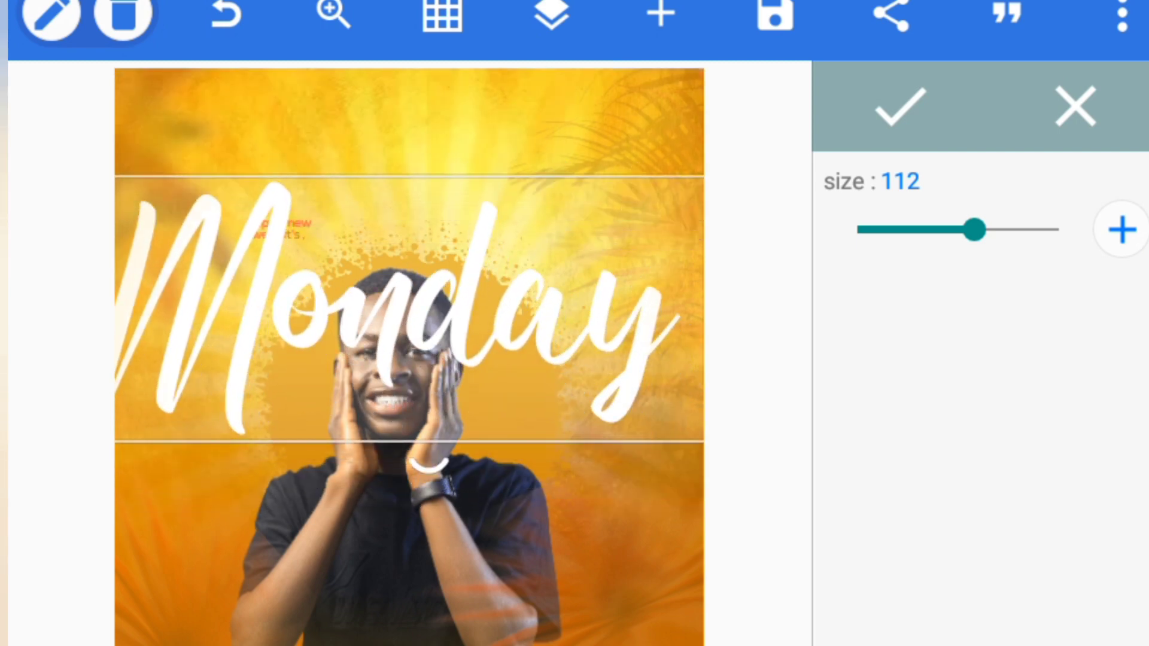
left_click(896, 106)
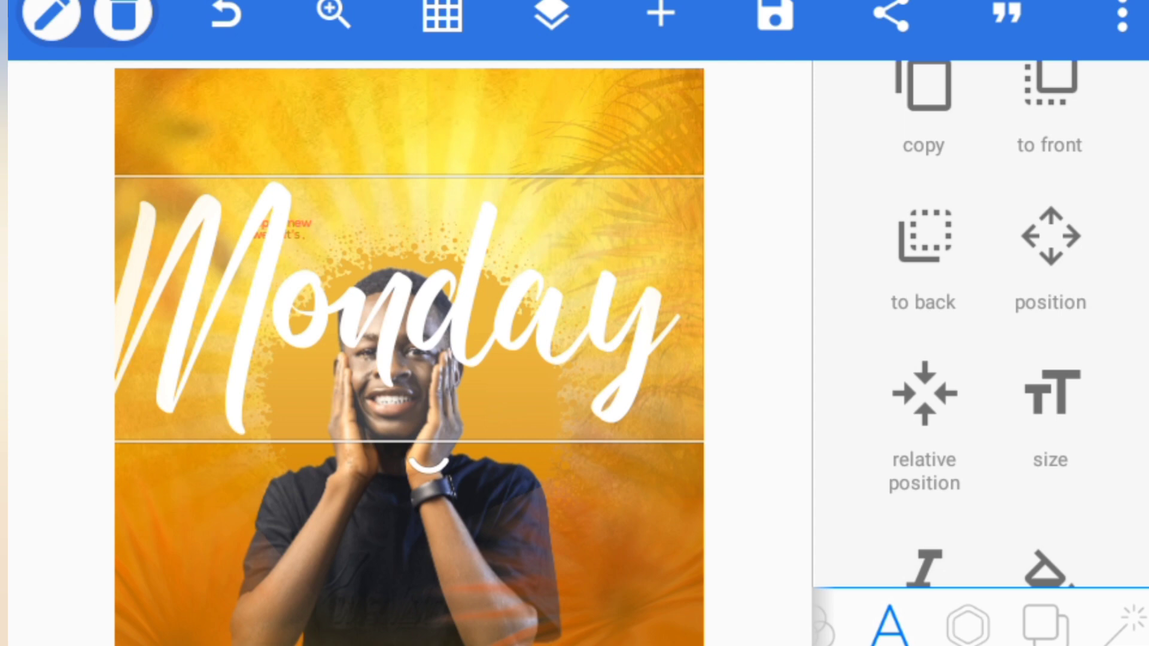
left_click(549, 16)
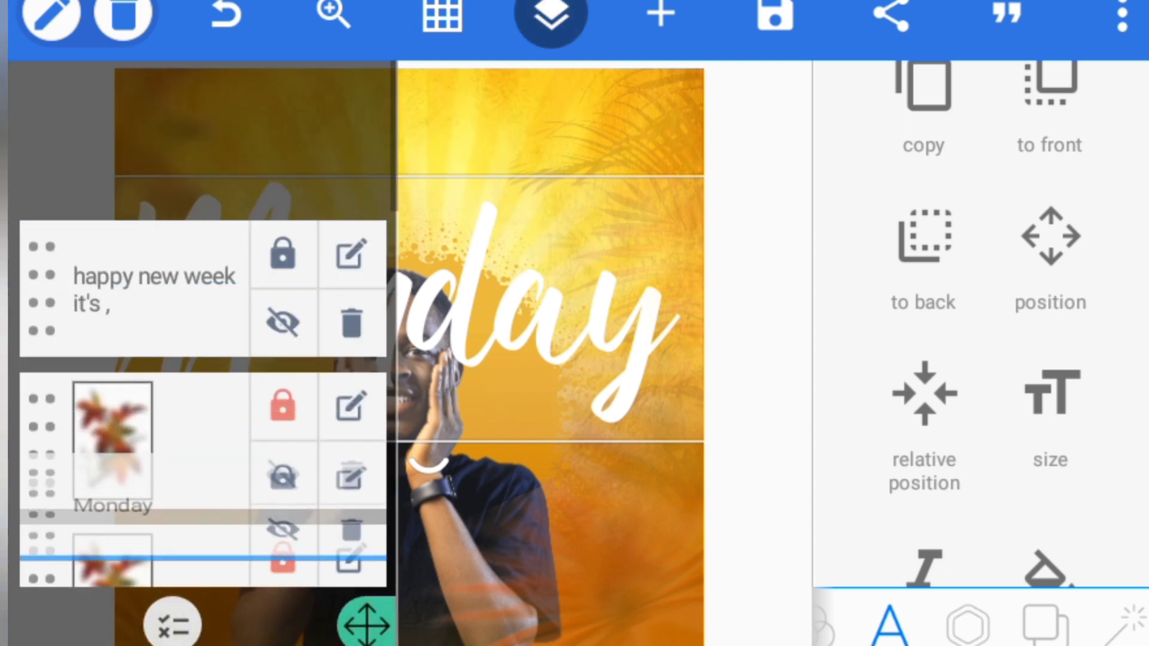
Step: Move the Monday text layer below the man's photo and select the photo
scroll("down", 3)
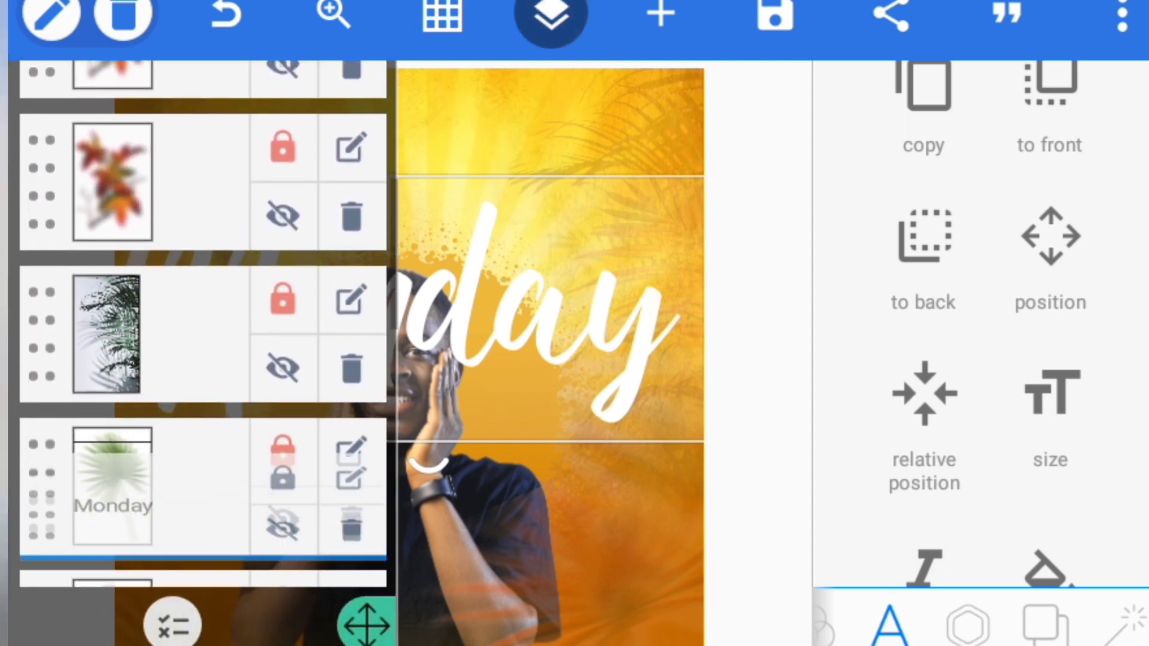
scroll("down", 3)
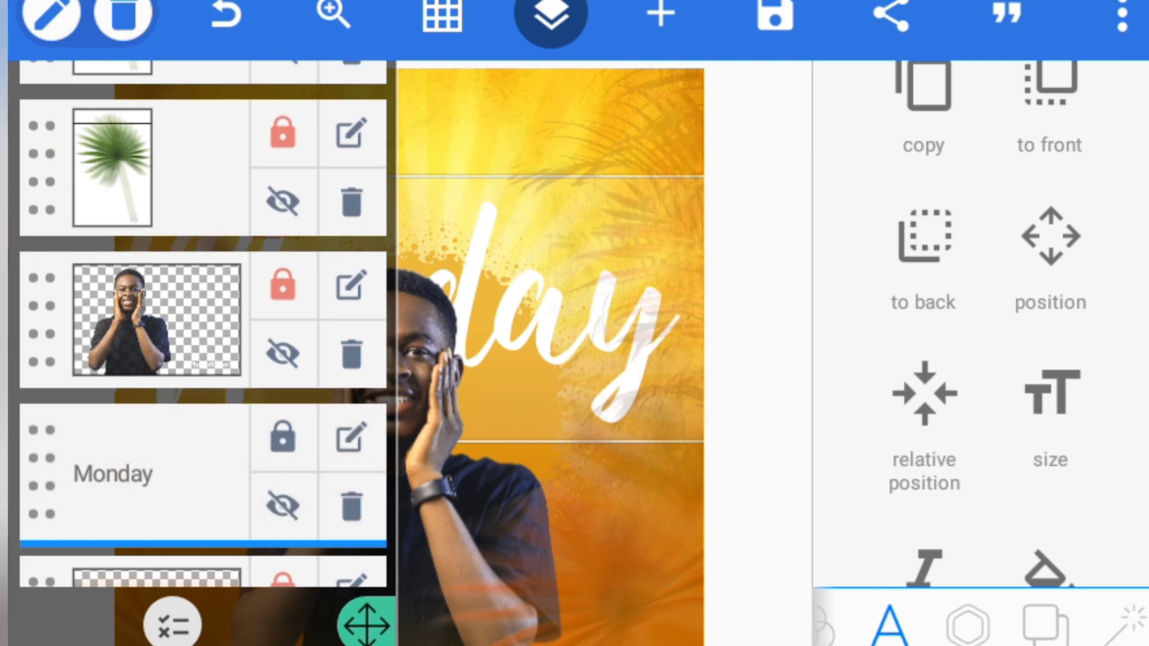
left_click(548, 16)
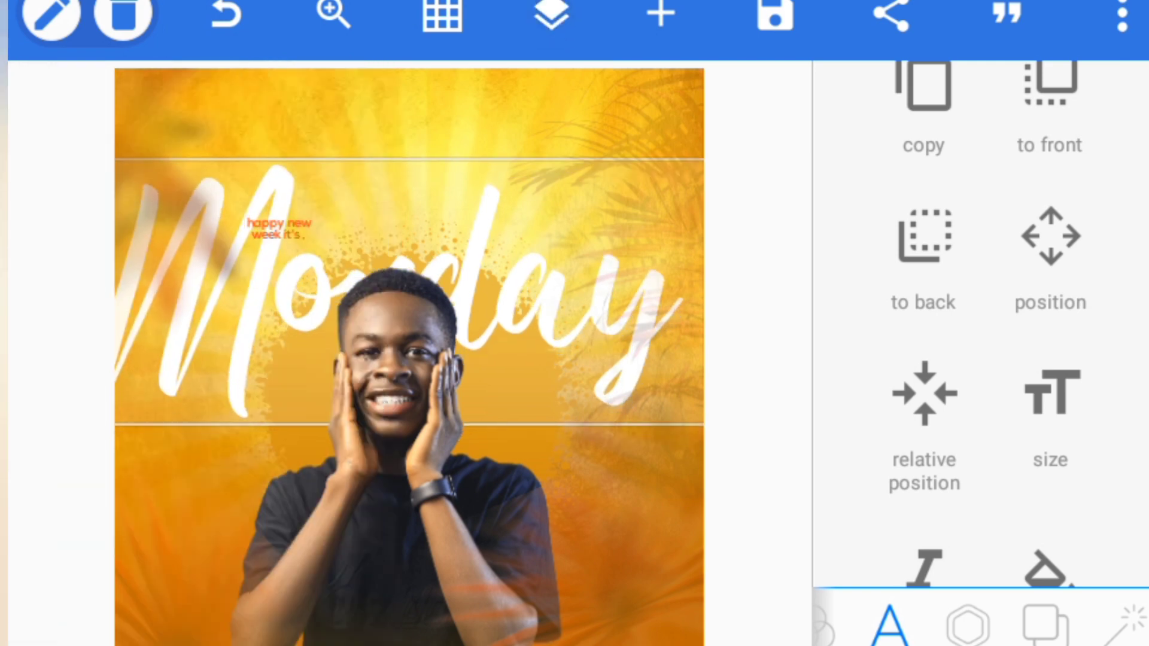
left_click(548, 16)
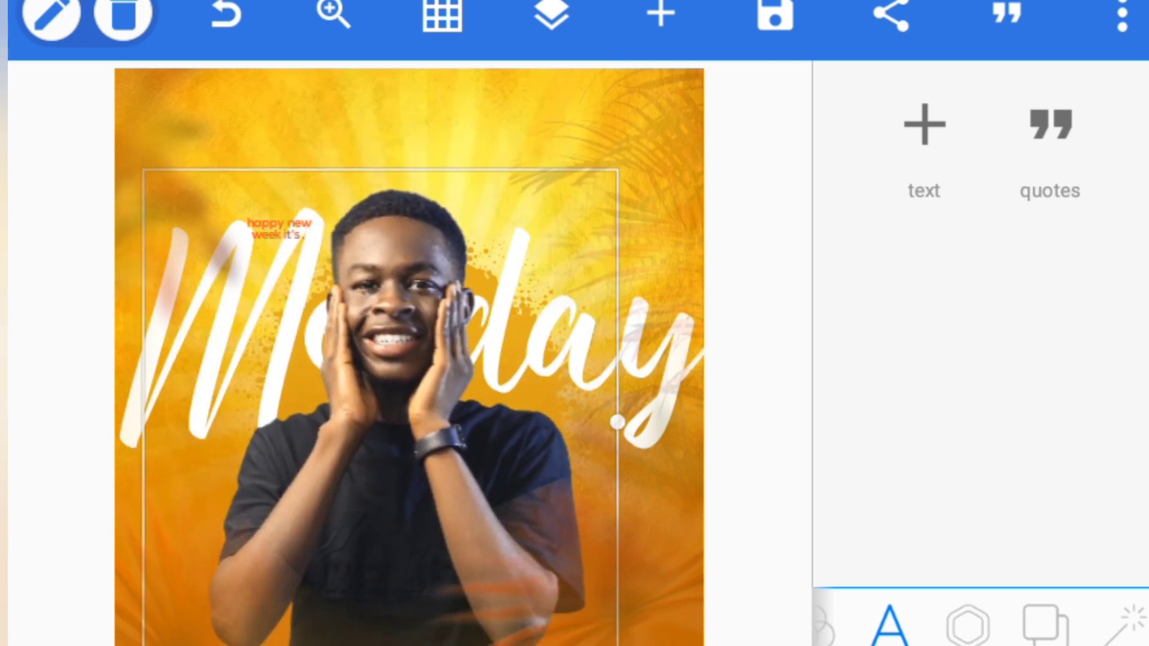
Step: Raise the Monday headline and drag the small caption up above it
left_click(551, 16)
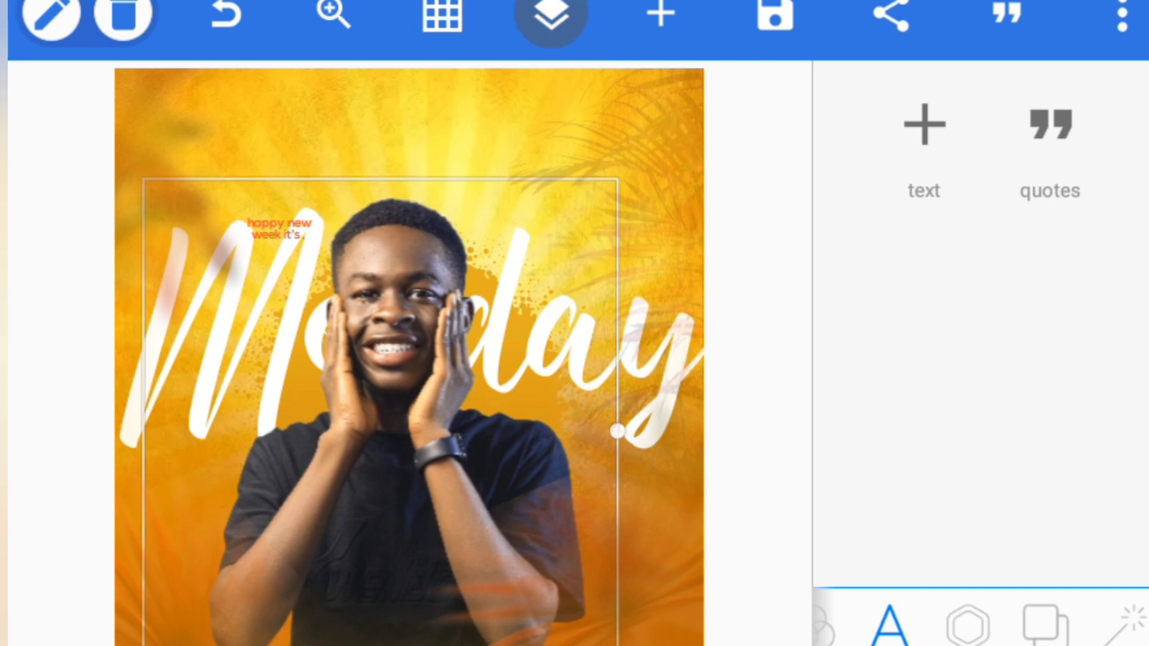
left_click(551, 17)
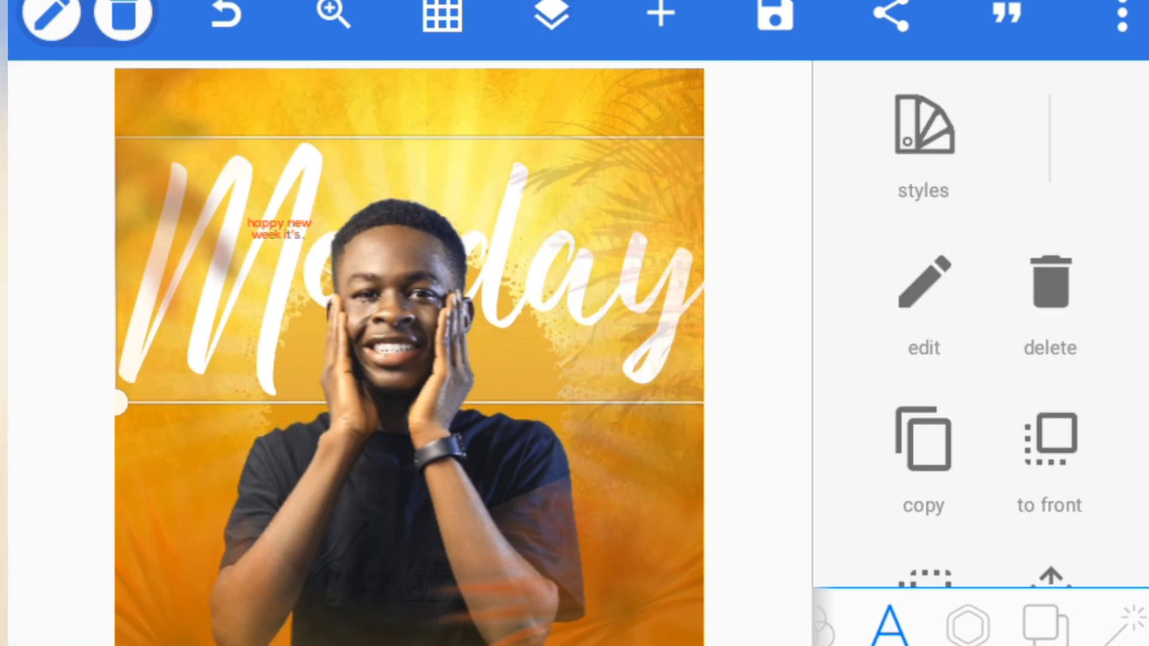
left_click(279, 231)
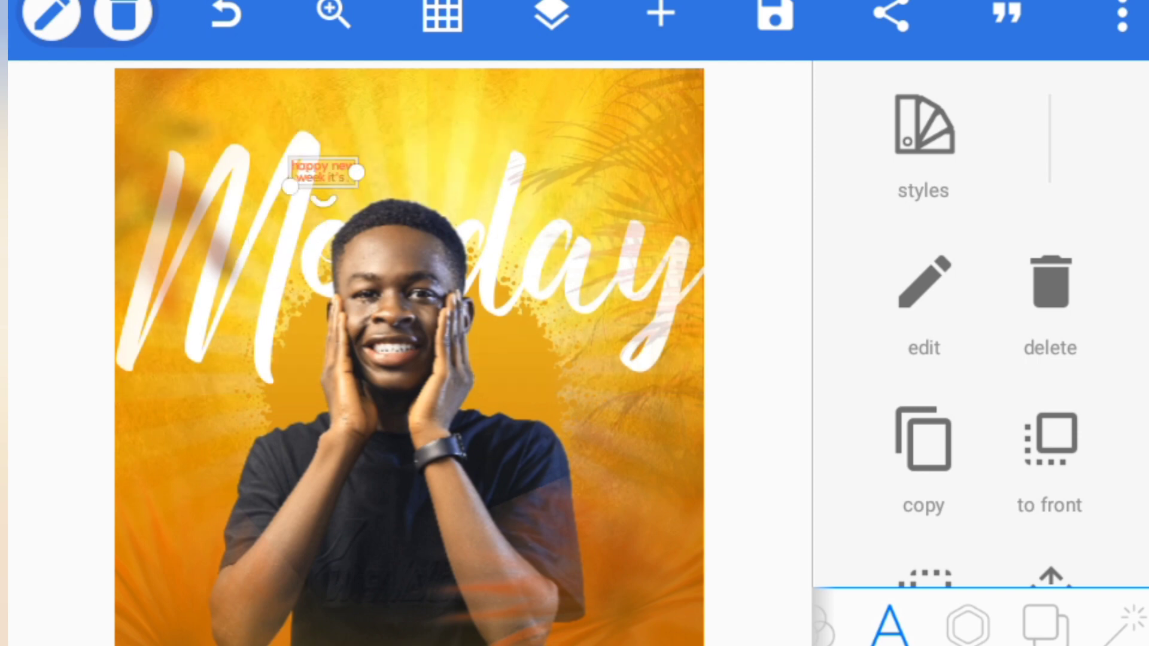
left_click_drag(322, 173, 370, 166)
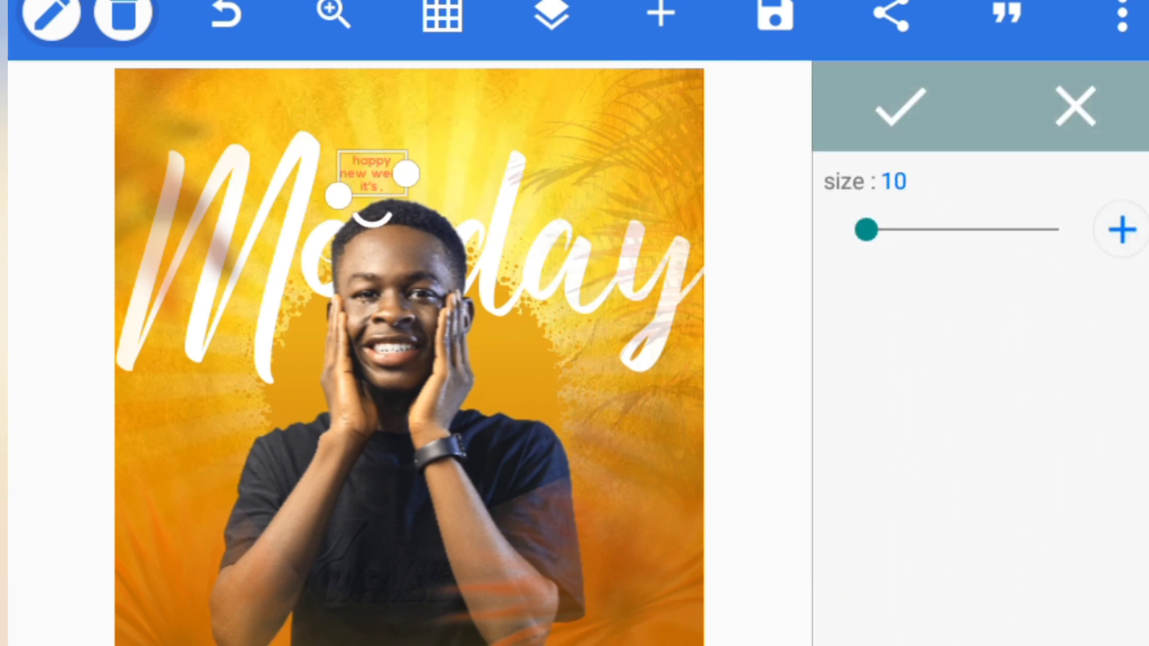
Step: Increase the caption size from 10 to 12 and stretch it onto one line
left_click(1119, 228)
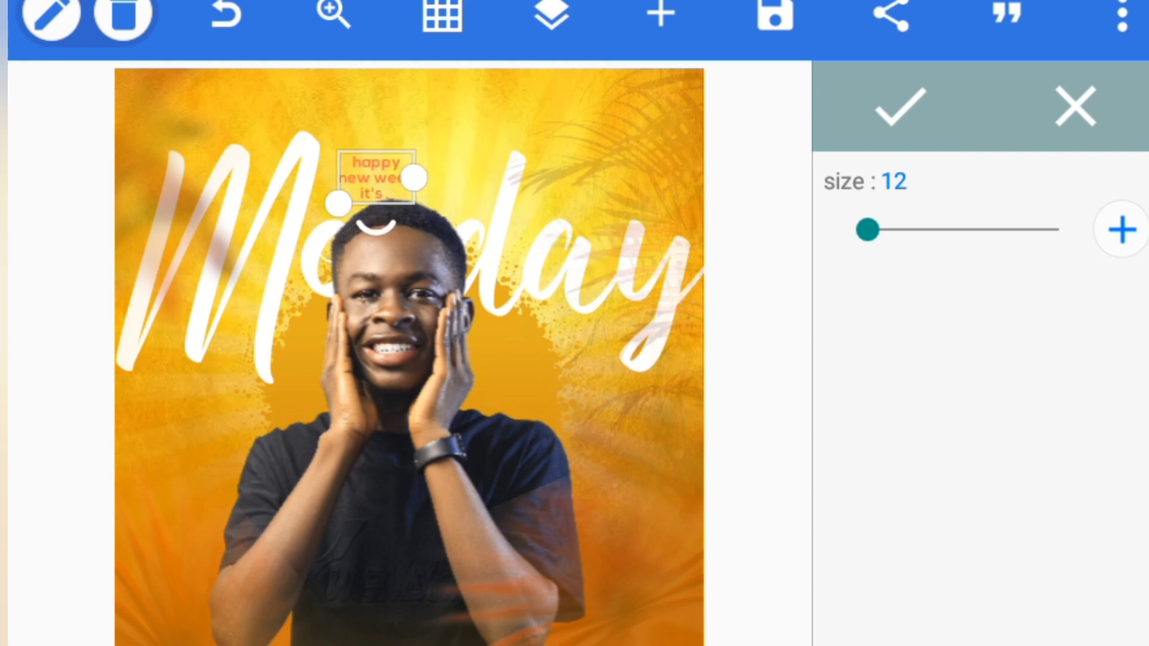
left_click(892, 107)
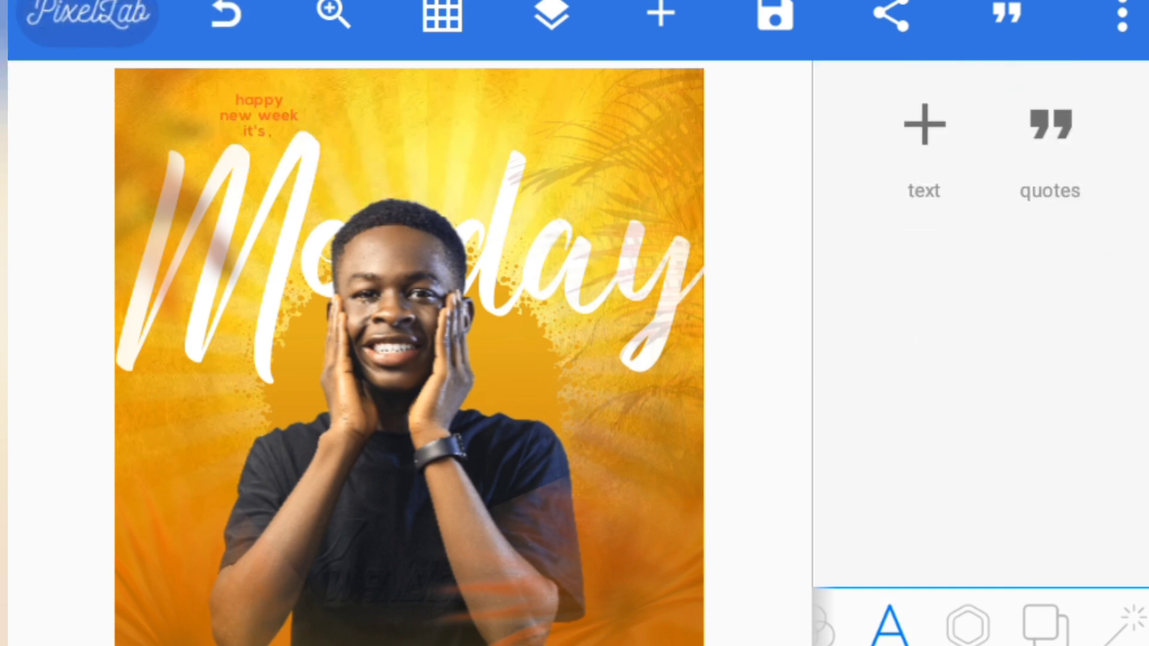
left_click(256, 125)
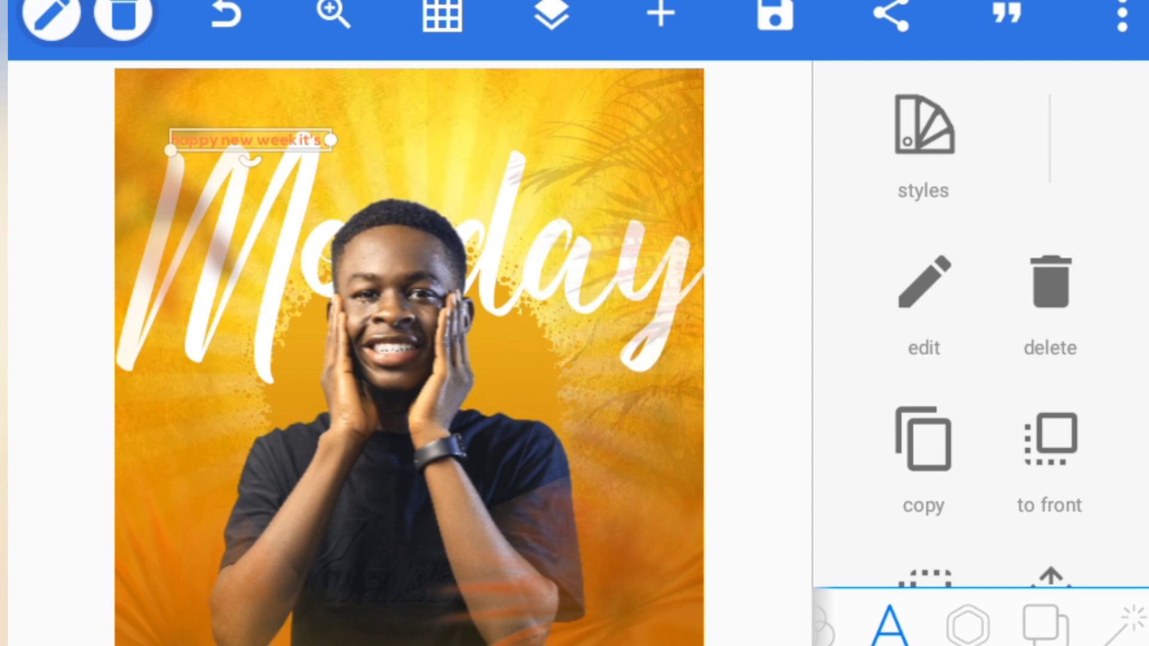
left_click_drag(249, 140, 247, 125)
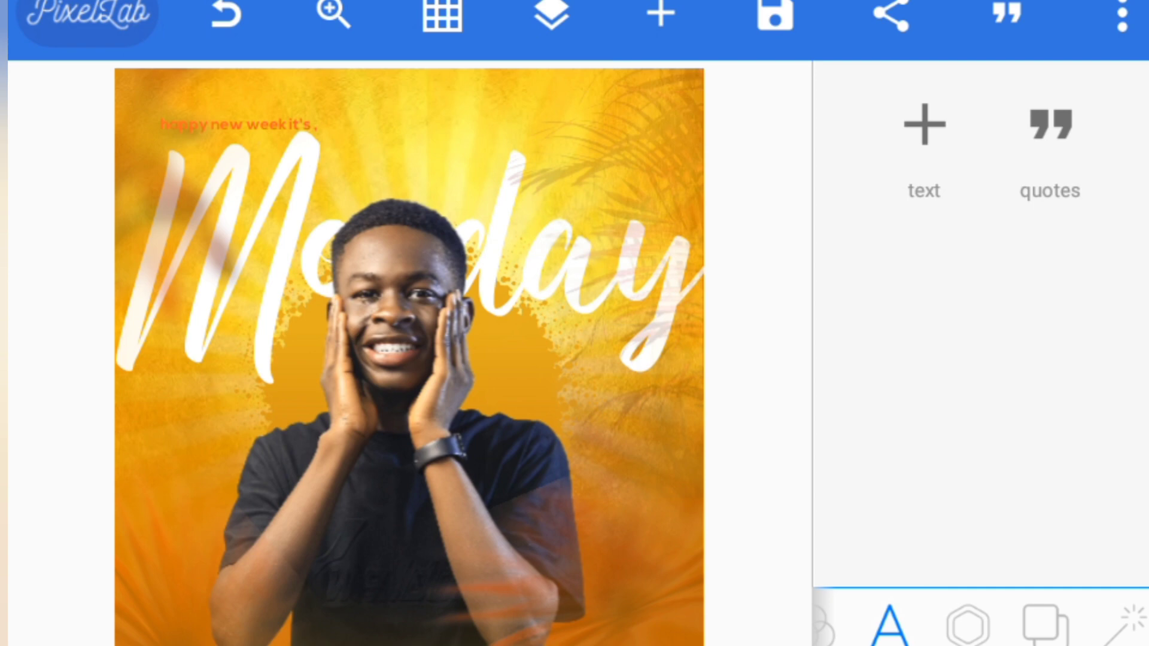
left_click(238, 123)
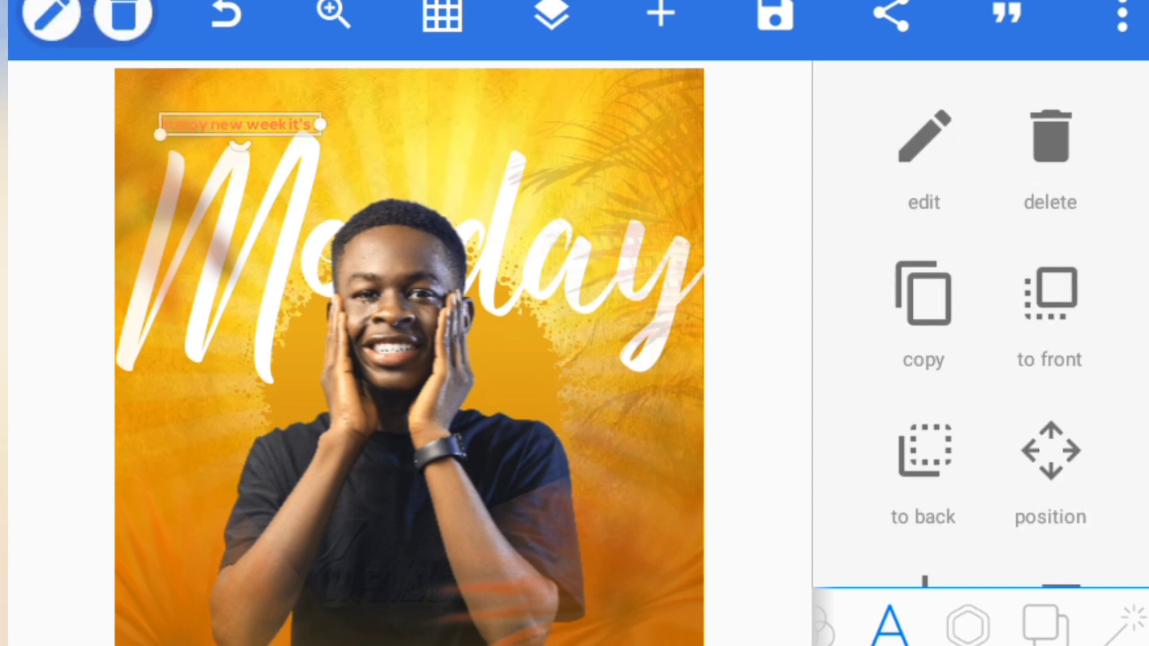
Step: Set the 'happy new week it's ,' caption to solid white after trying gradients
left_click(923, 153)
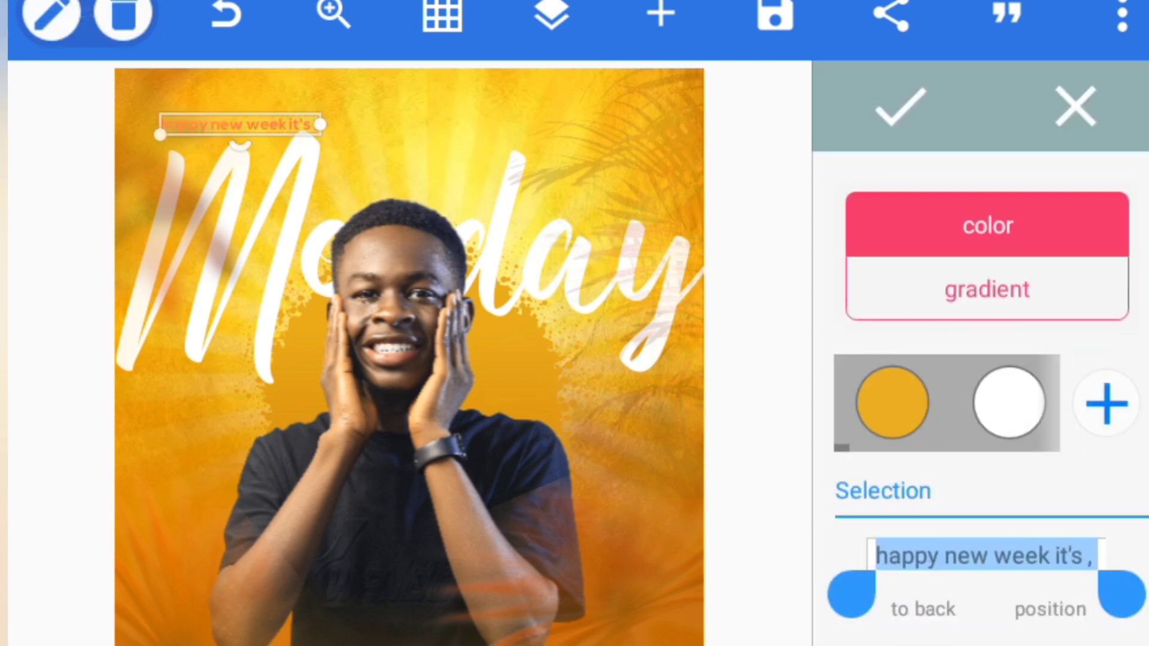
left_click(986, 289)
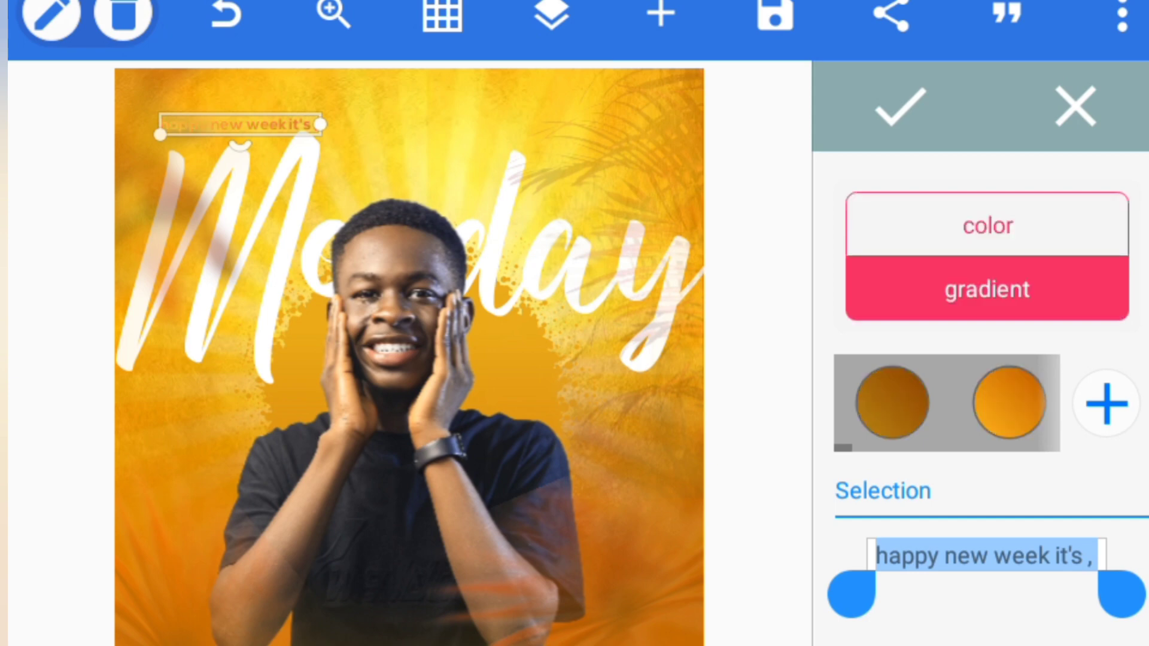
left_click(1007, 401)
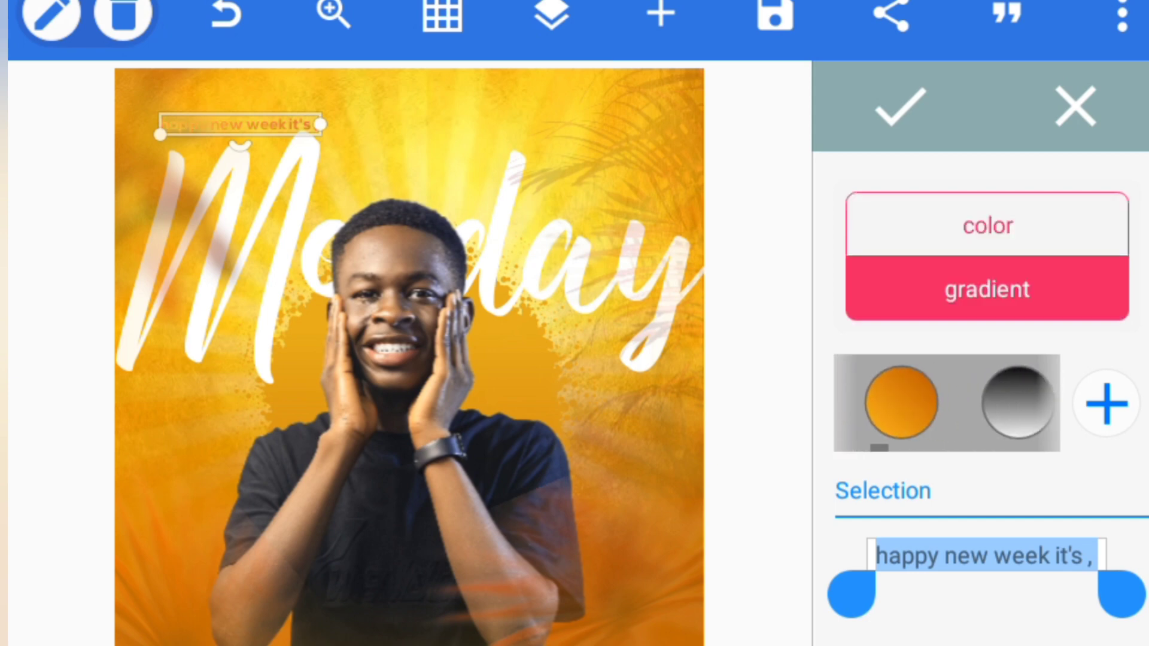
left_click(986, 225)
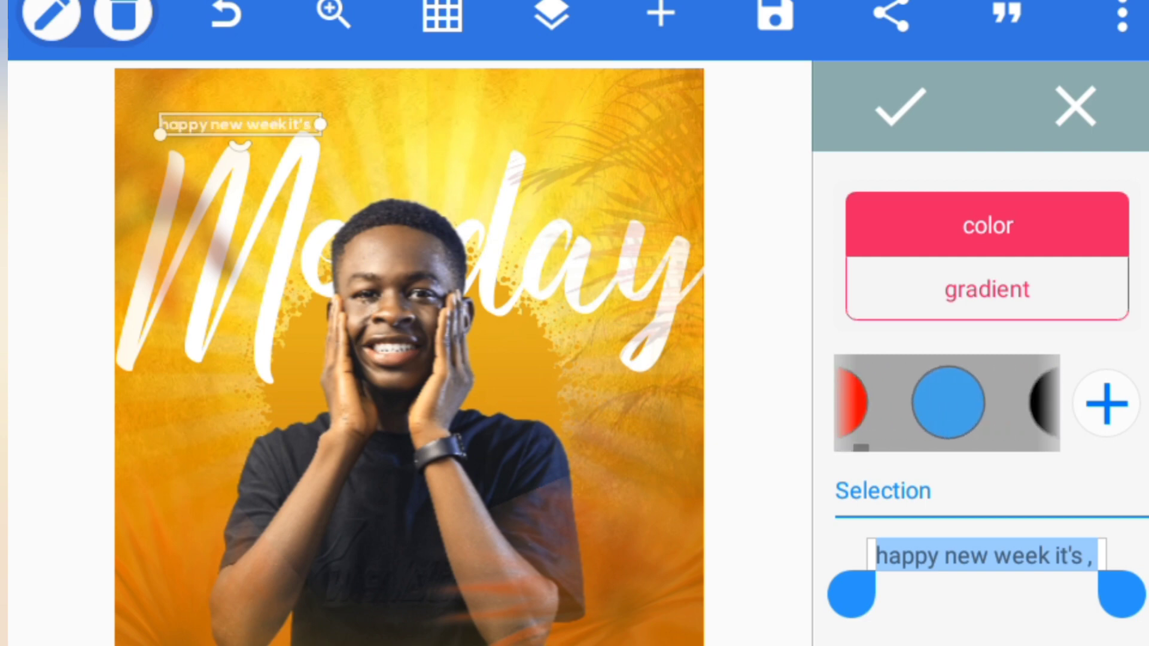
left_click(902, 106)
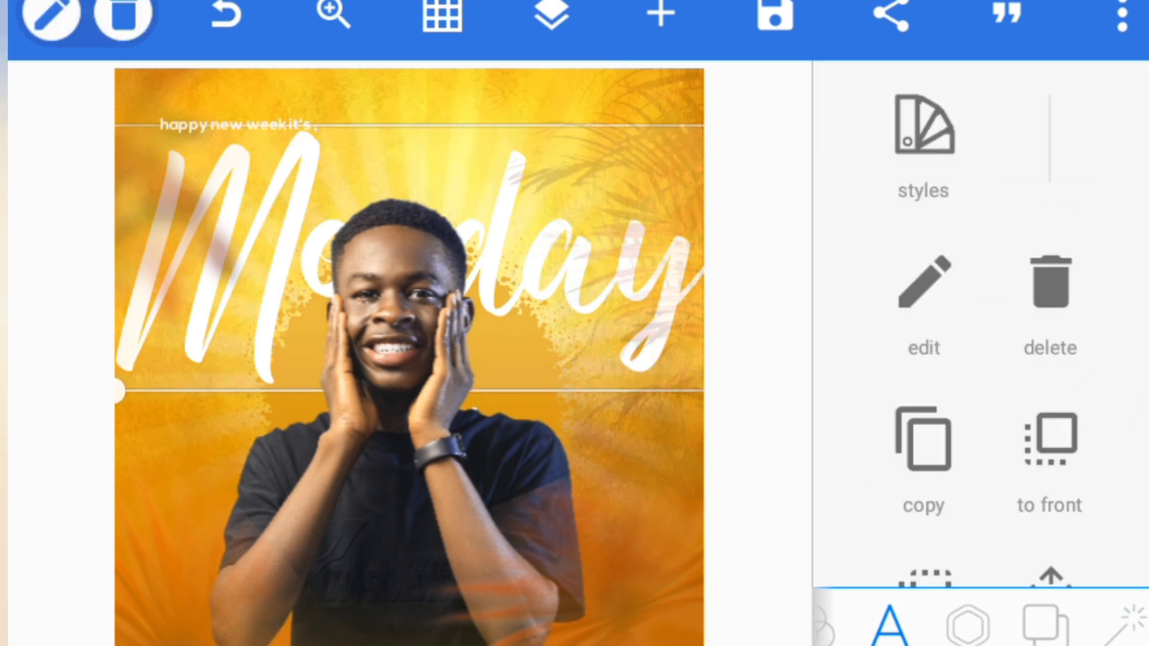
left_click(548, 17)
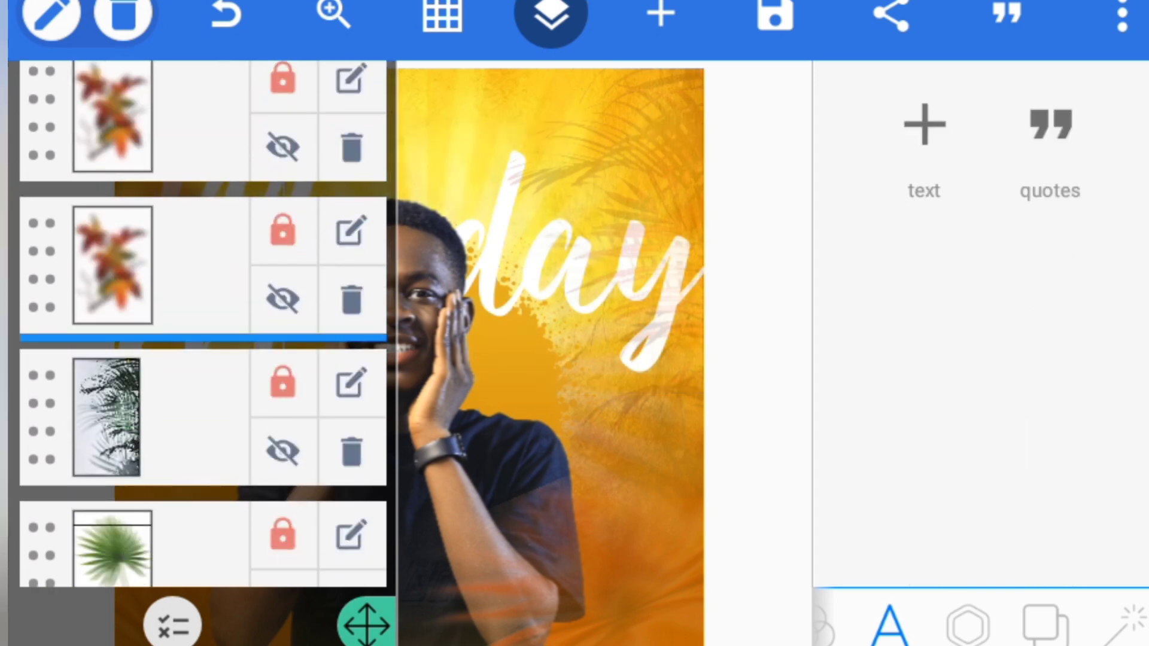
Step: Edit the caption to start with a capital H: 'Happy new week it's,'
left_click(549, 16)
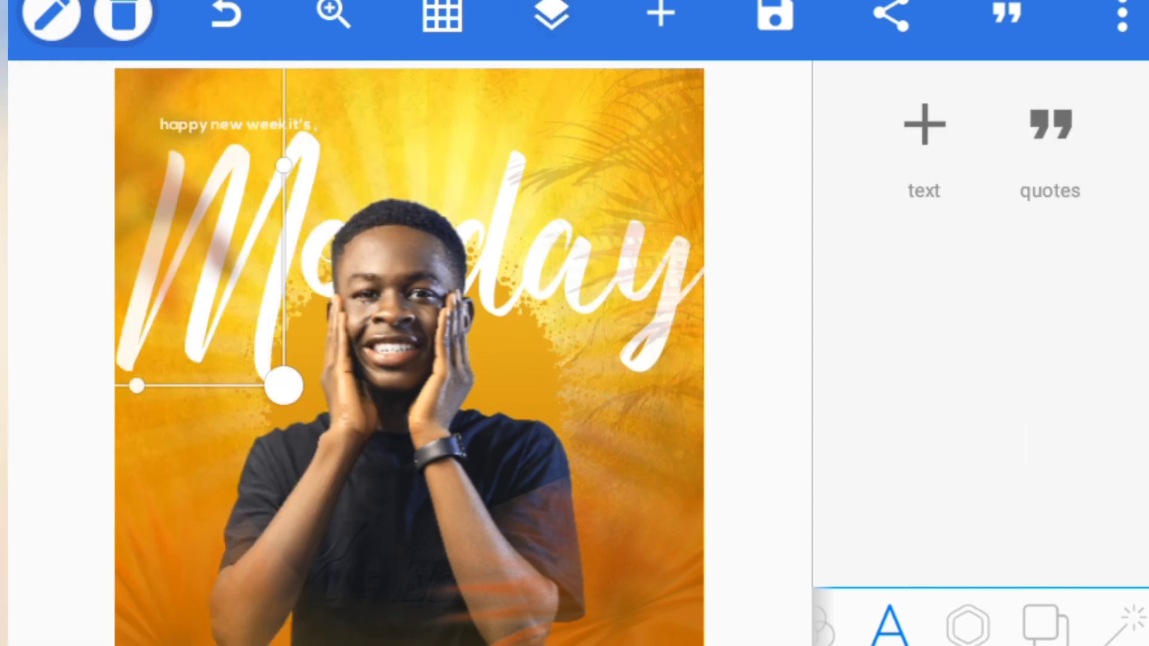
left_click(965, 623)
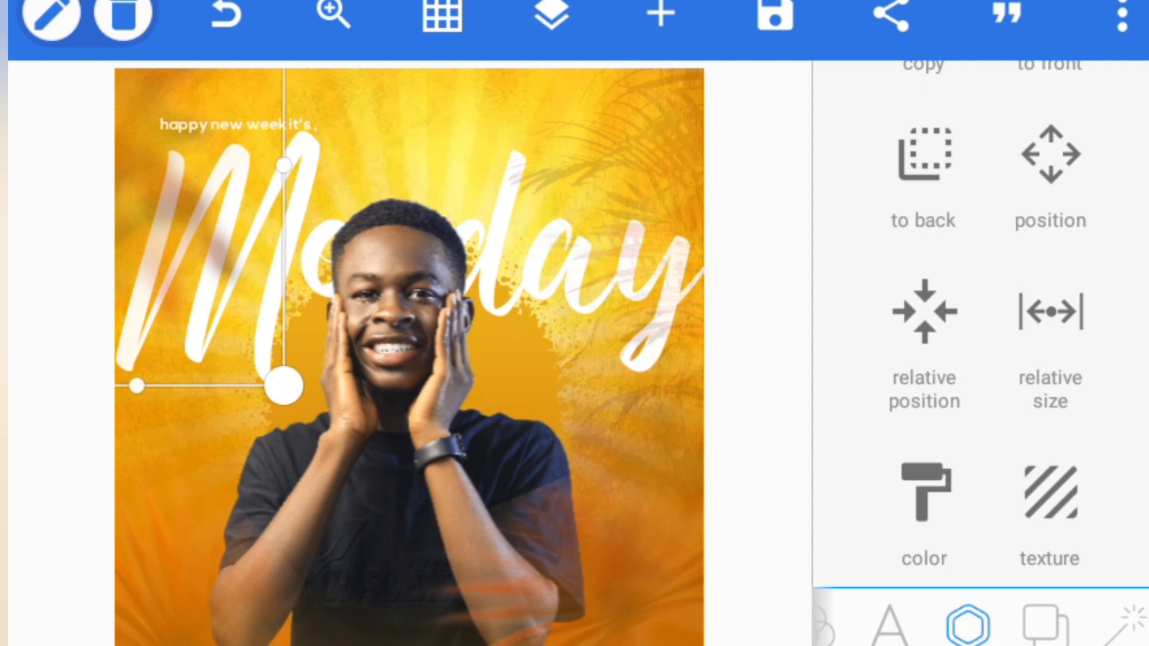
scroll("down", 3)
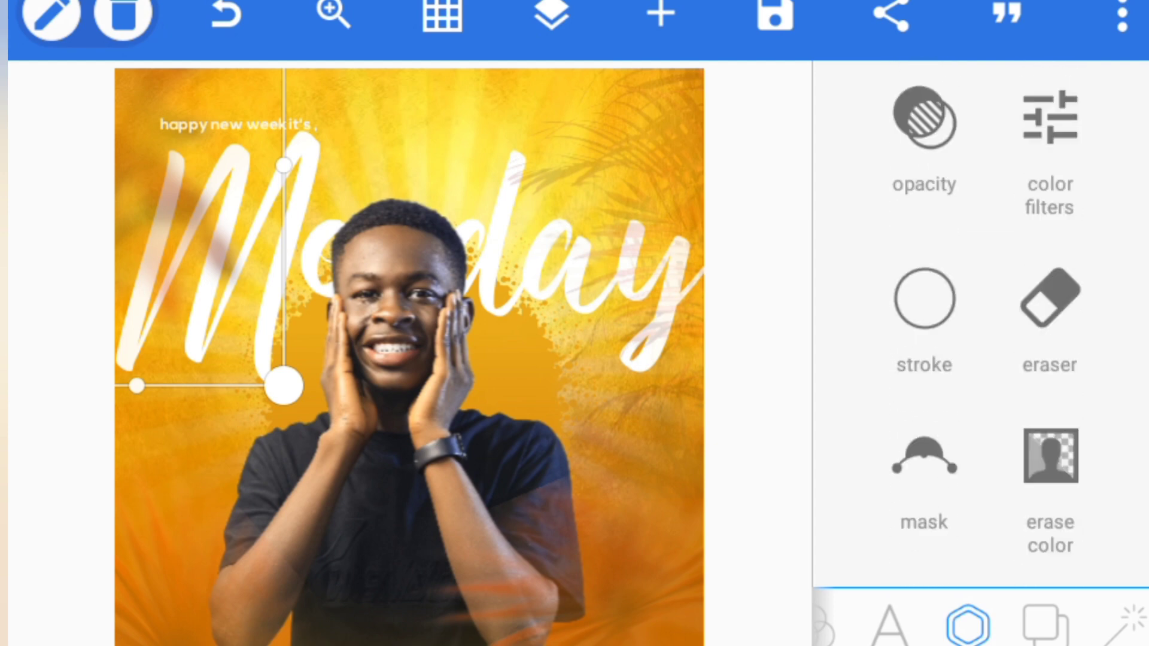
left_click(923, 117)
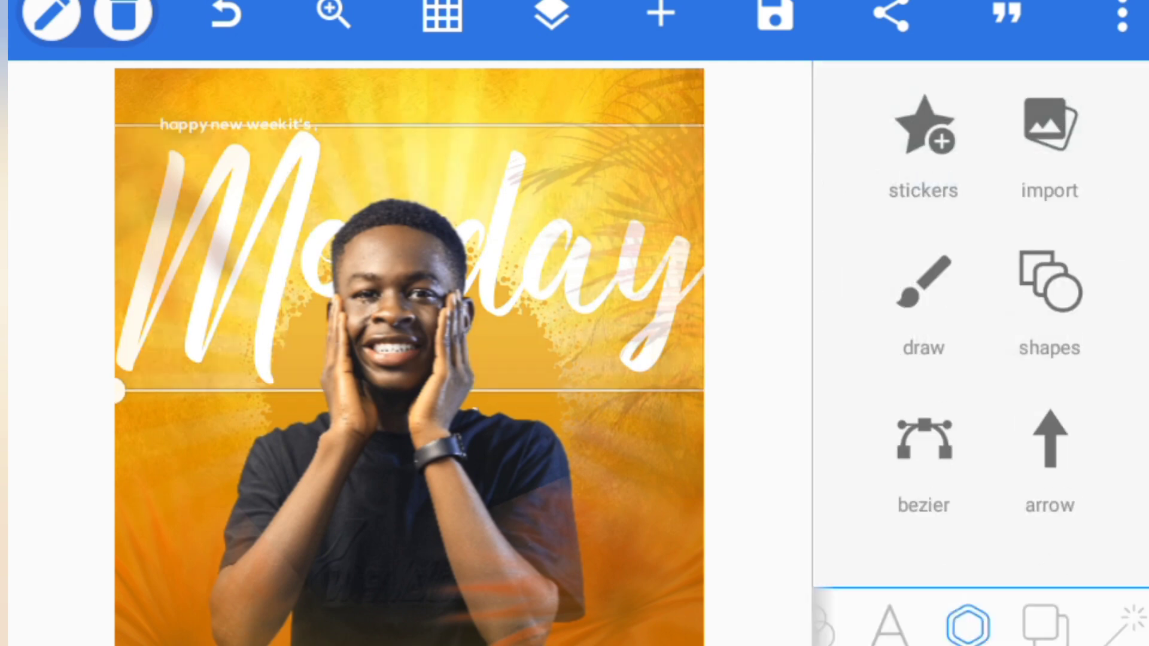
left_click(245, 125)
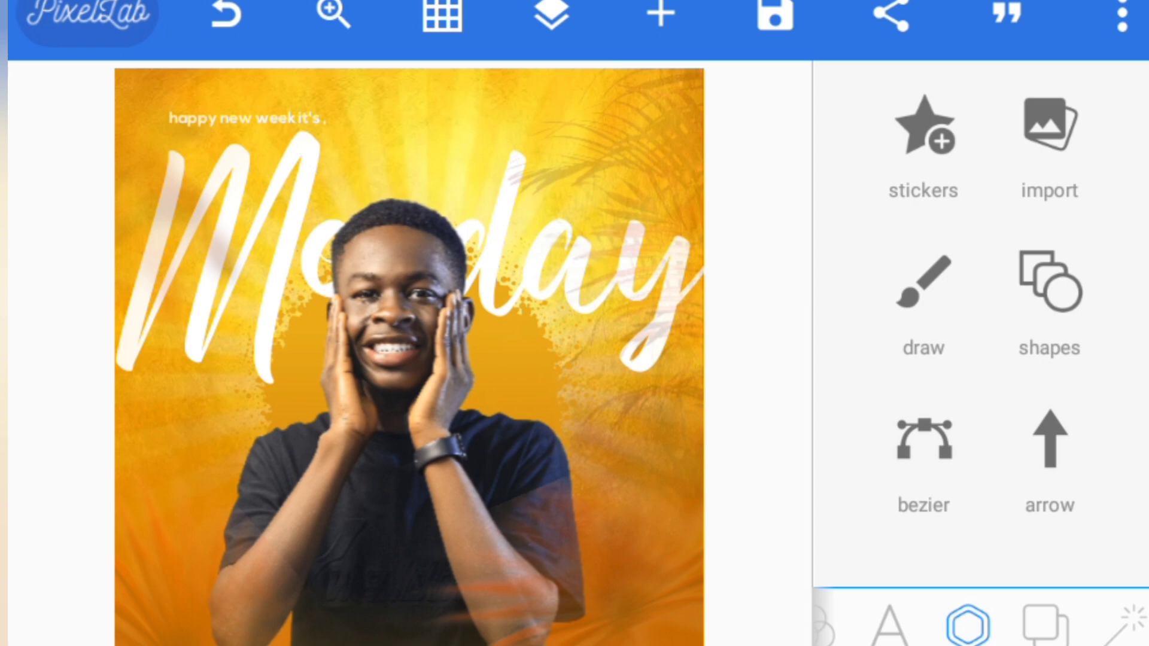
left_click(549, 14)
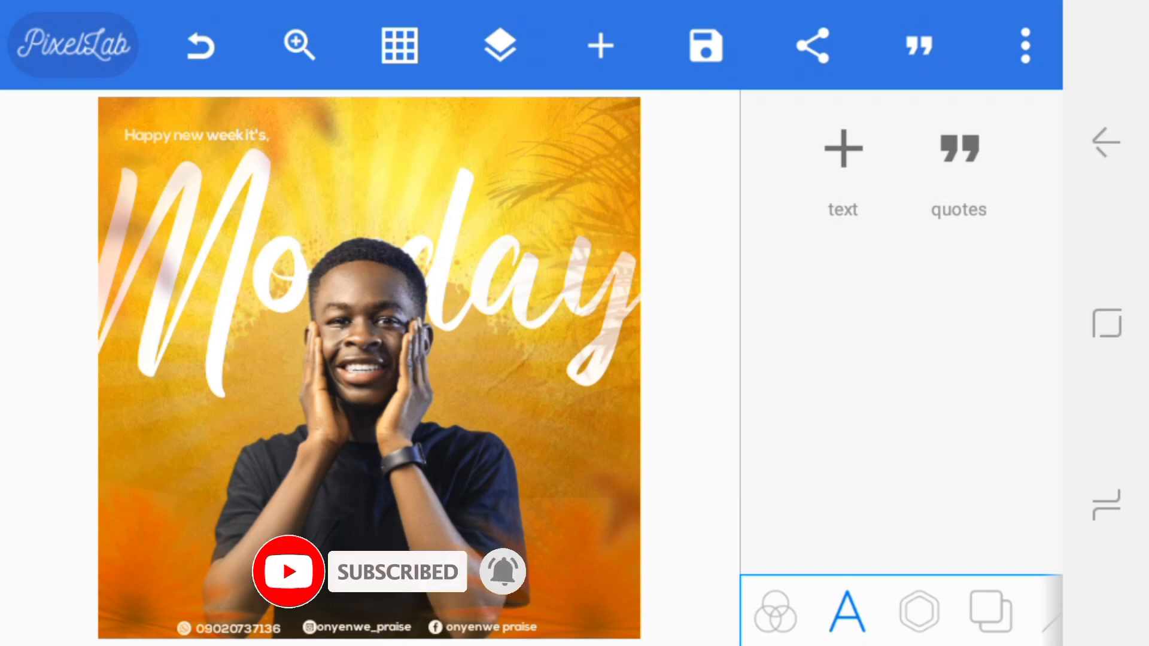
Step: Give the rectangle a translucent white fill, stroke width 2 and blur radius 2
left_click(916, 612)
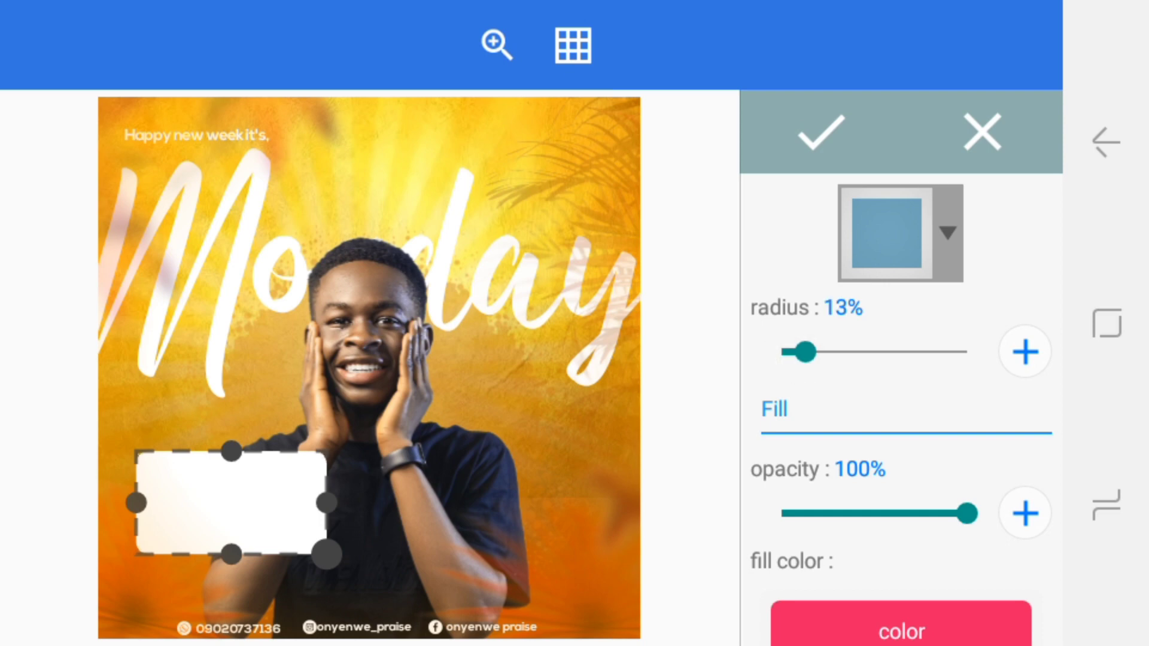
scroll("down", 3)
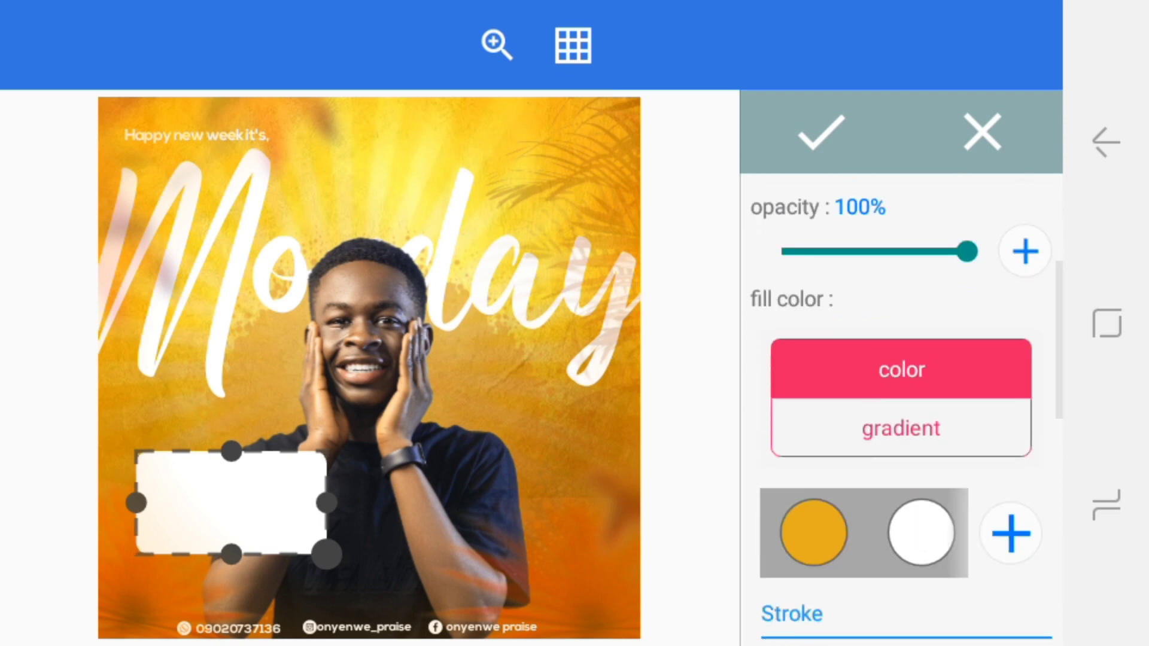
left_click(900, 428)
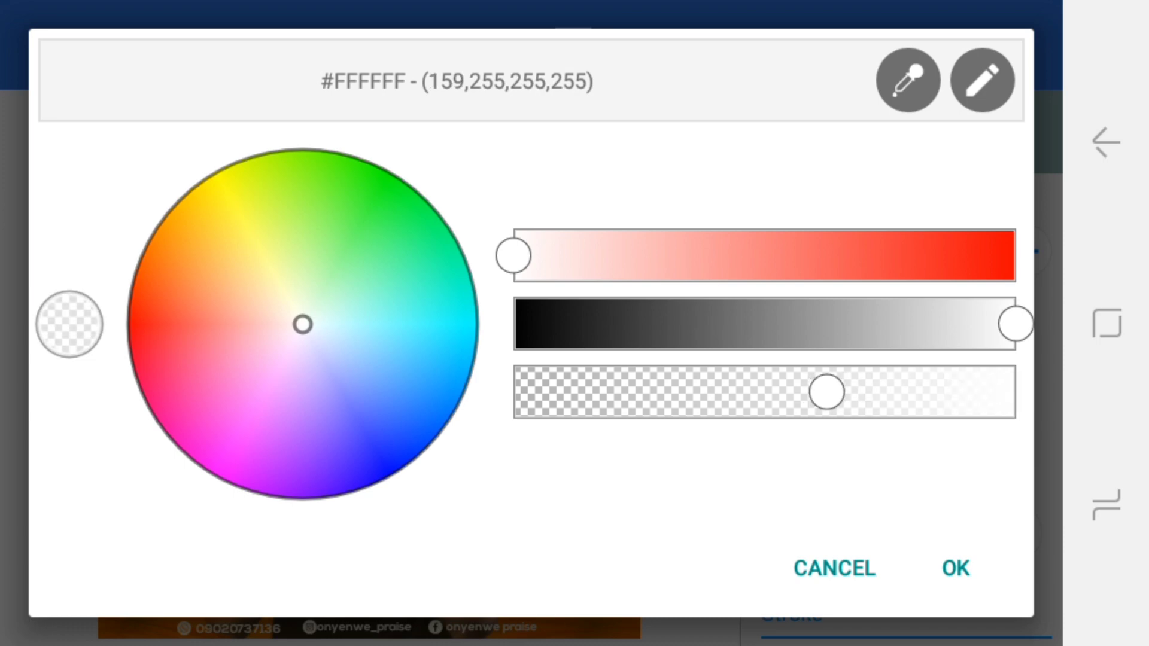
left_click(982, 81)
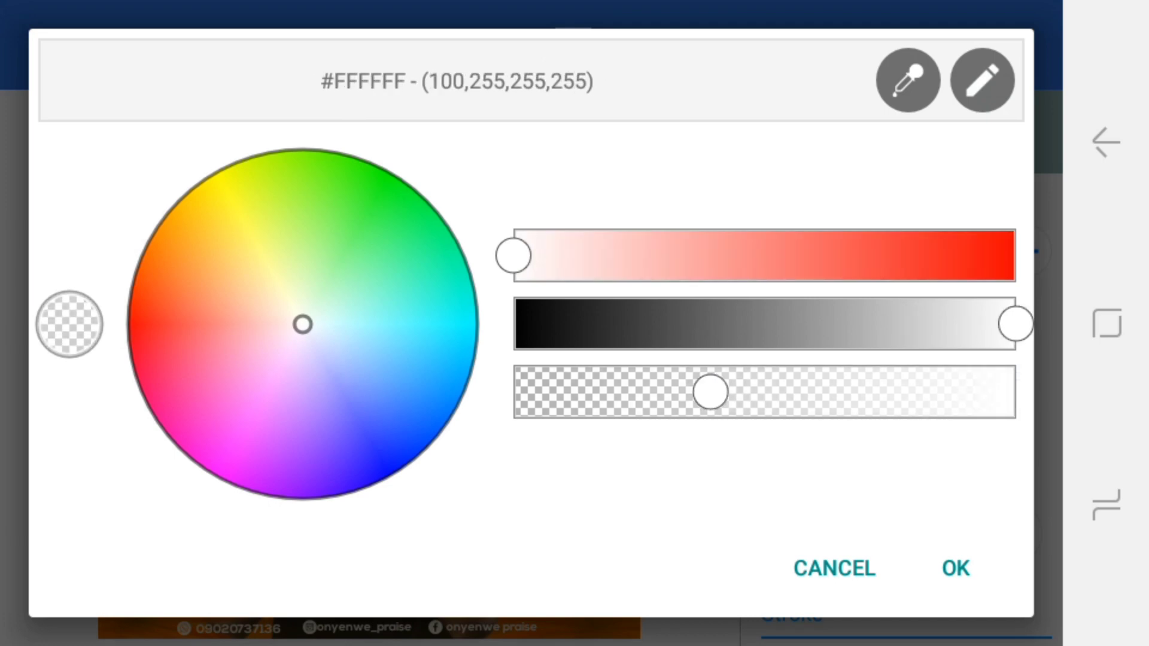
left_click(981, 80)
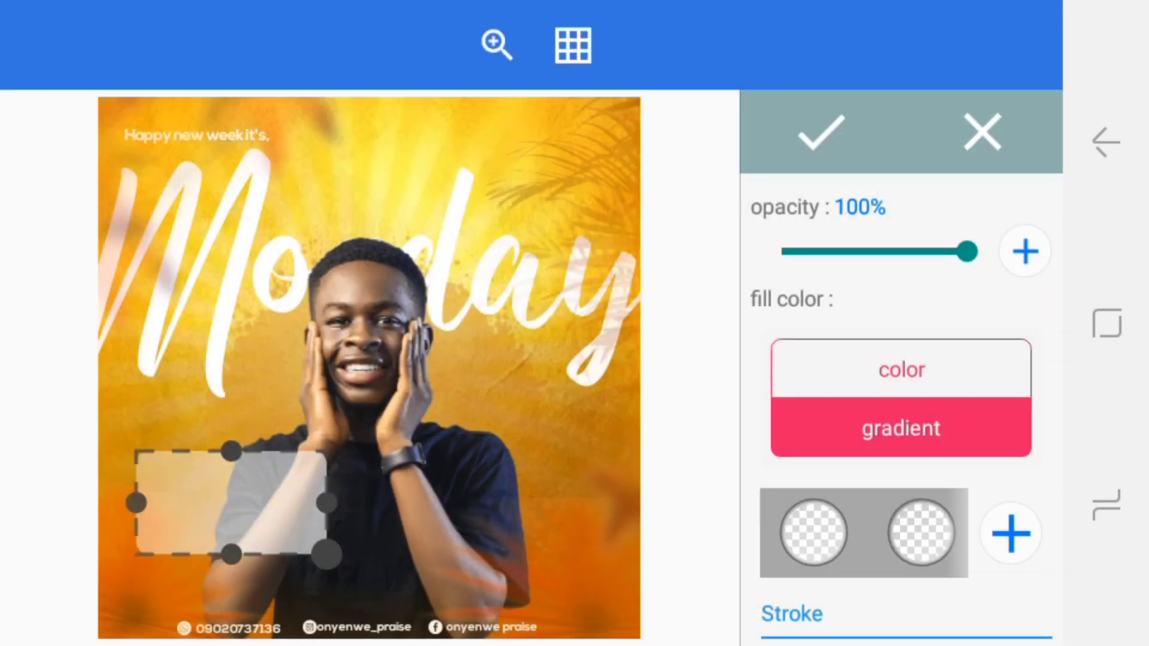
scroll("down", 3)
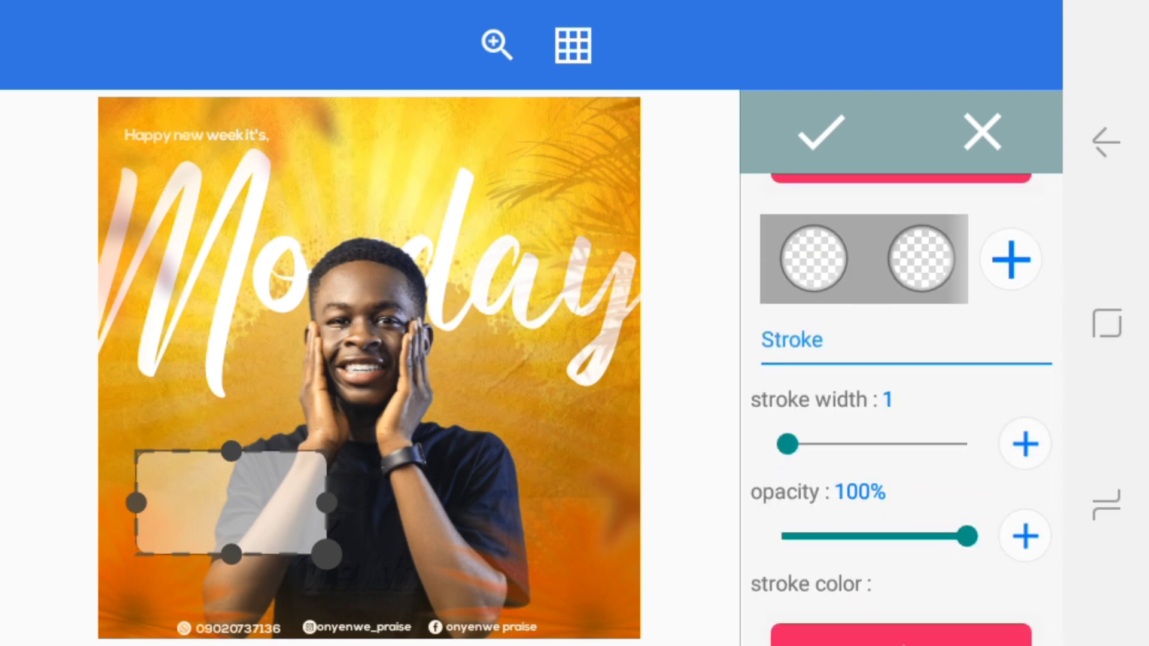
left_click(1024, 443)
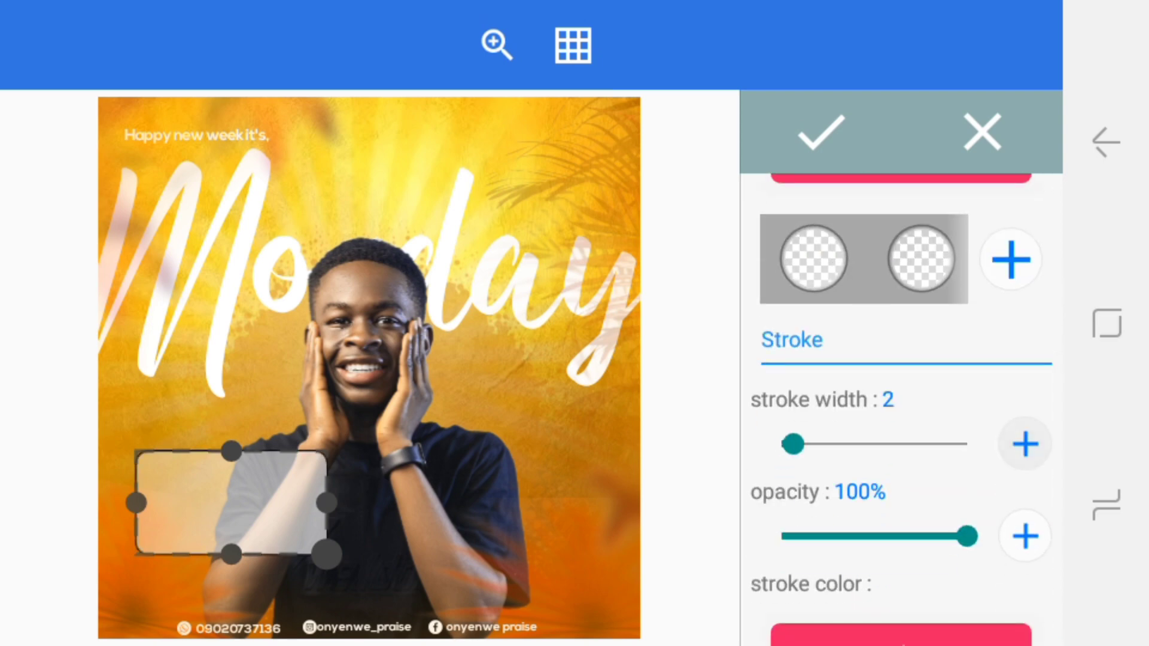
scroll("down", 3)
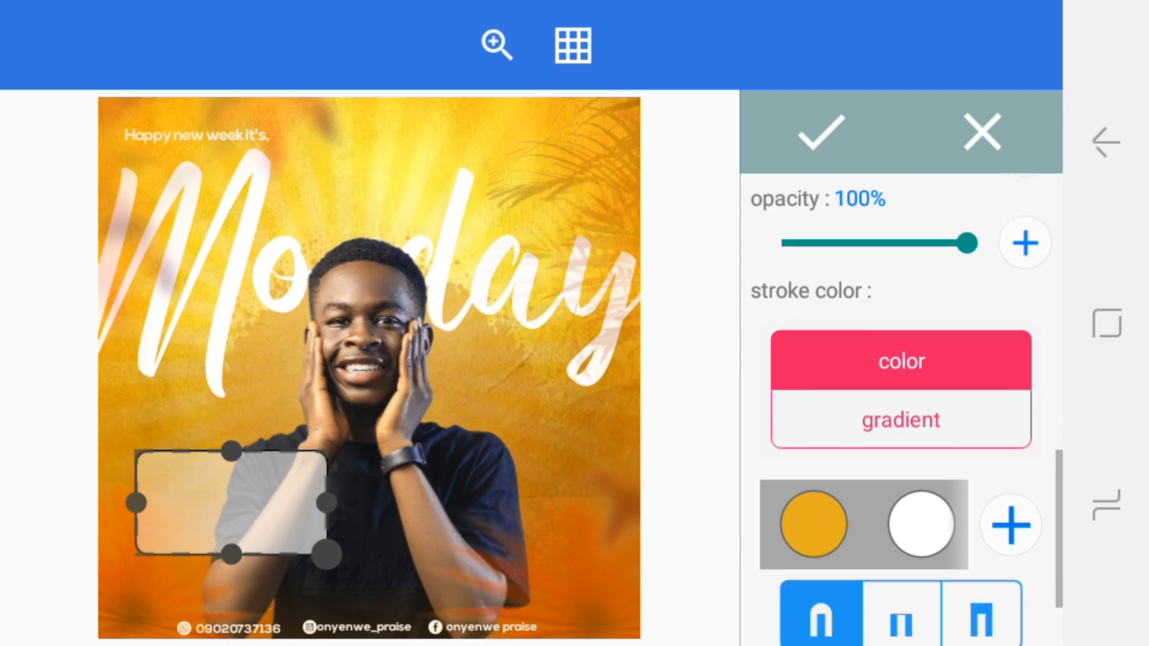
scroll("down", 3)
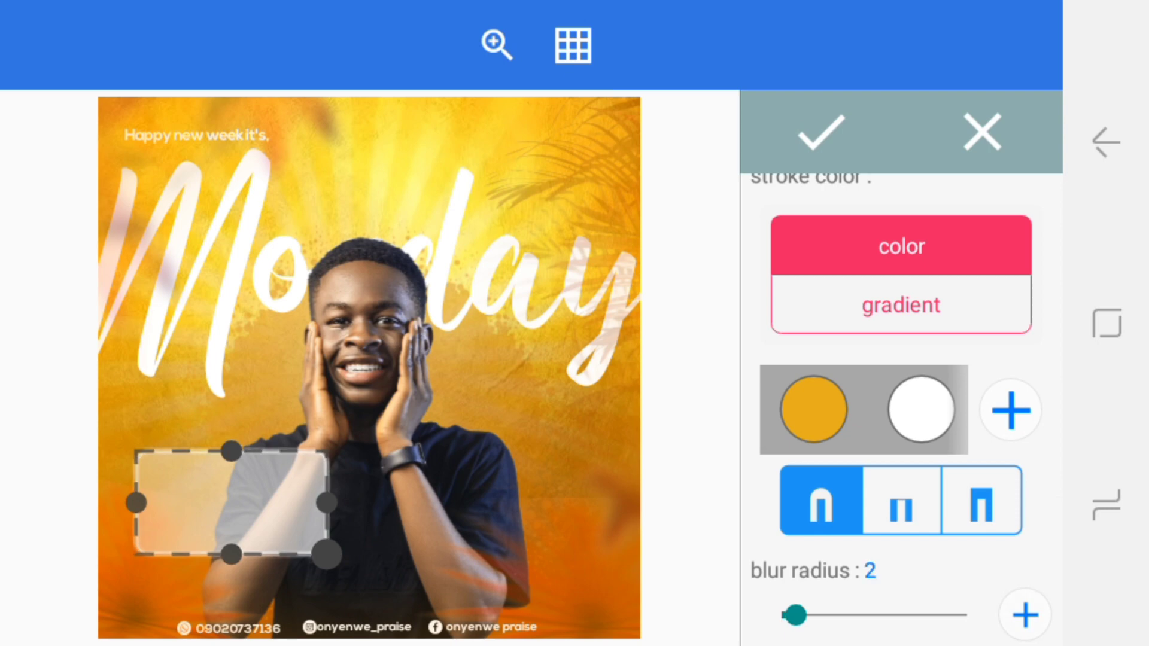
left_click(819, 133)
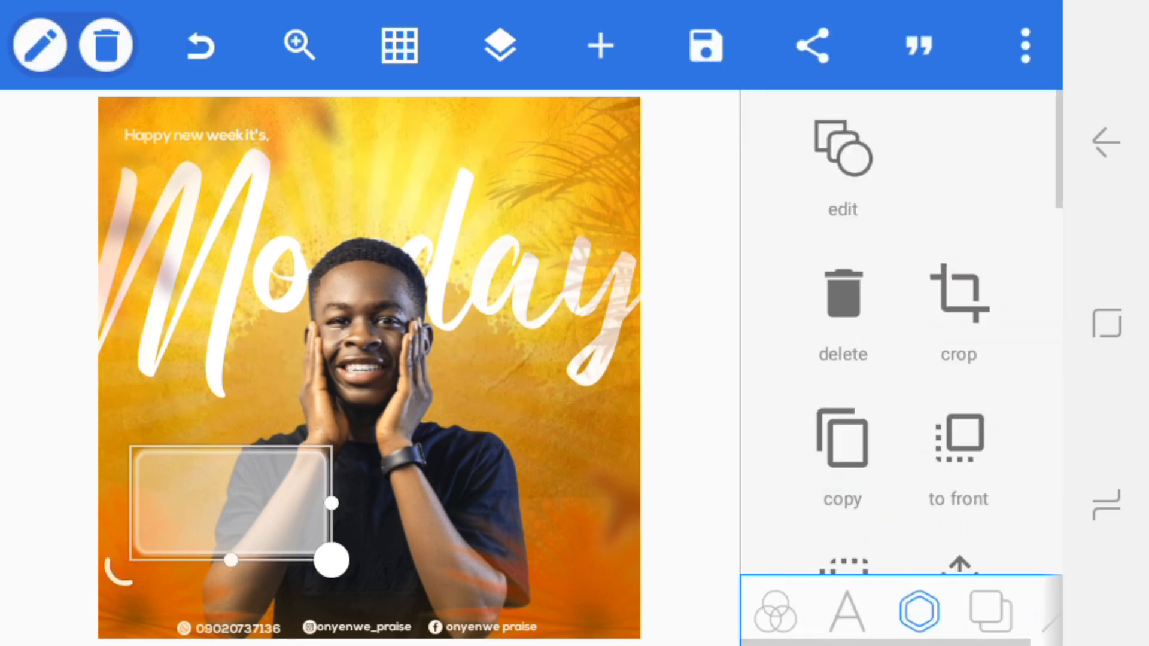
Step: Lower the frosted box's opacity to about 64% and apply it
scroll("down", 3)
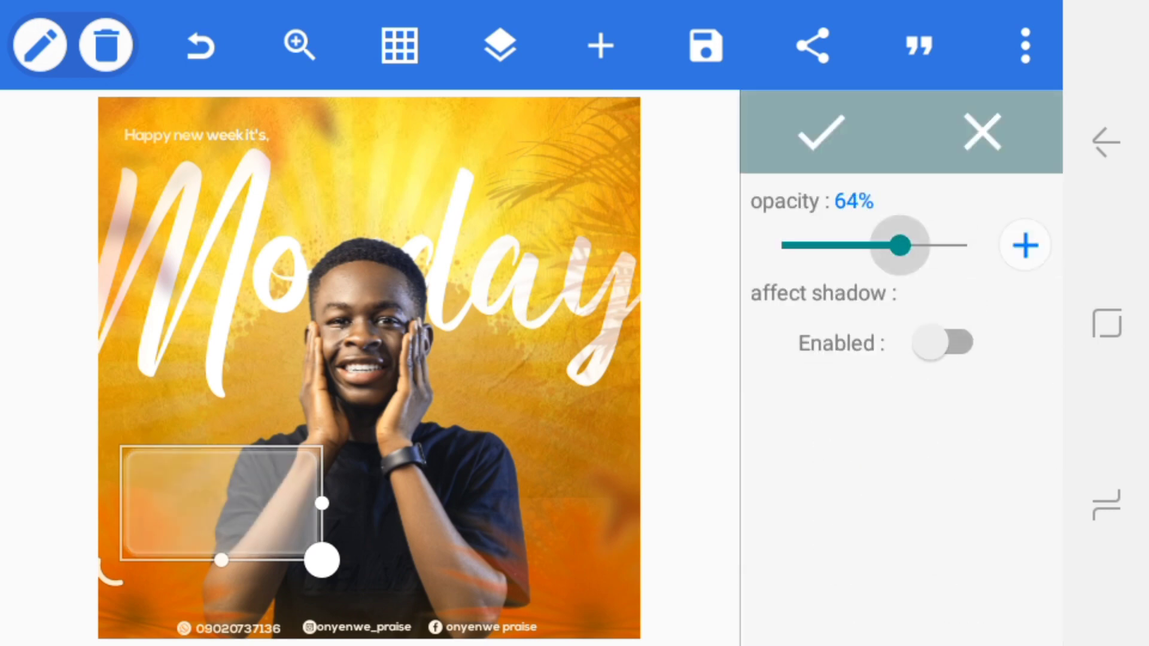
left_click(812, 133)
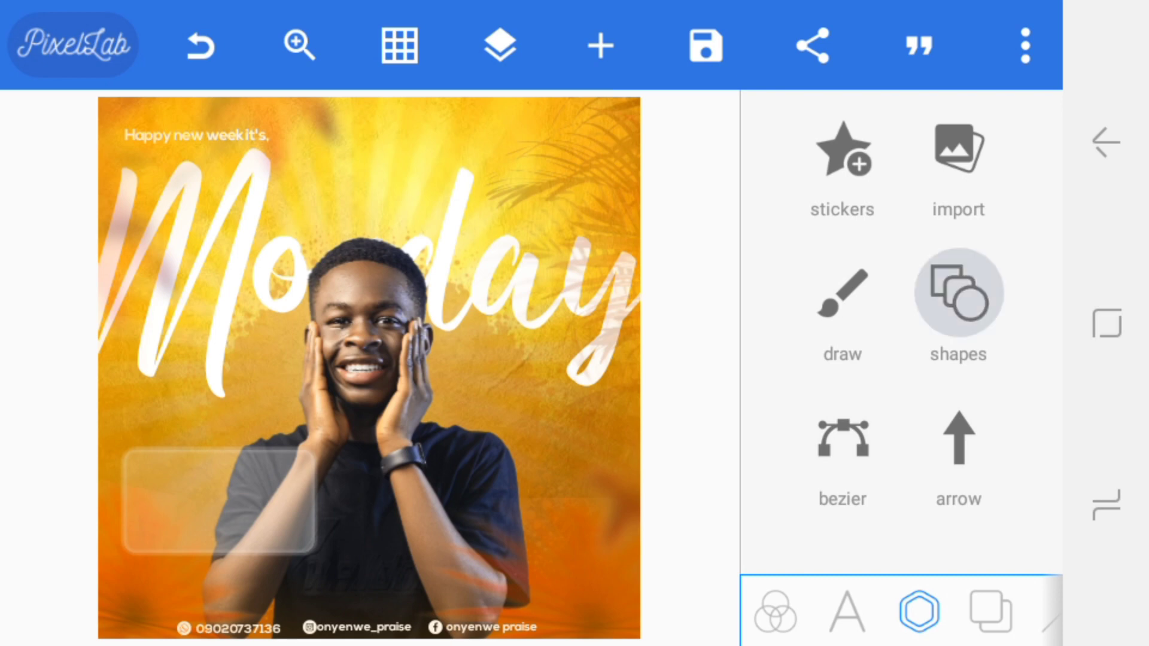
Step: Add a rectangle with 13% corner radius, stroke width 0 and blur radius 2, then deselect it
left_click(956, 293)
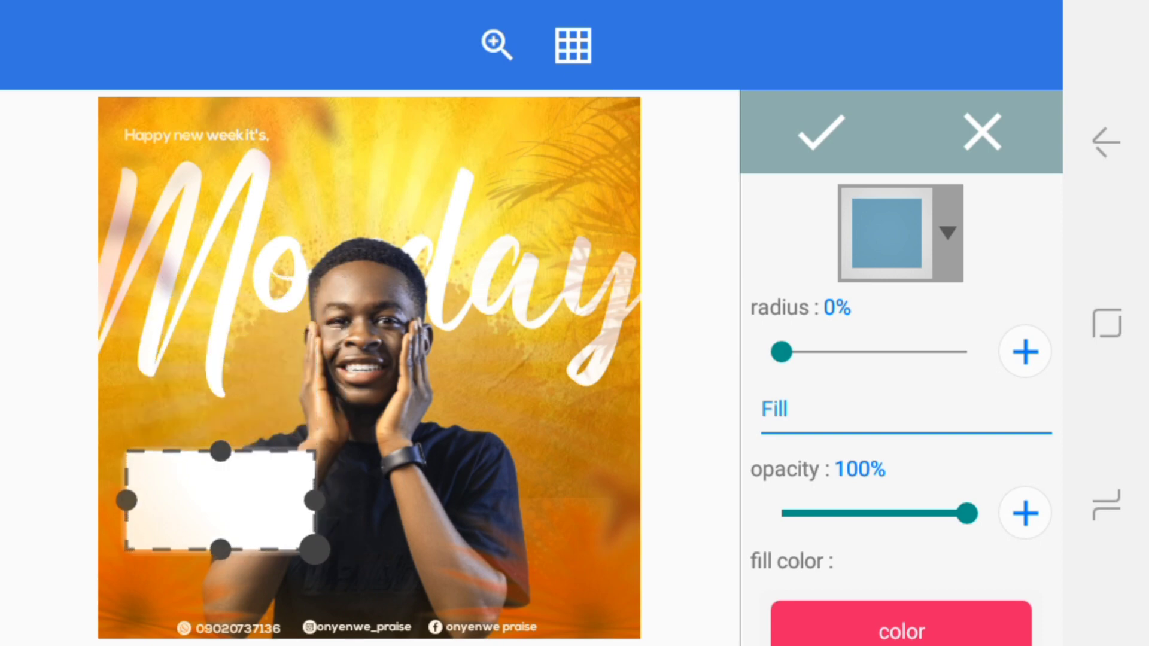
left_click(1023, 352)
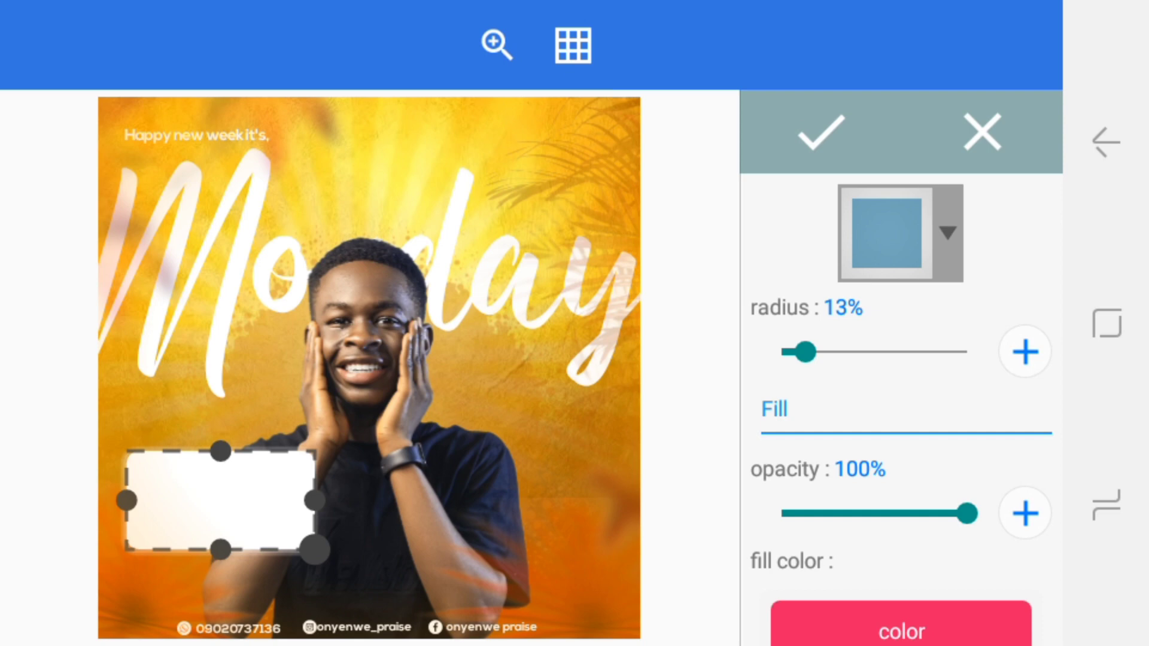
scroll("down", 3)
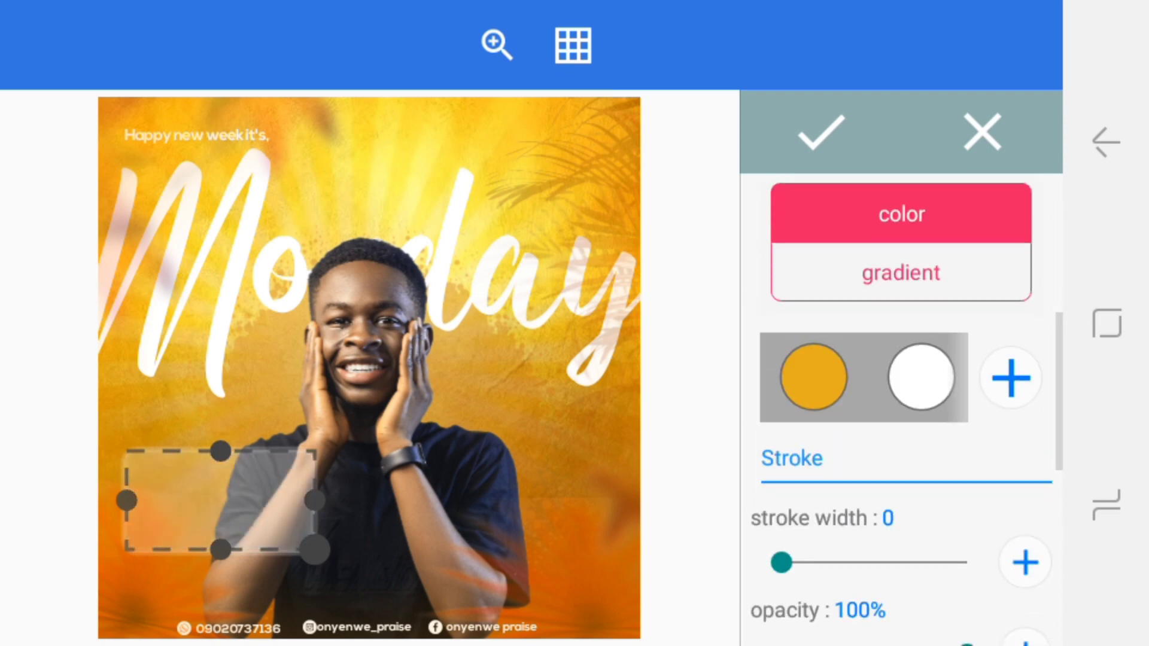
scroll("down", 3)
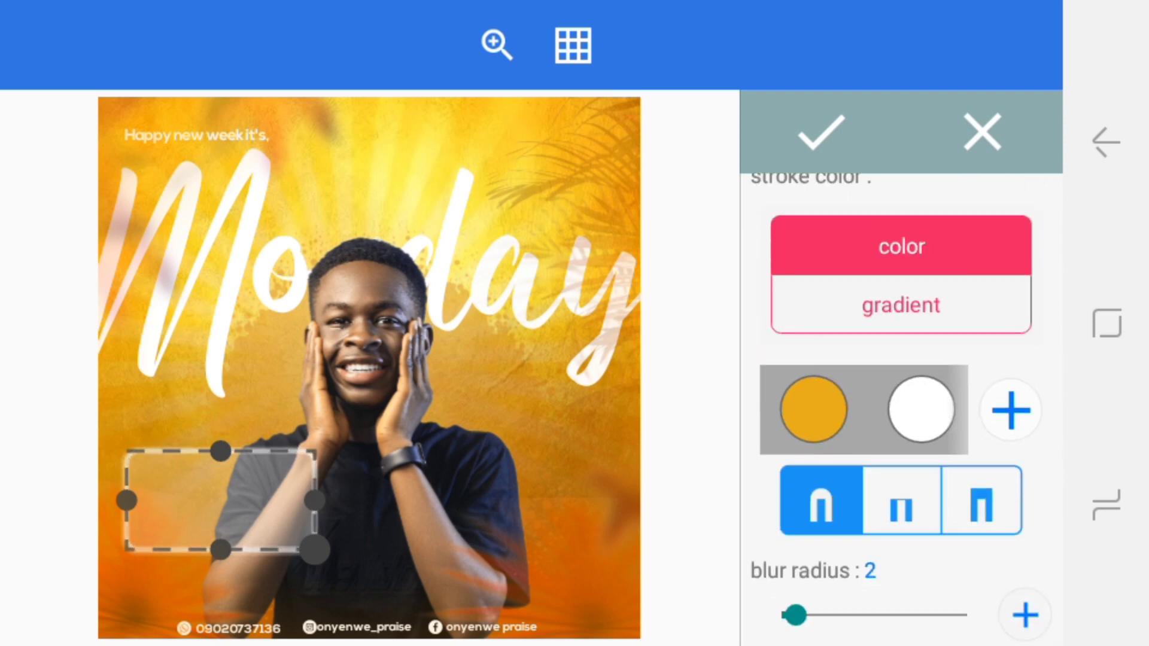
left_click(822, 133)
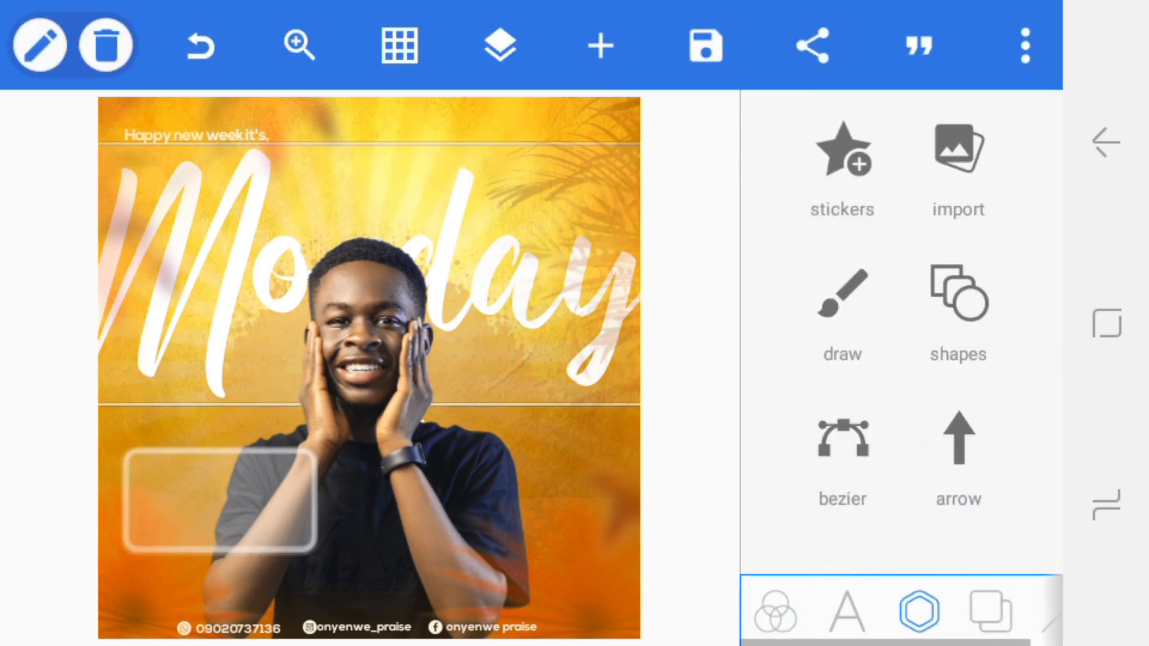
left_click(220, 502)
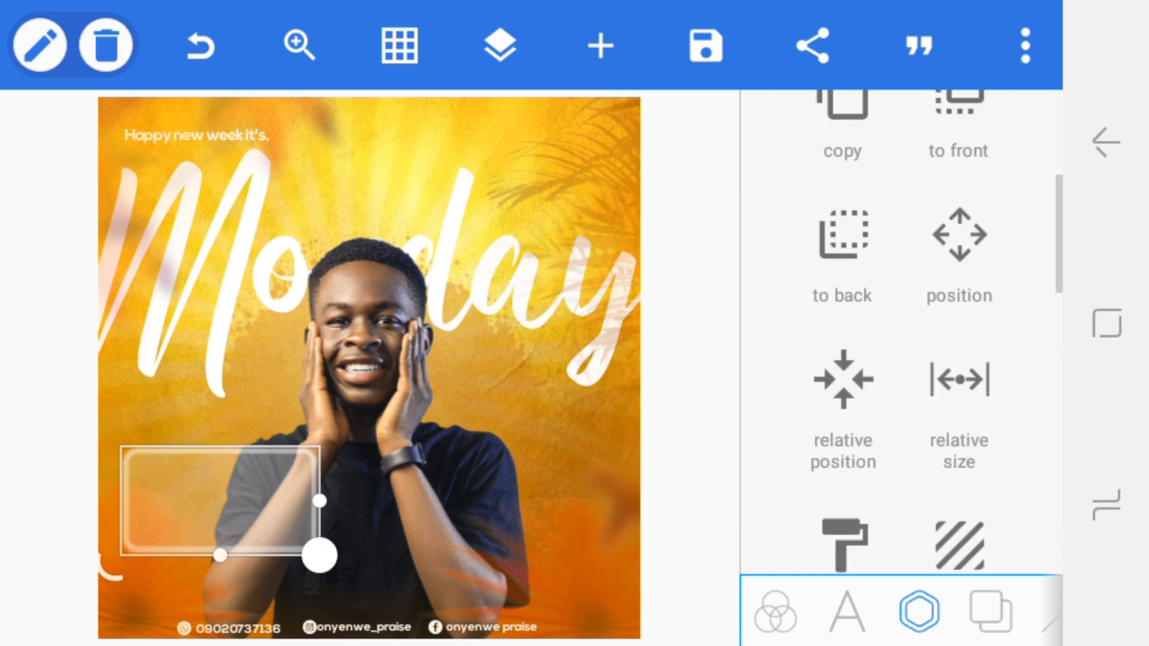
left_click(499, 46)
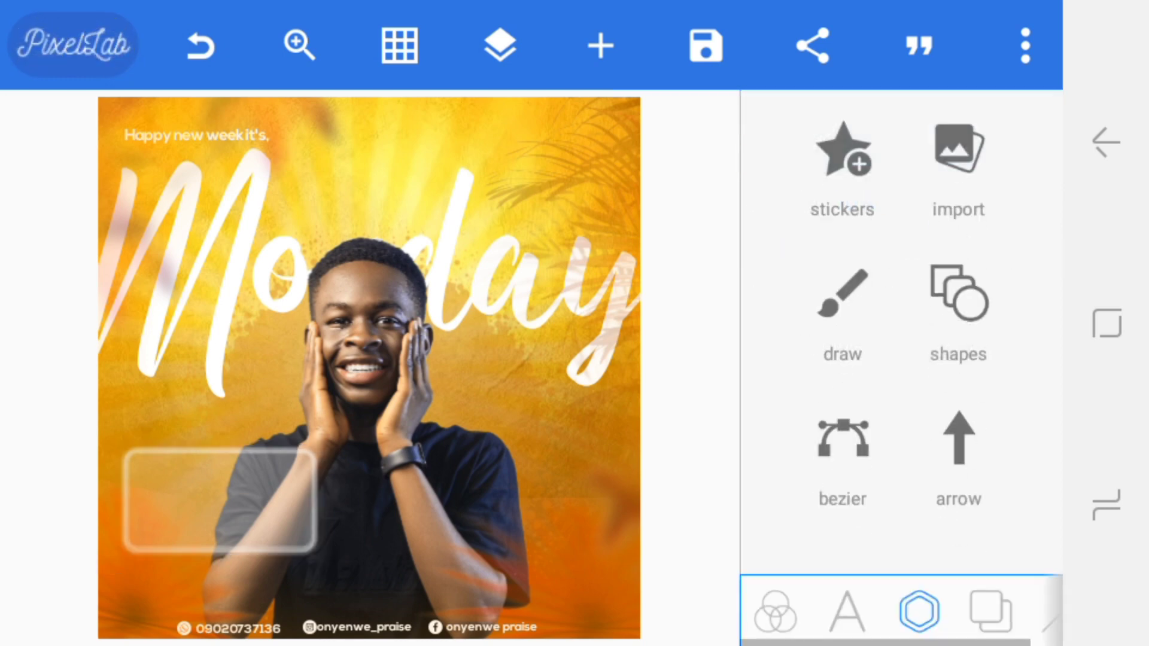
Step: Merge the two stacked rectangle layers into one object
left_click(498, 45)
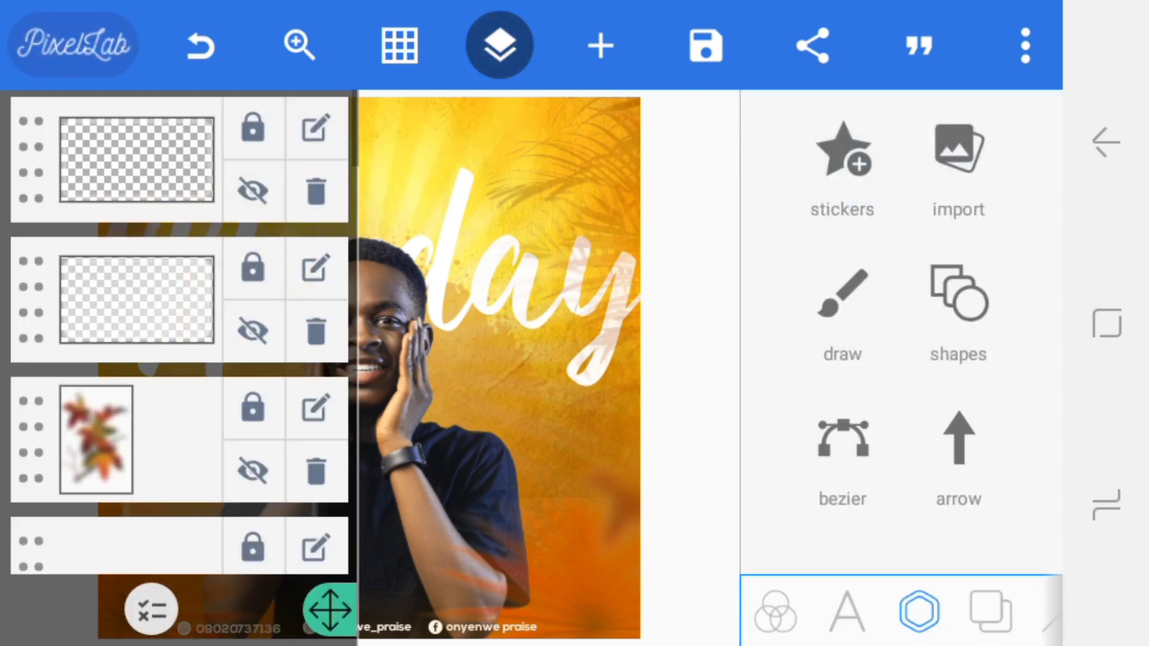
left_click(151, 609)
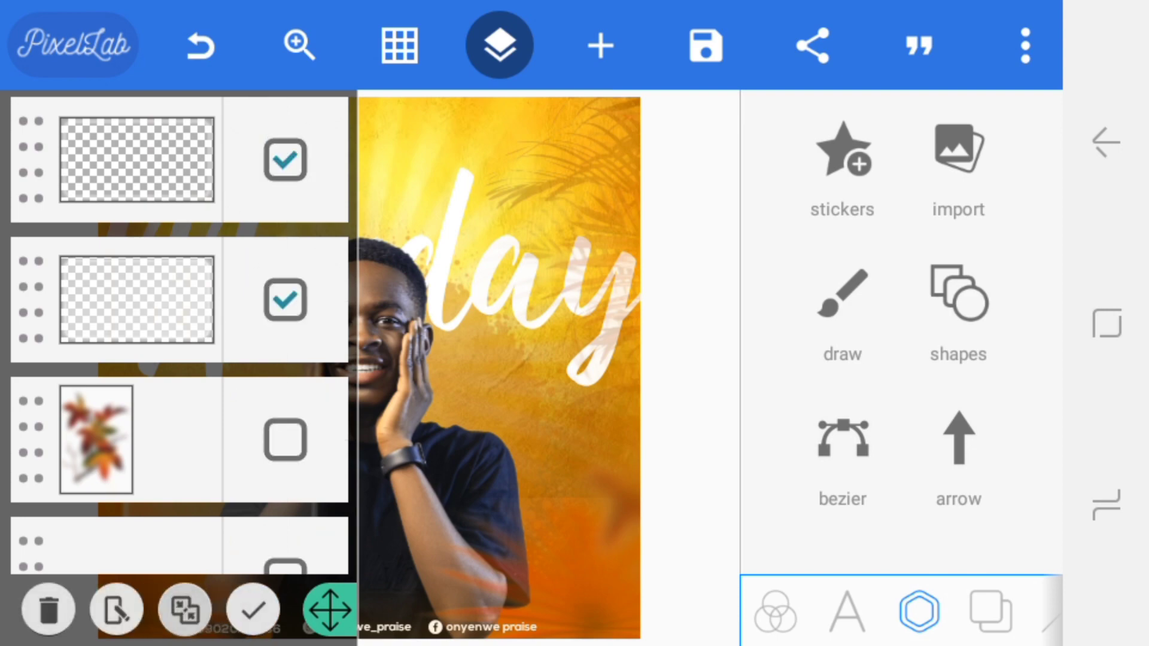
left_click(184, 609)
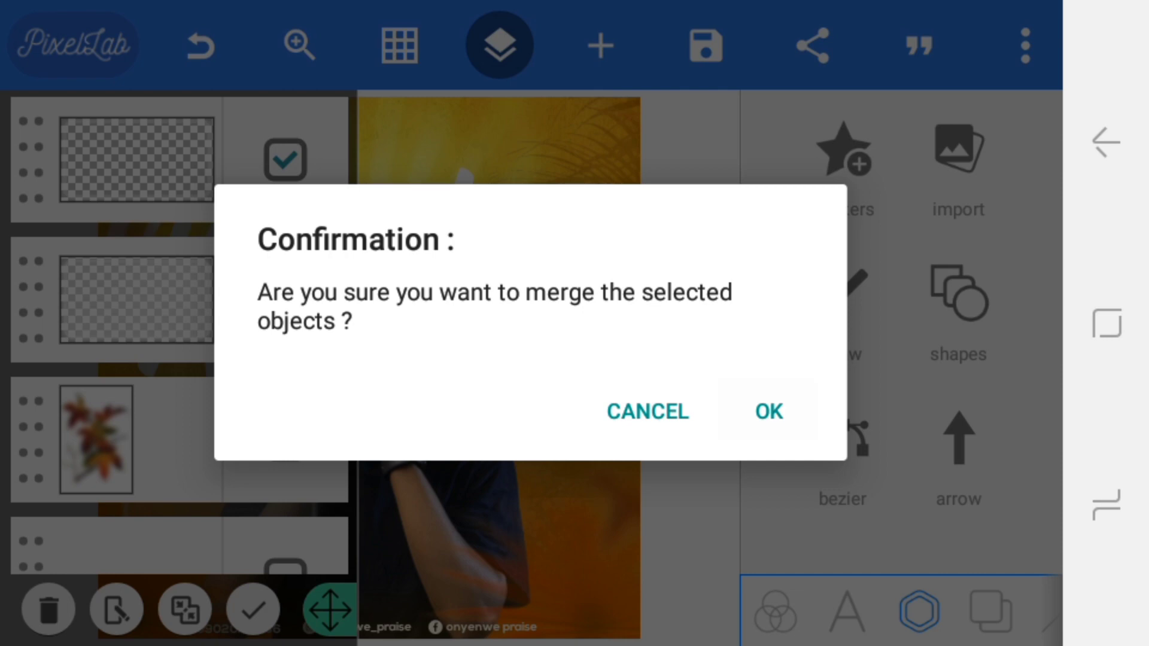
left_click(768, 411)
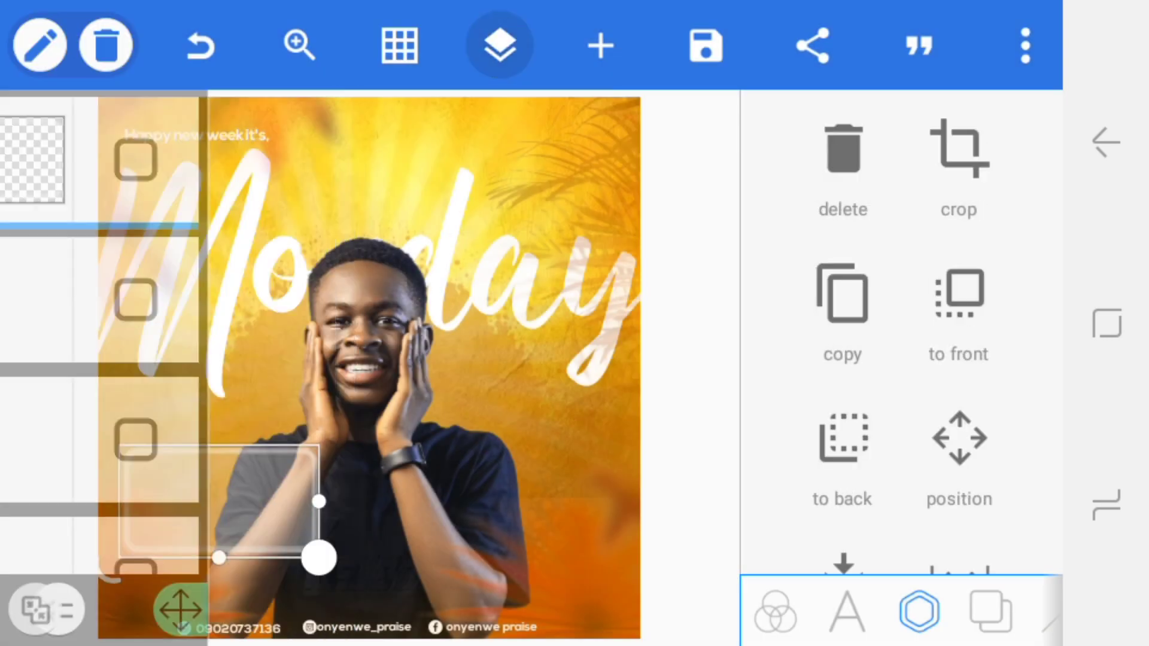
Step: Set the merged box's opacity to about 79%
left_click(498, 43)
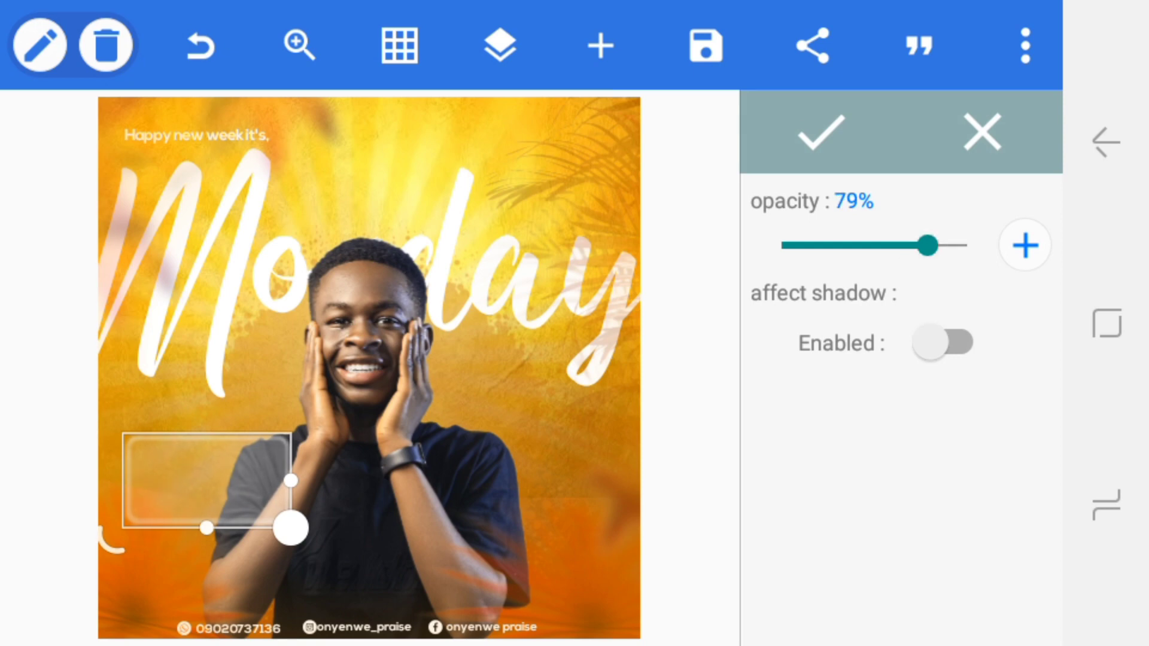
left_click(499, 46)
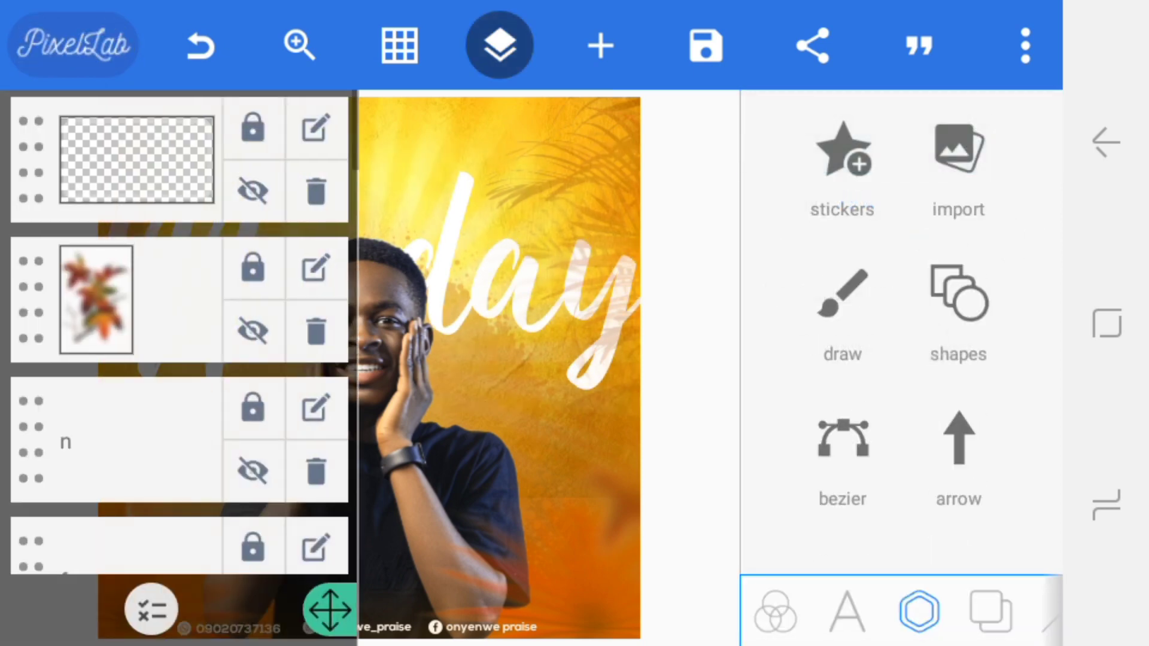
scroll("down", 3)
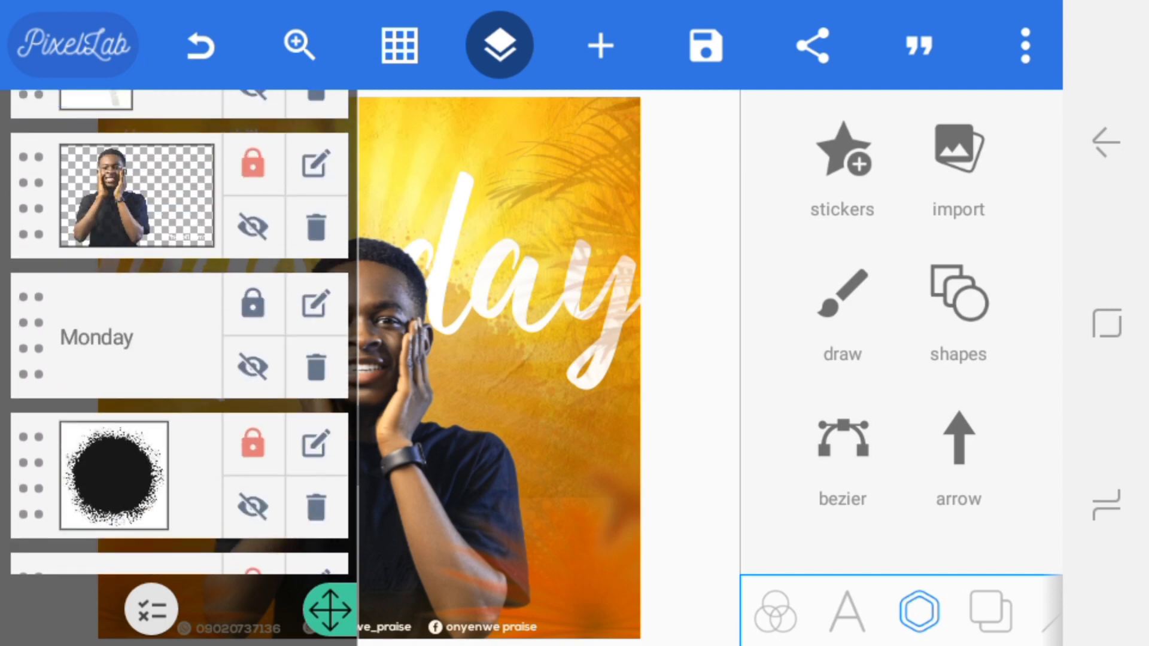
left_click(95, 340)
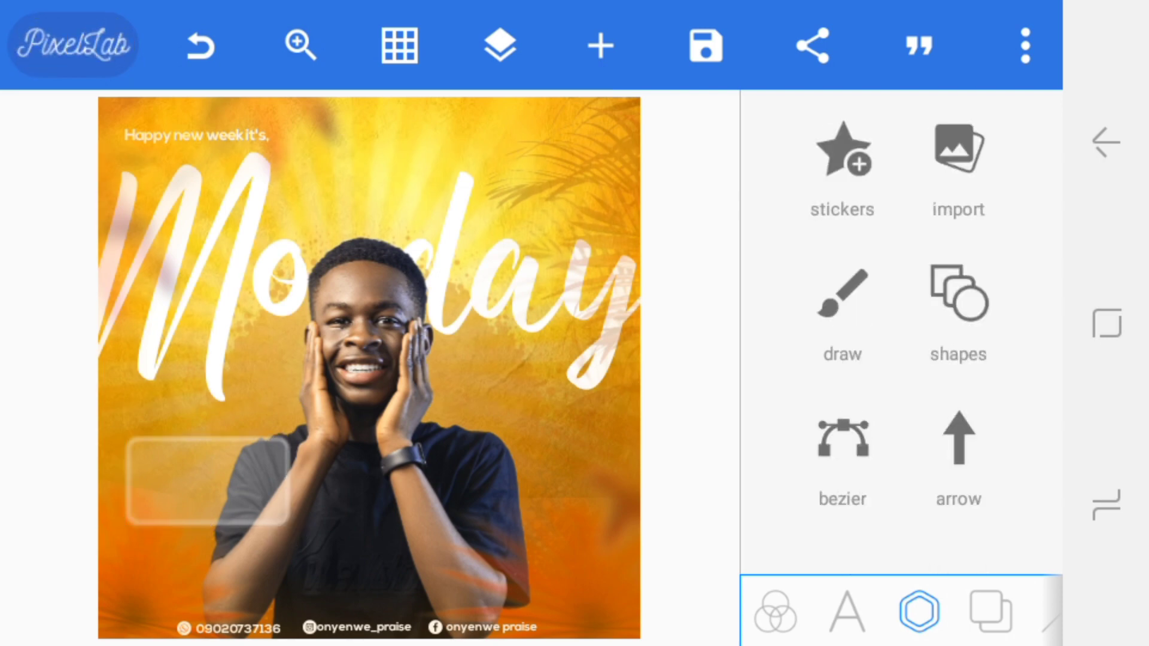
Step: Add the caption 'Start your week with a smile… subscribe to our channel for more ideas'
left_click(846, 611)
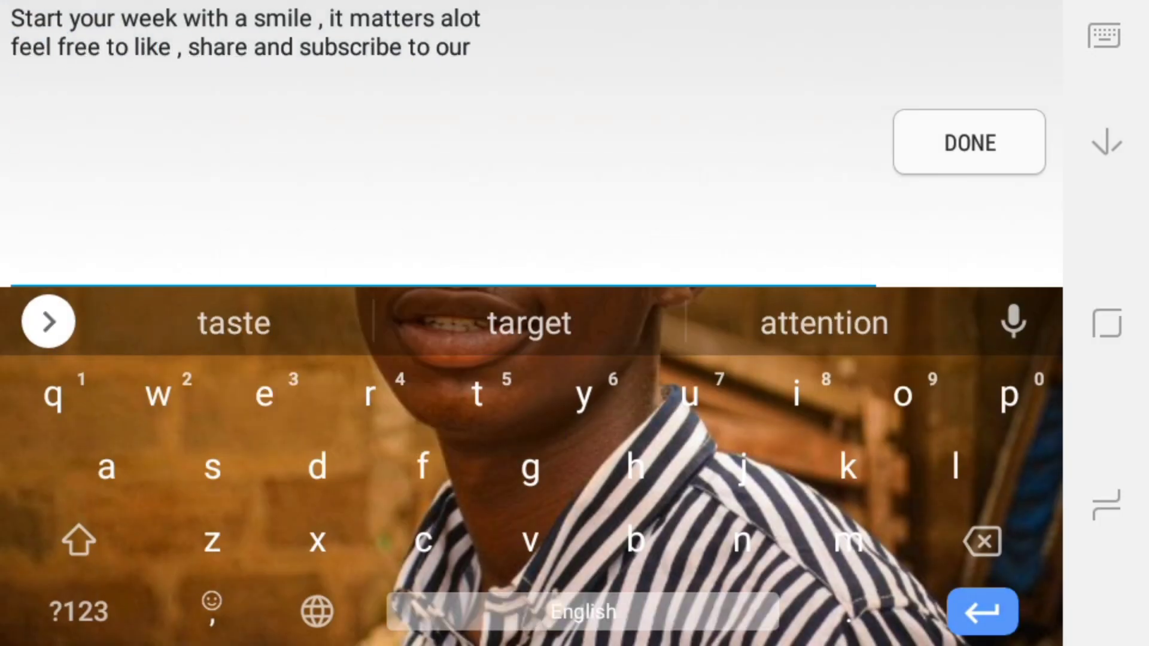
left_click(967, 142)
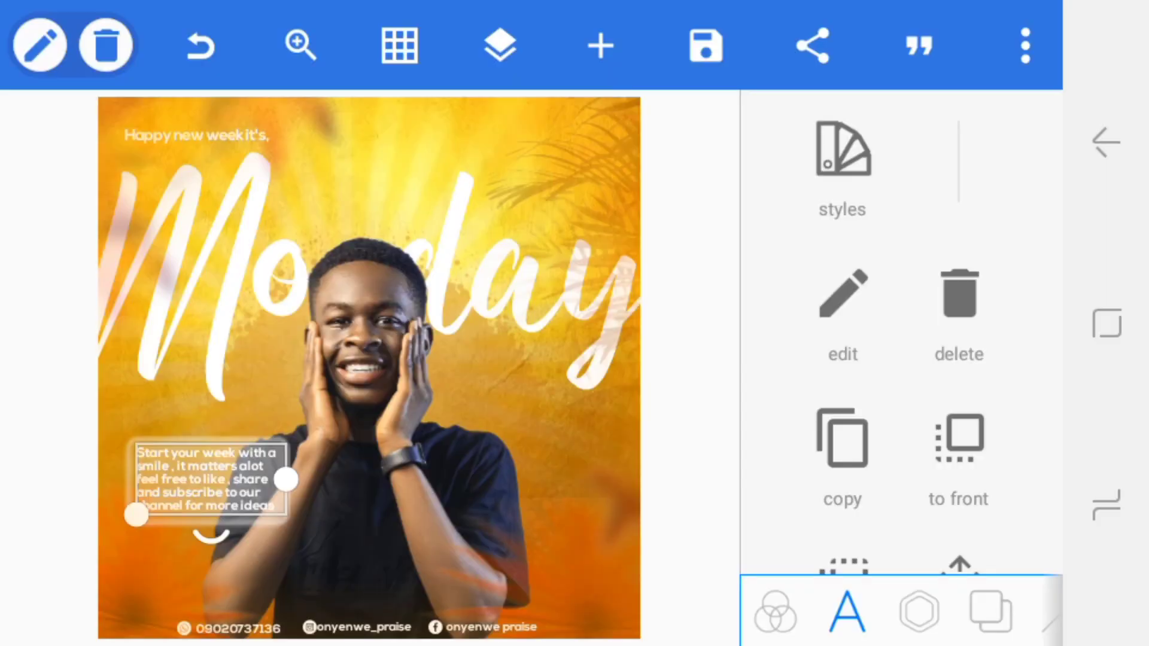